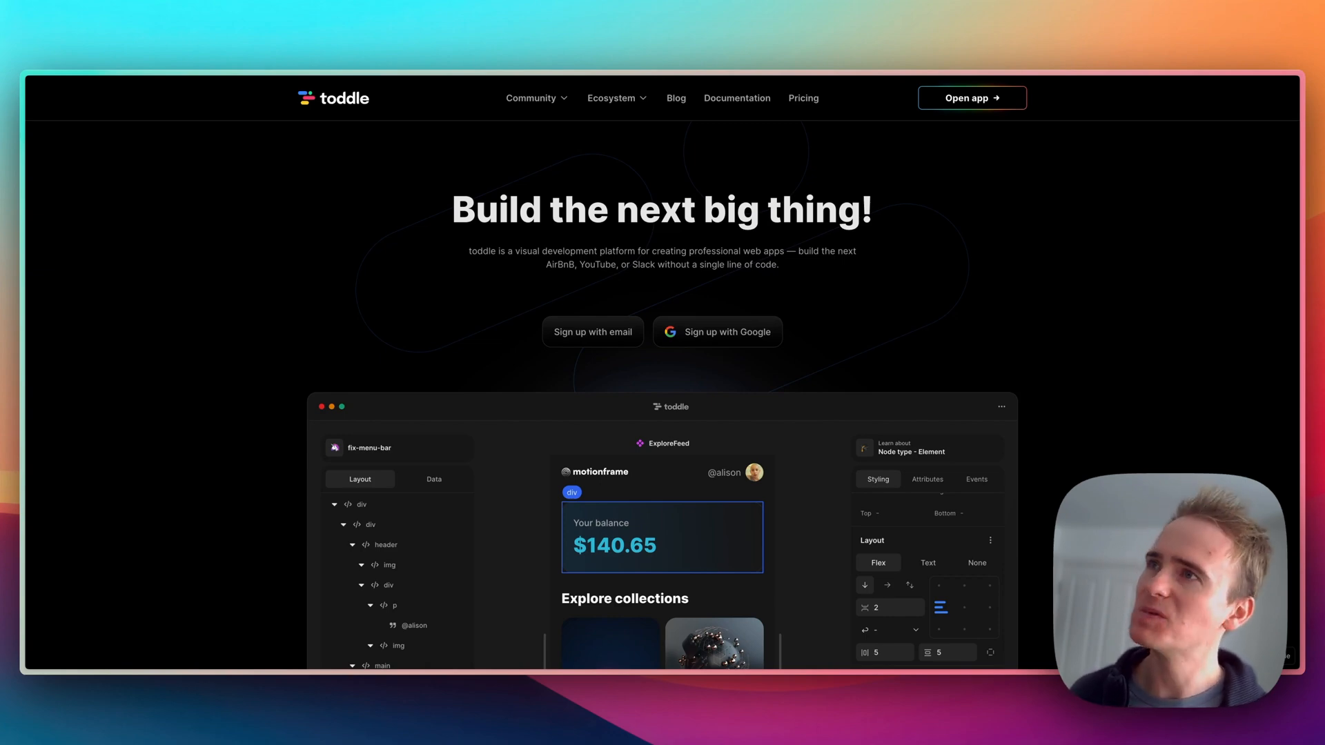
mouse_move(943, 342)
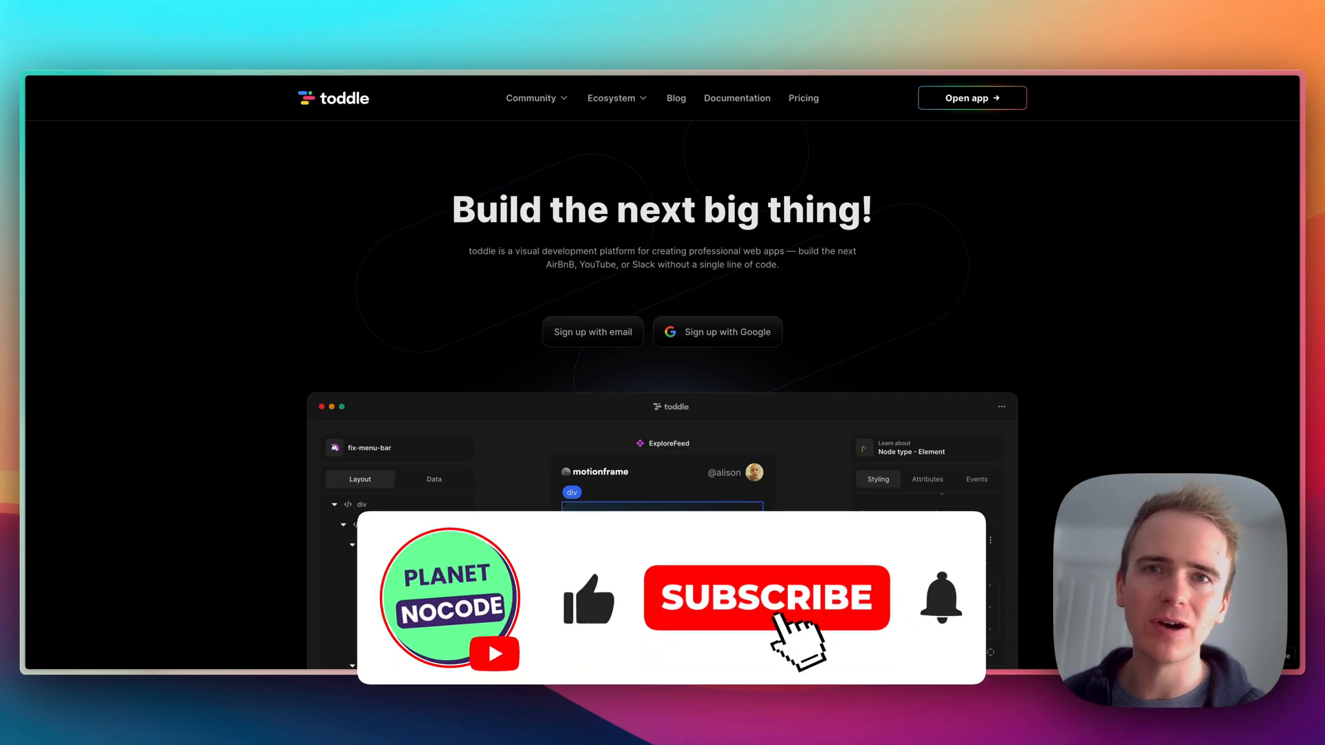
Step: Switch the design-demo page canvas to the 300px mobile width
left_click(765, 597)
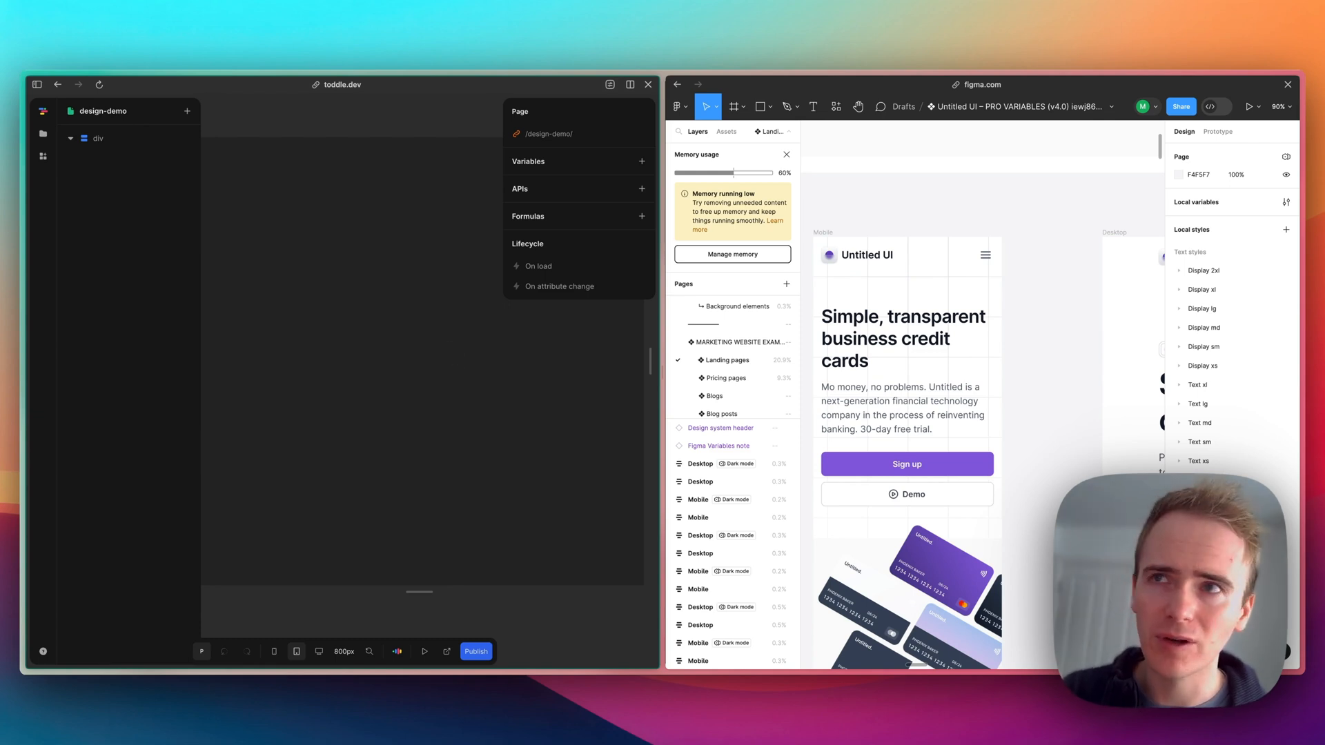
mouse_move(123, 132)
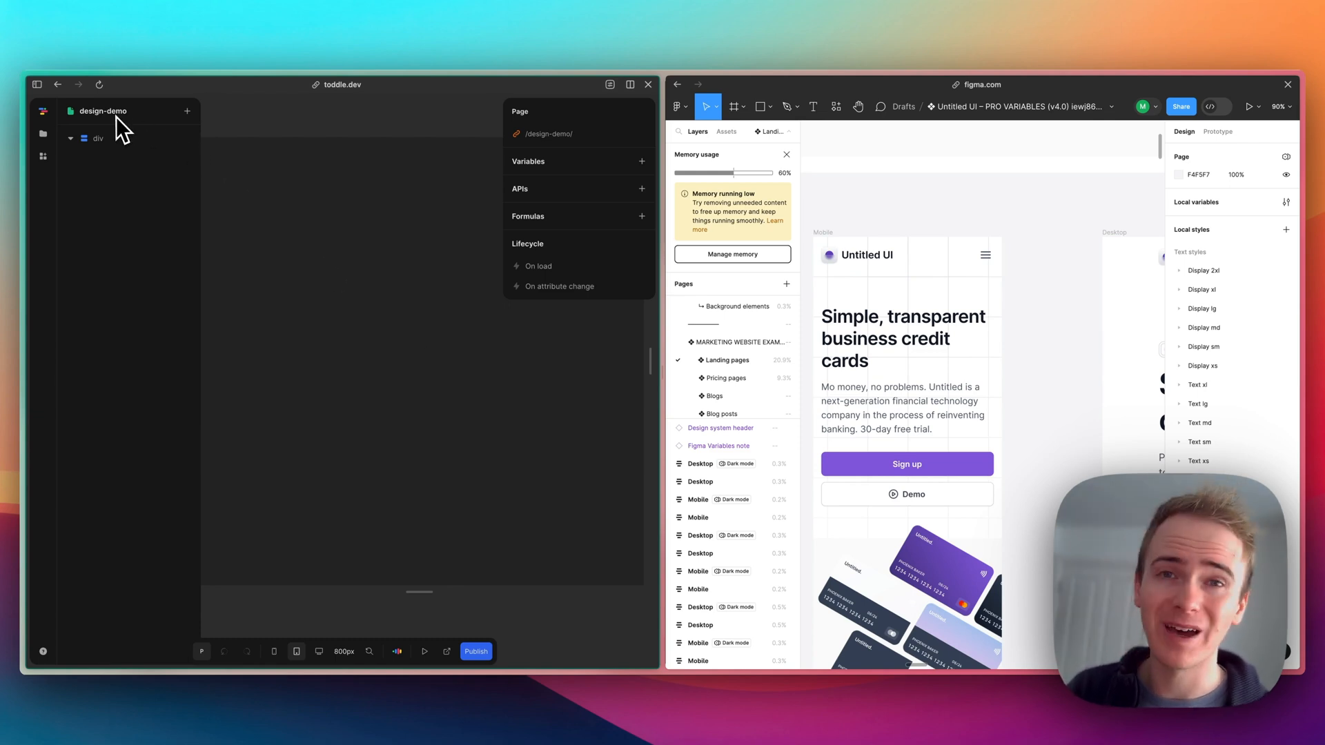
mouse_move(278, 414)
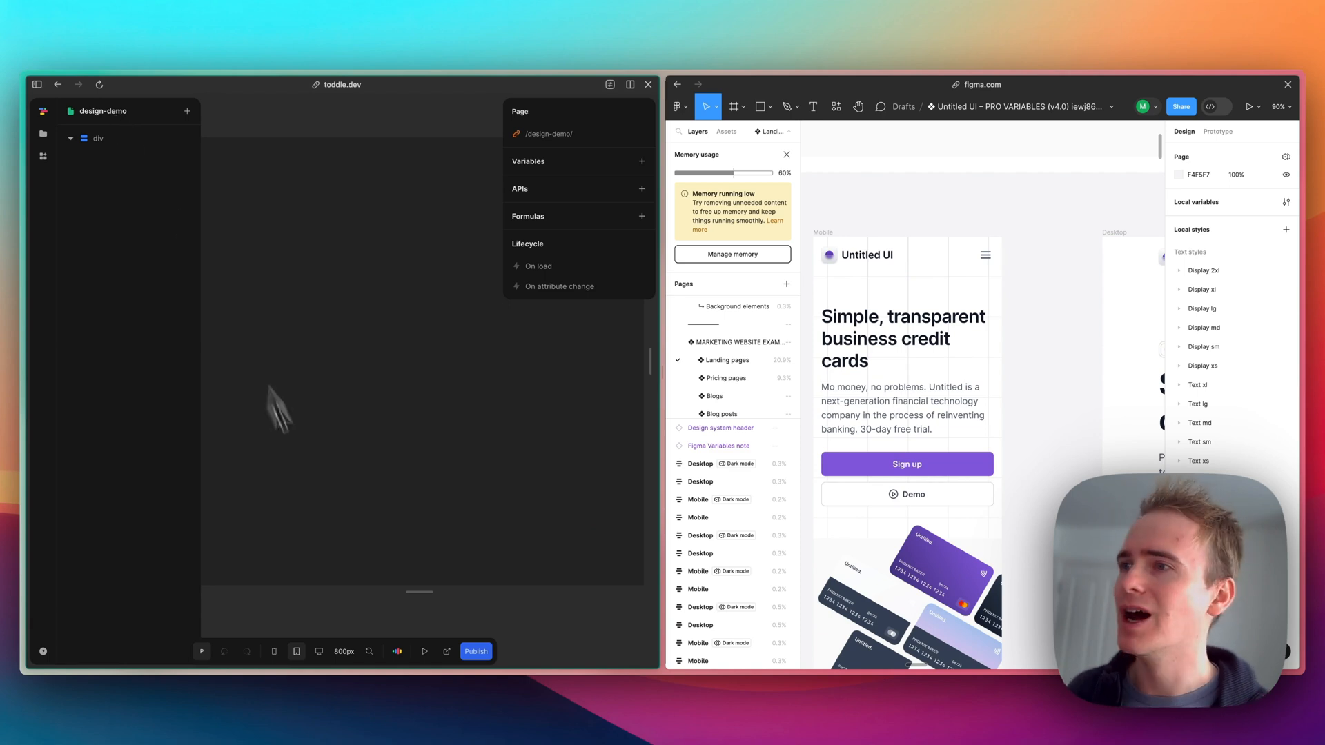
mouse_move(355, 654)
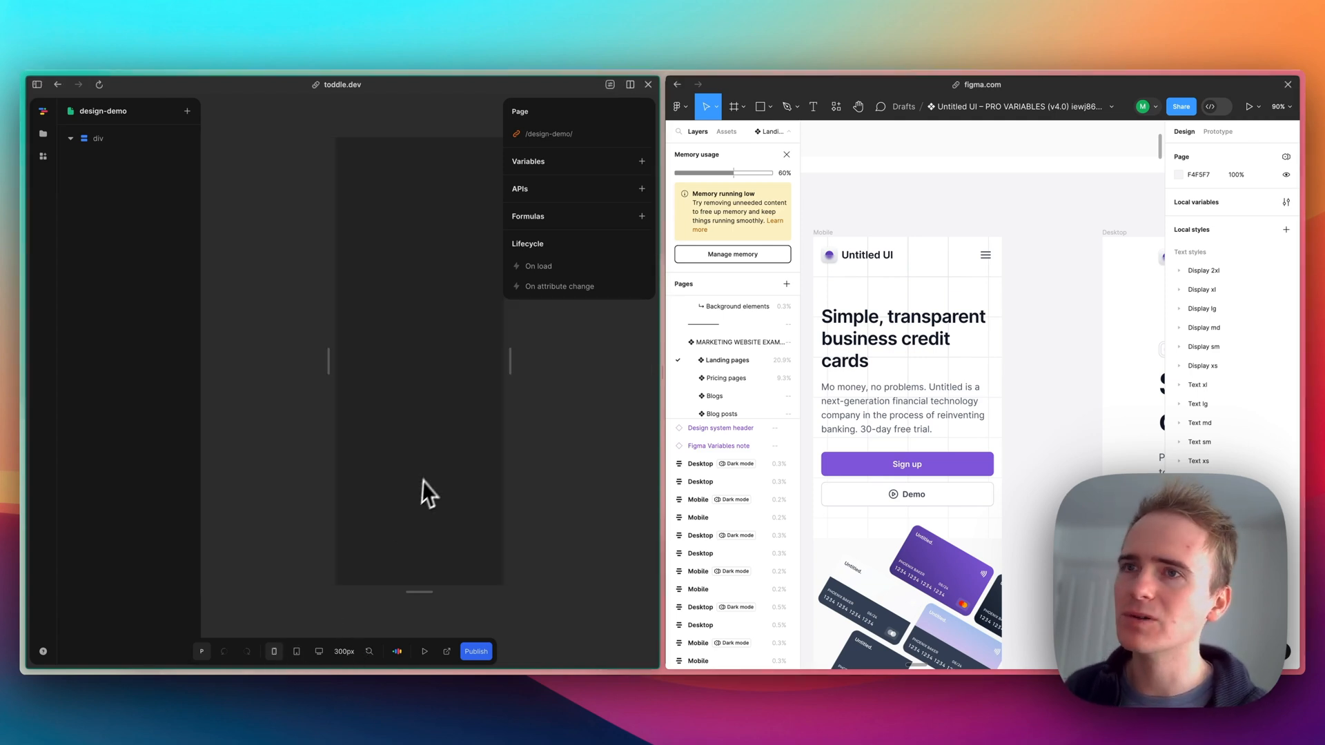
mouse_move(376, 359)
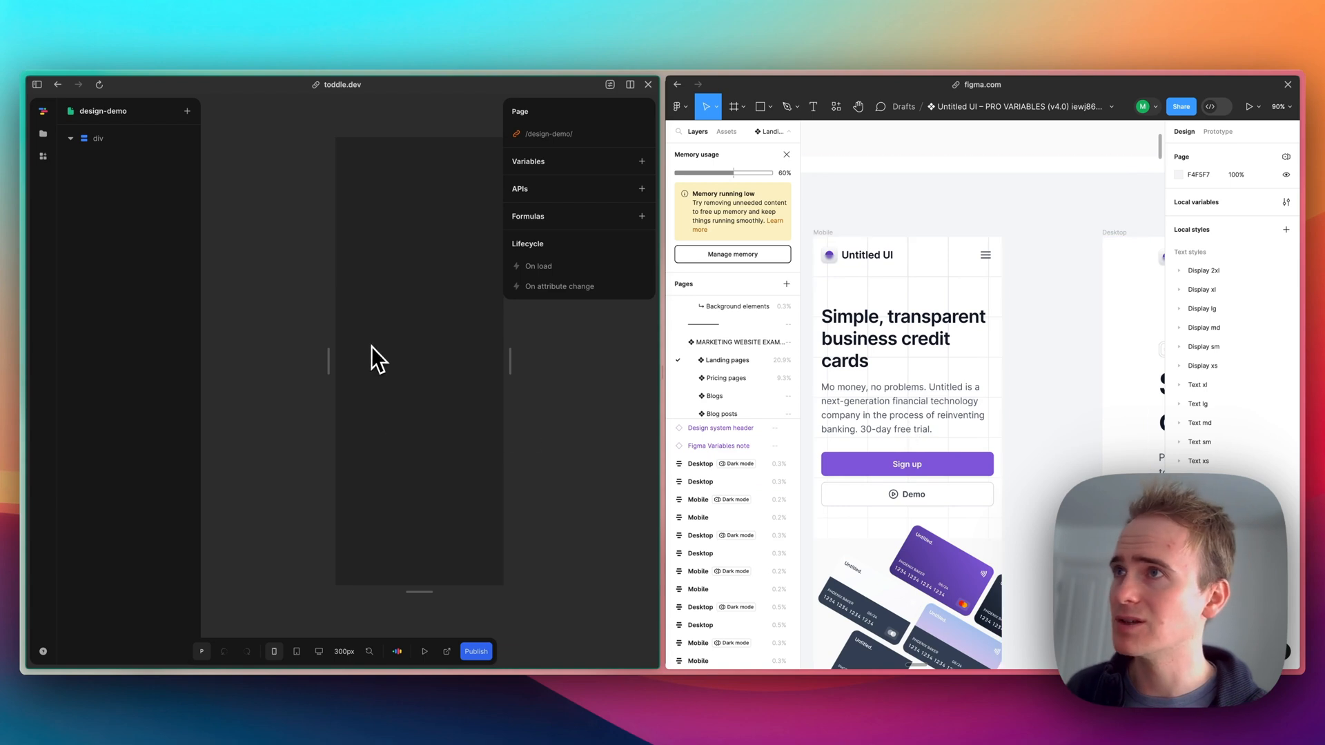
mouse_move(273, 650)
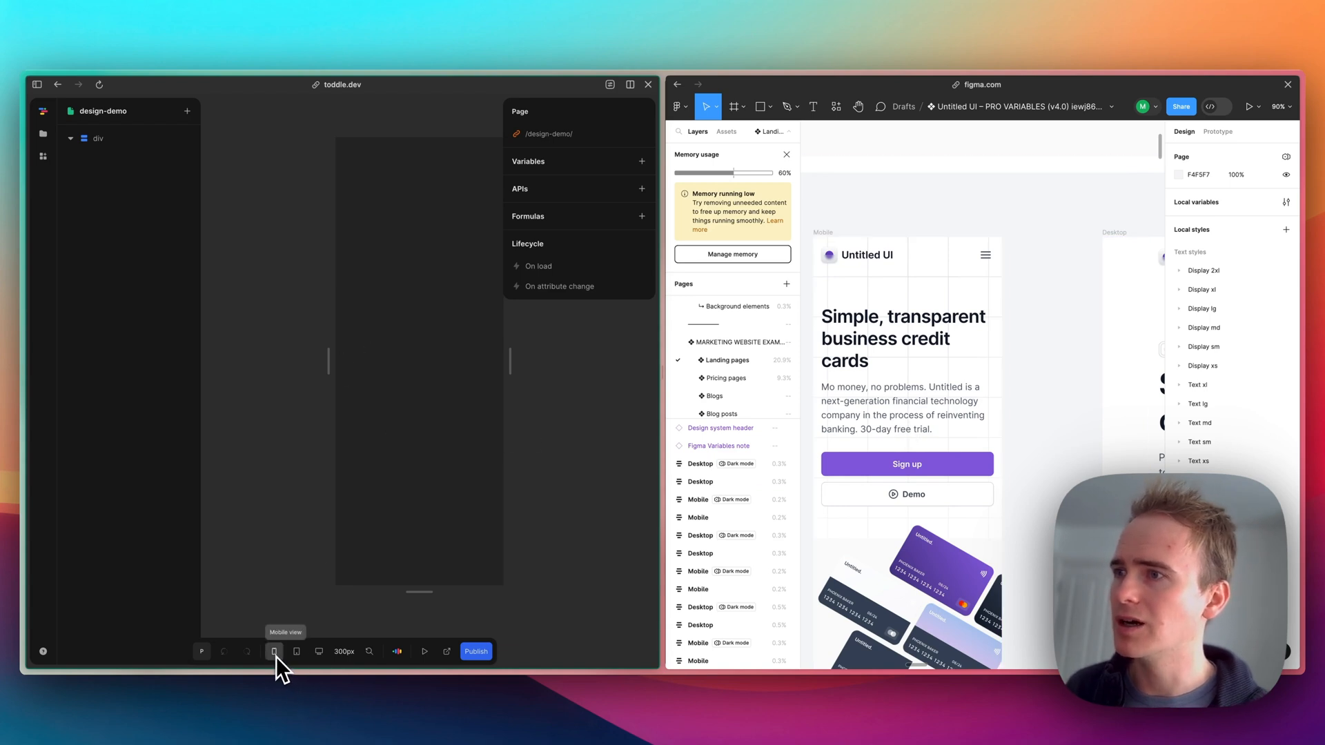
mouse_move(400, 389)
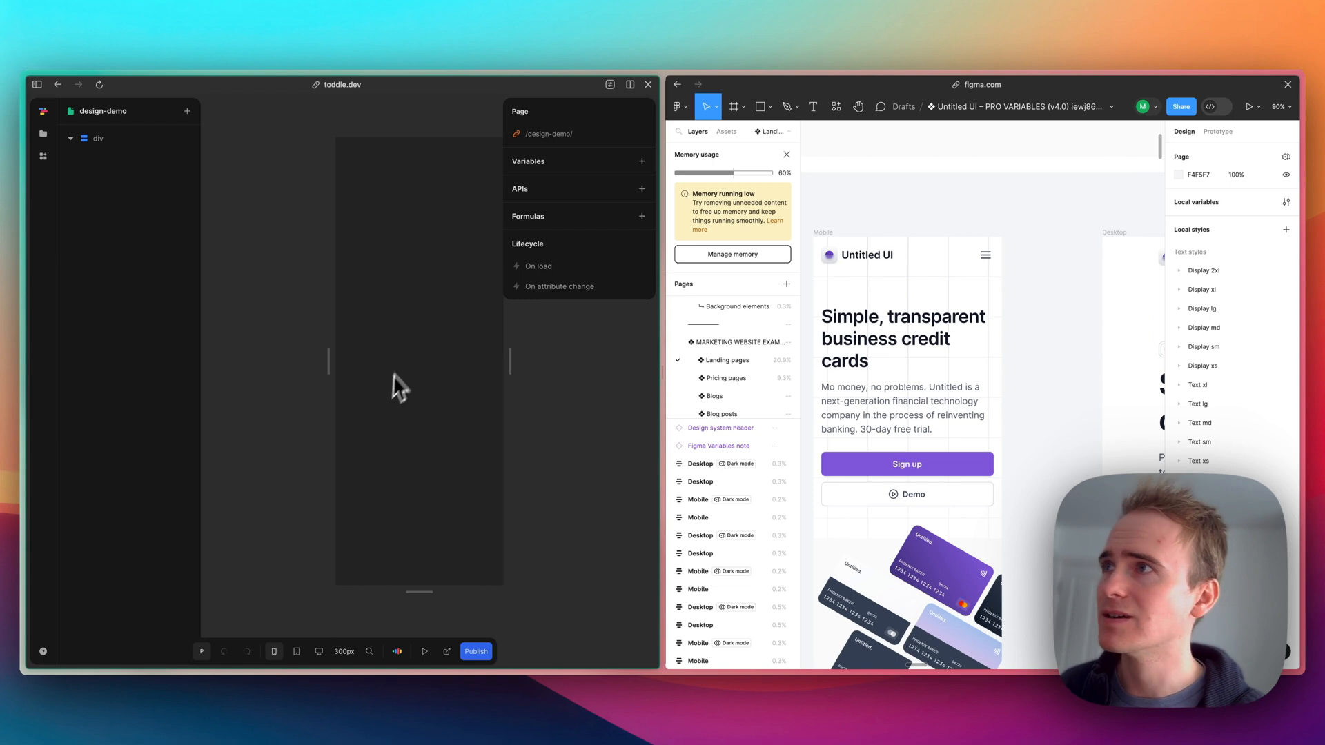
Step: Insert a Main element inside the root div and select it
left_click(100, 138)
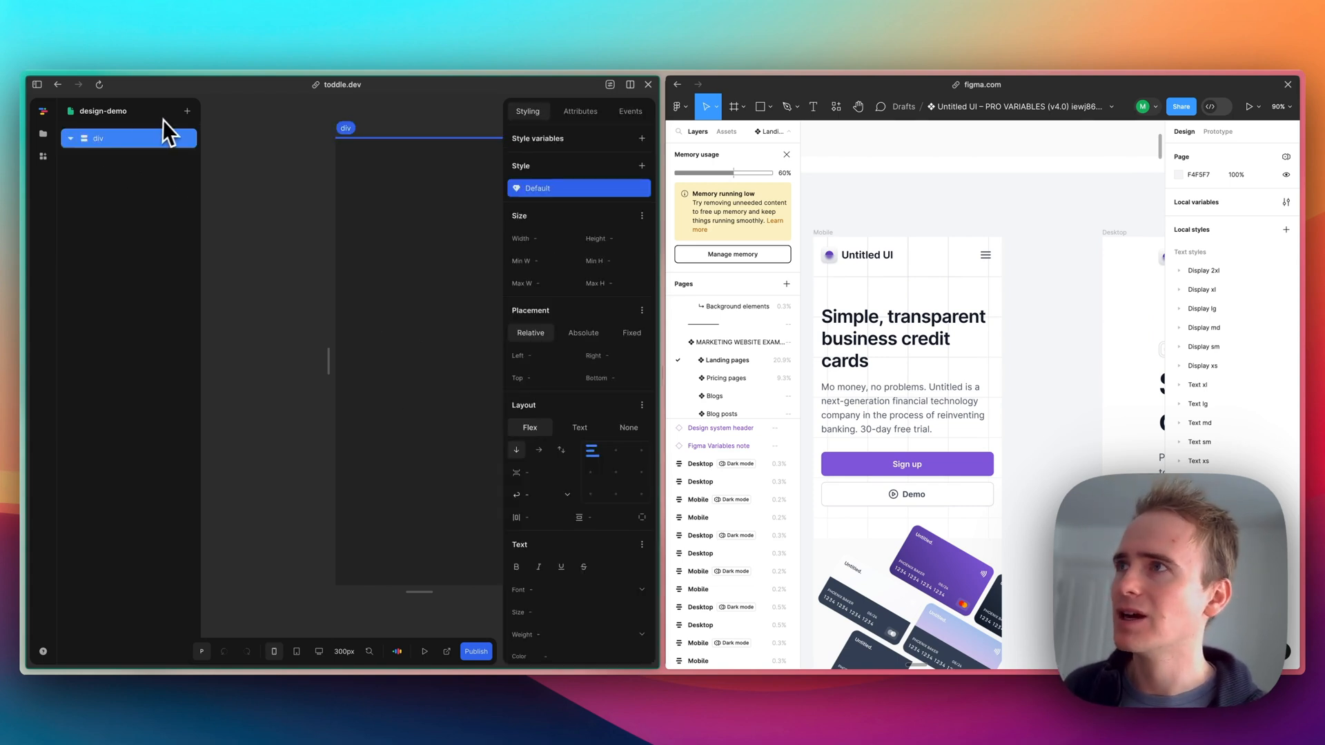
left_click(187, 111)
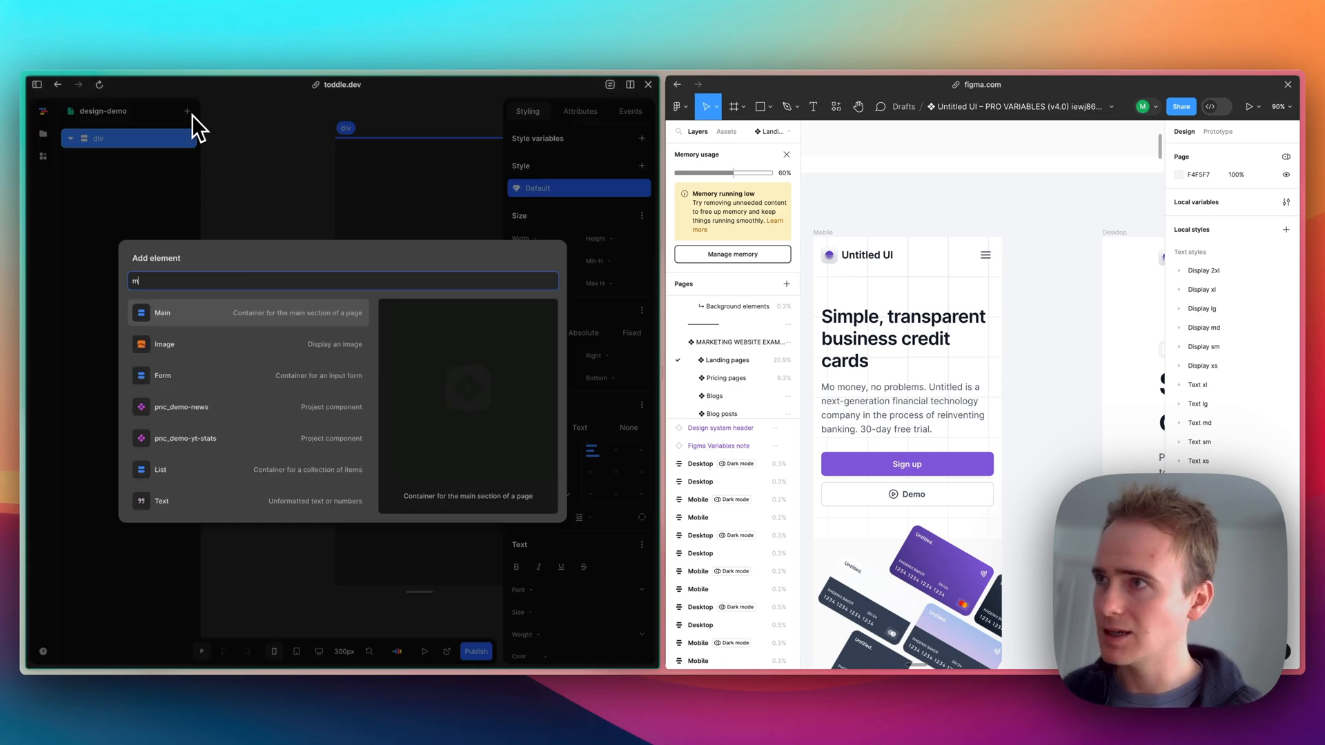
type("ain")
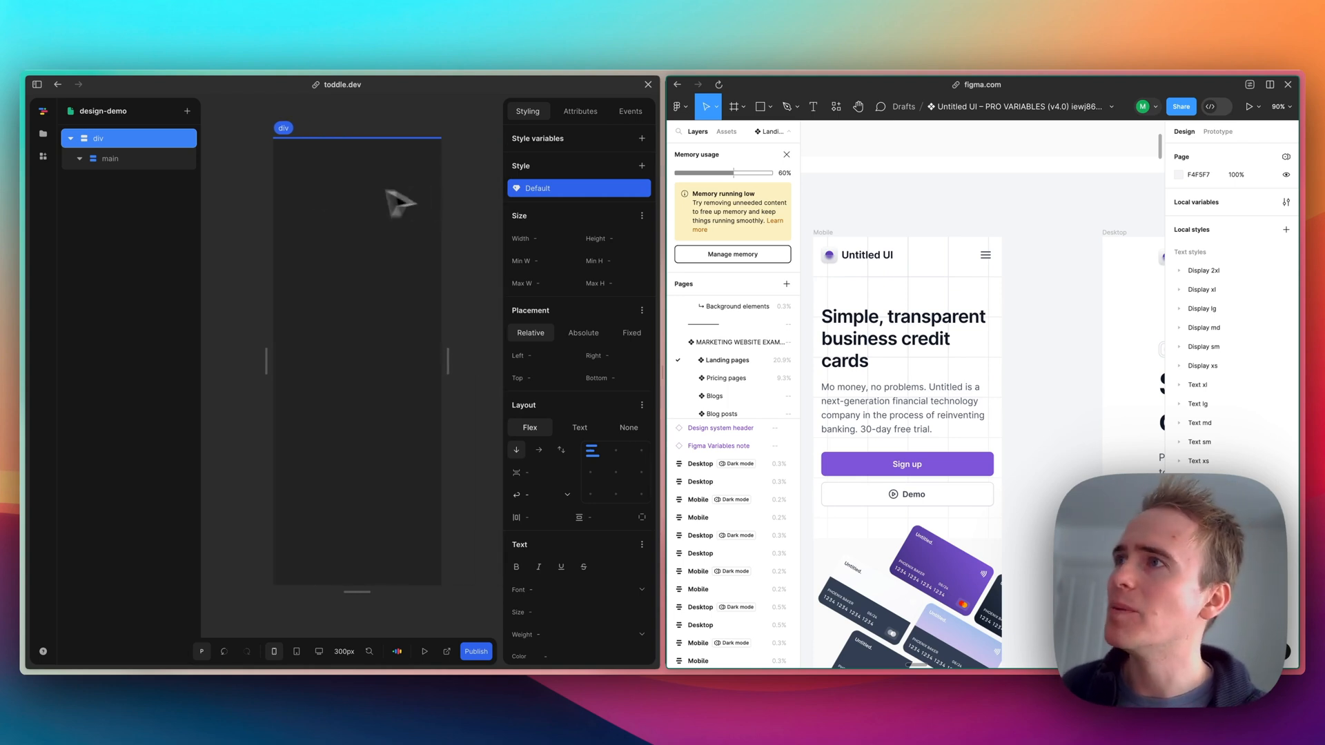
left_click(110, 157)
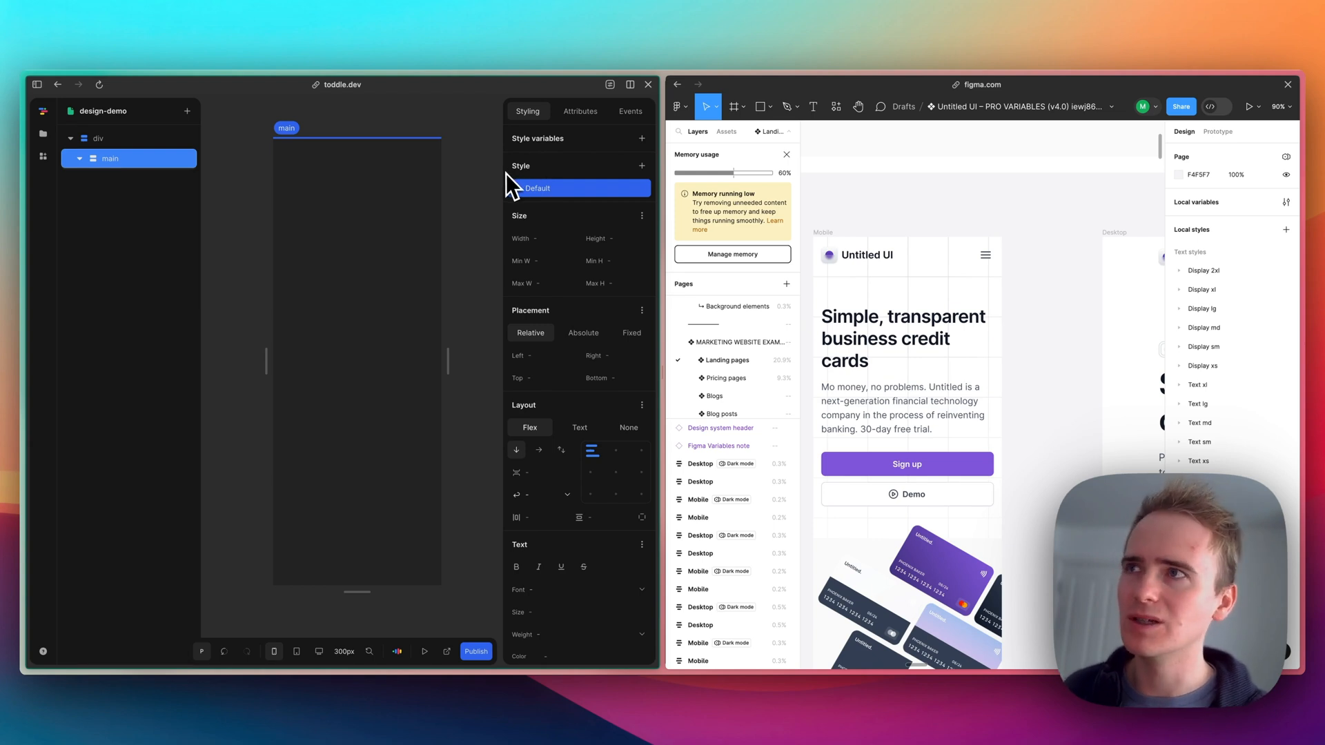
left_click(98, 138)
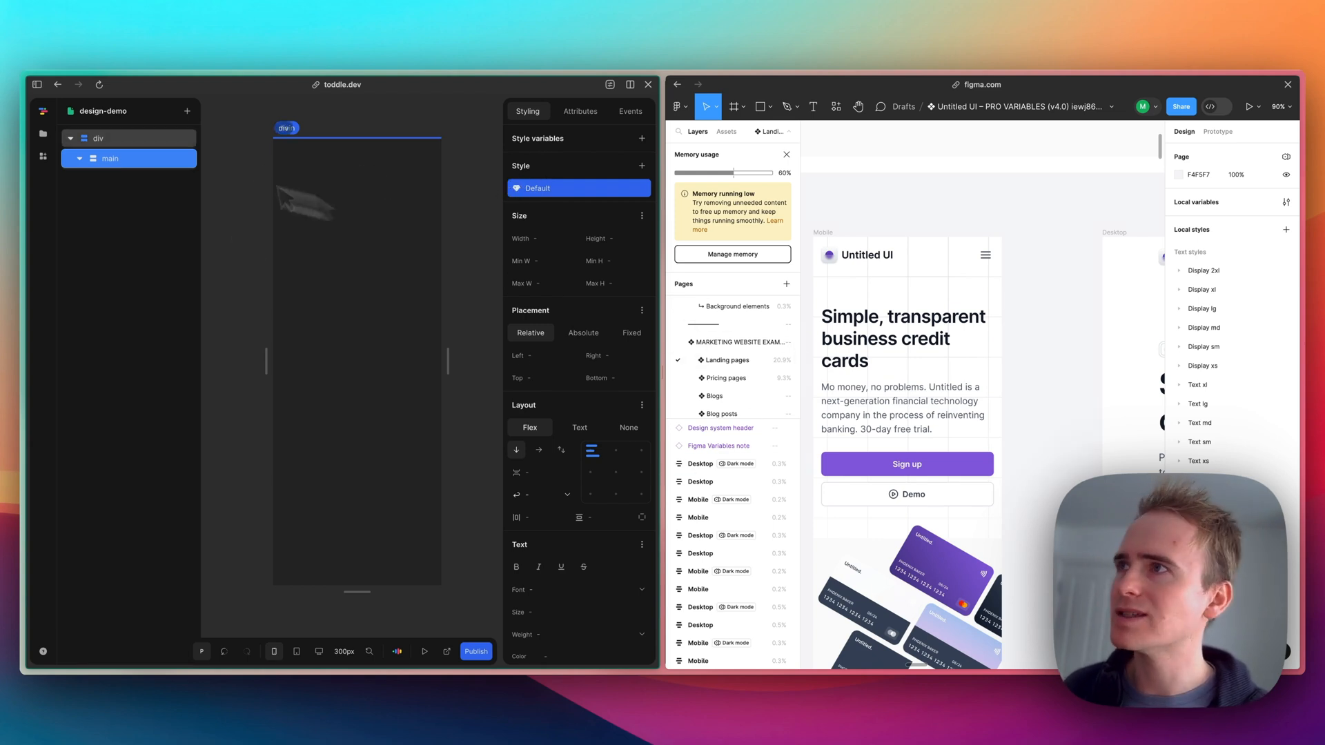
left_click(109, 158)
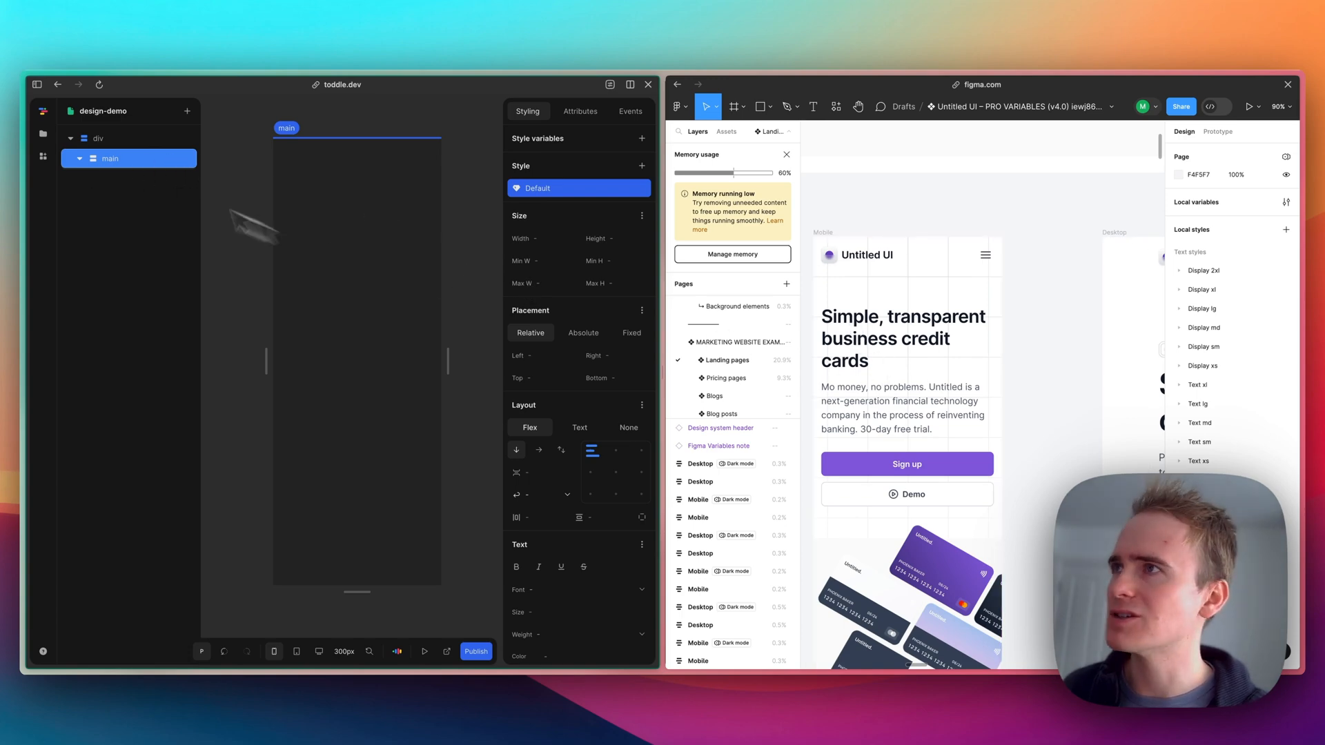
Step: Insert a Heading 1 inside main reading 'Simple business cards'
left_click(187, 111)
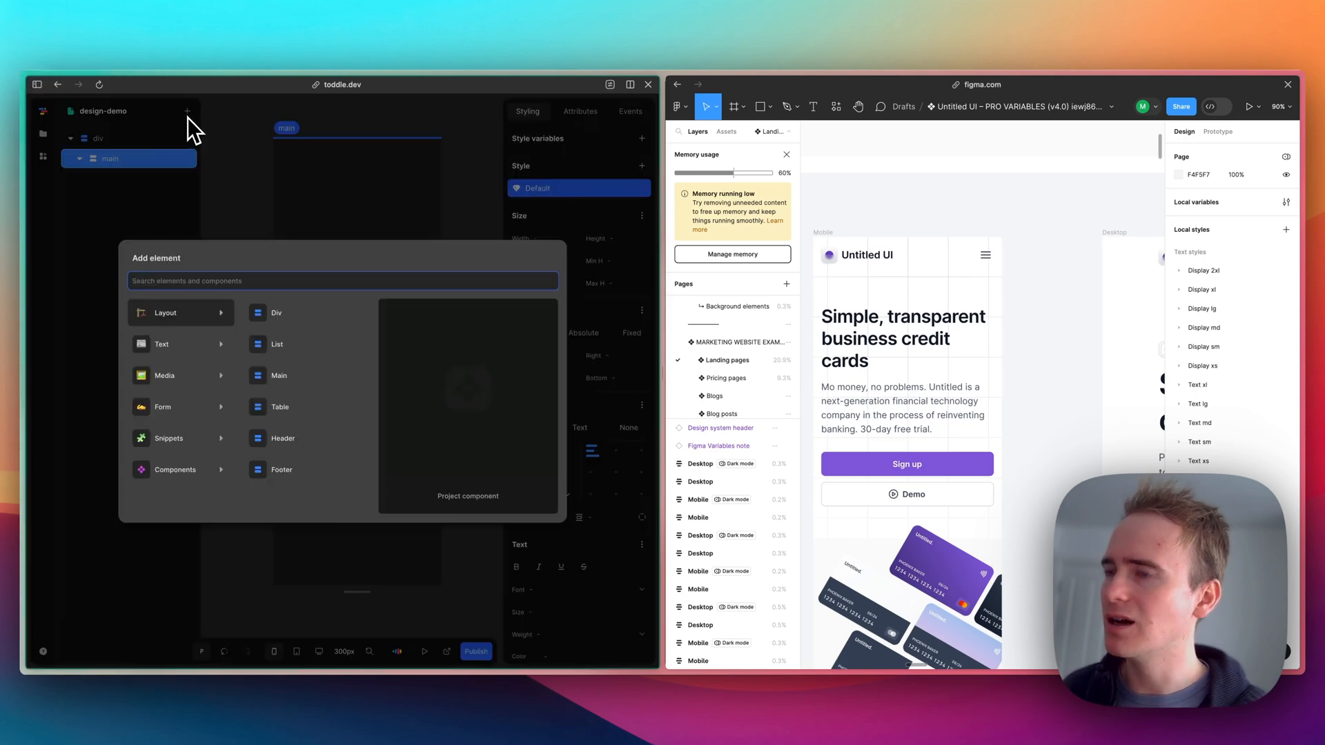
type("head")
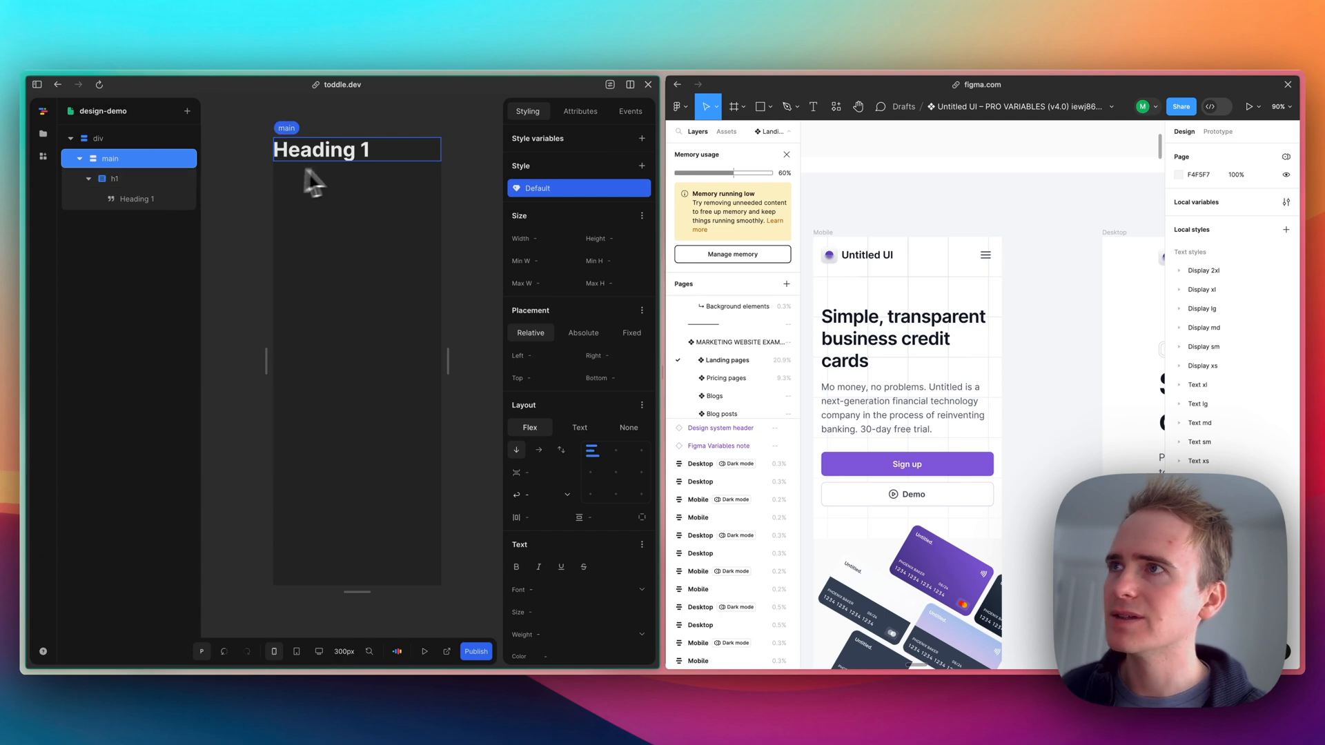
left_click(133, 199)
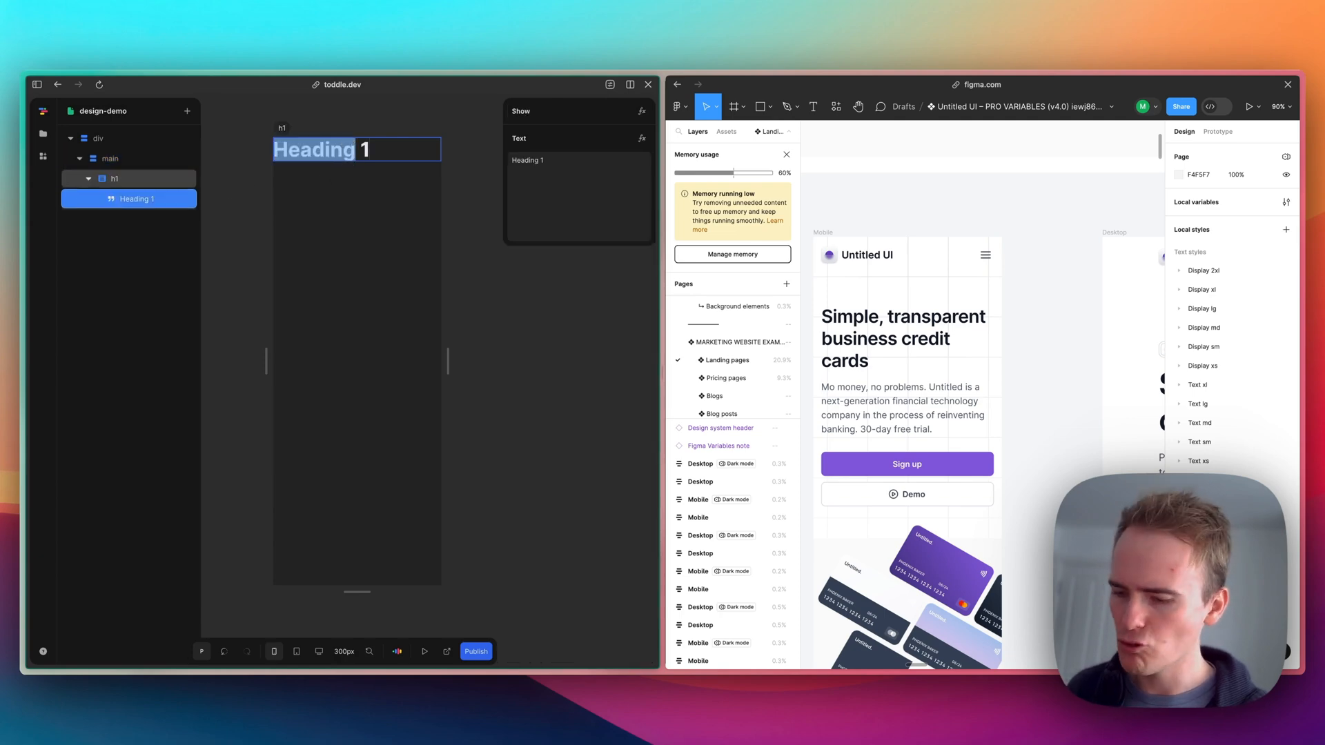
type("Simp")
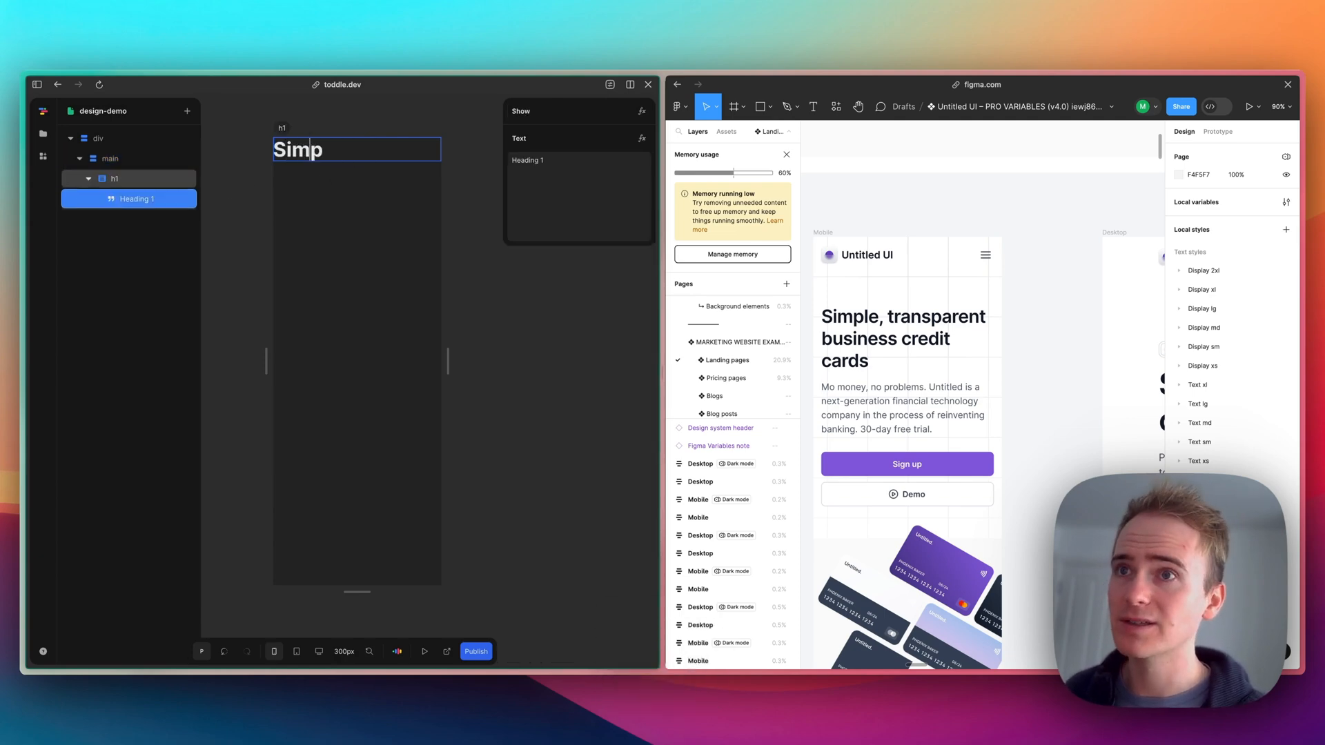
type("le")
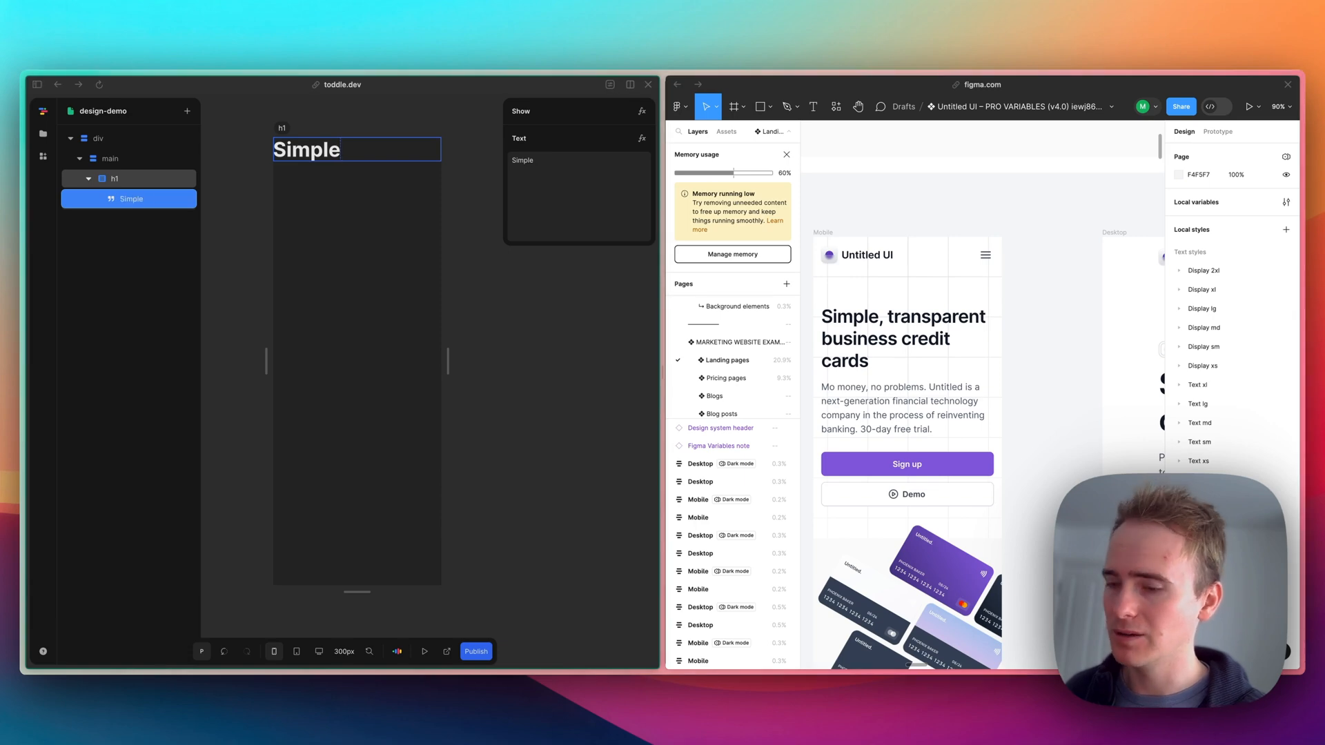
type("business")
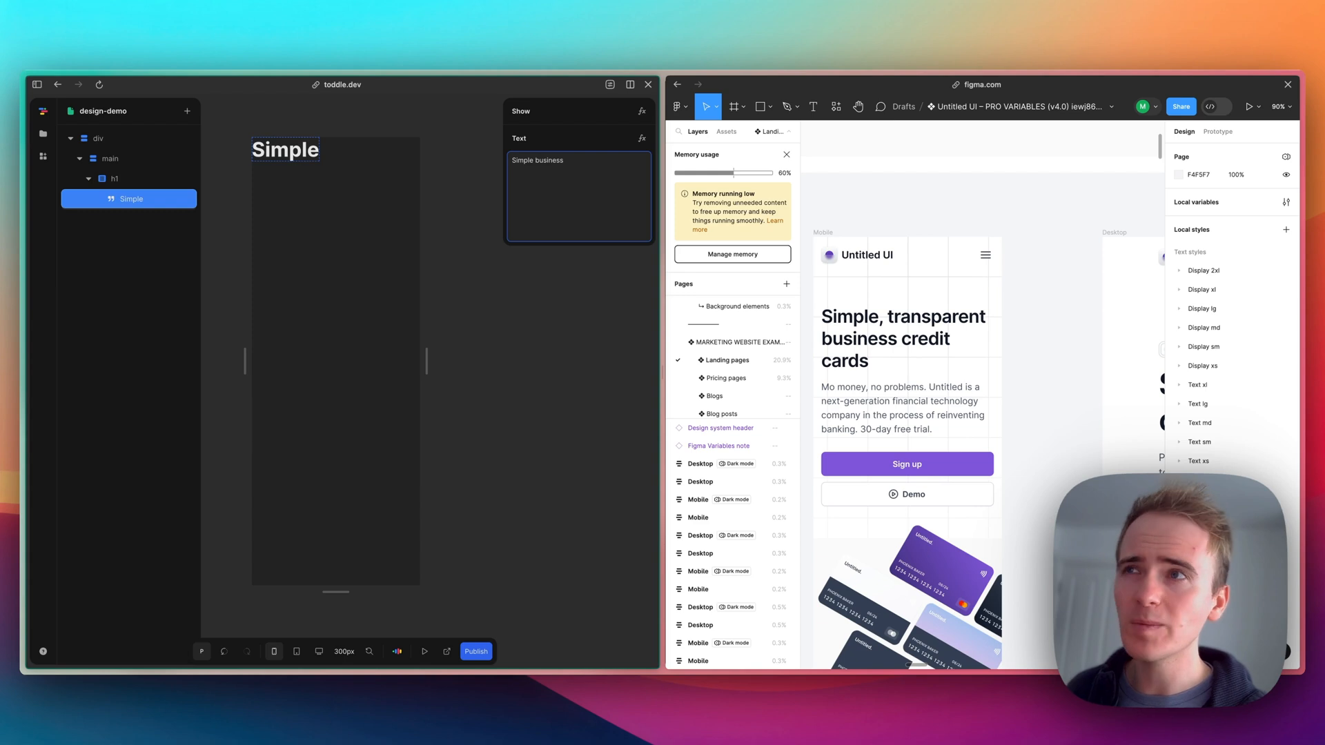
type("cards")
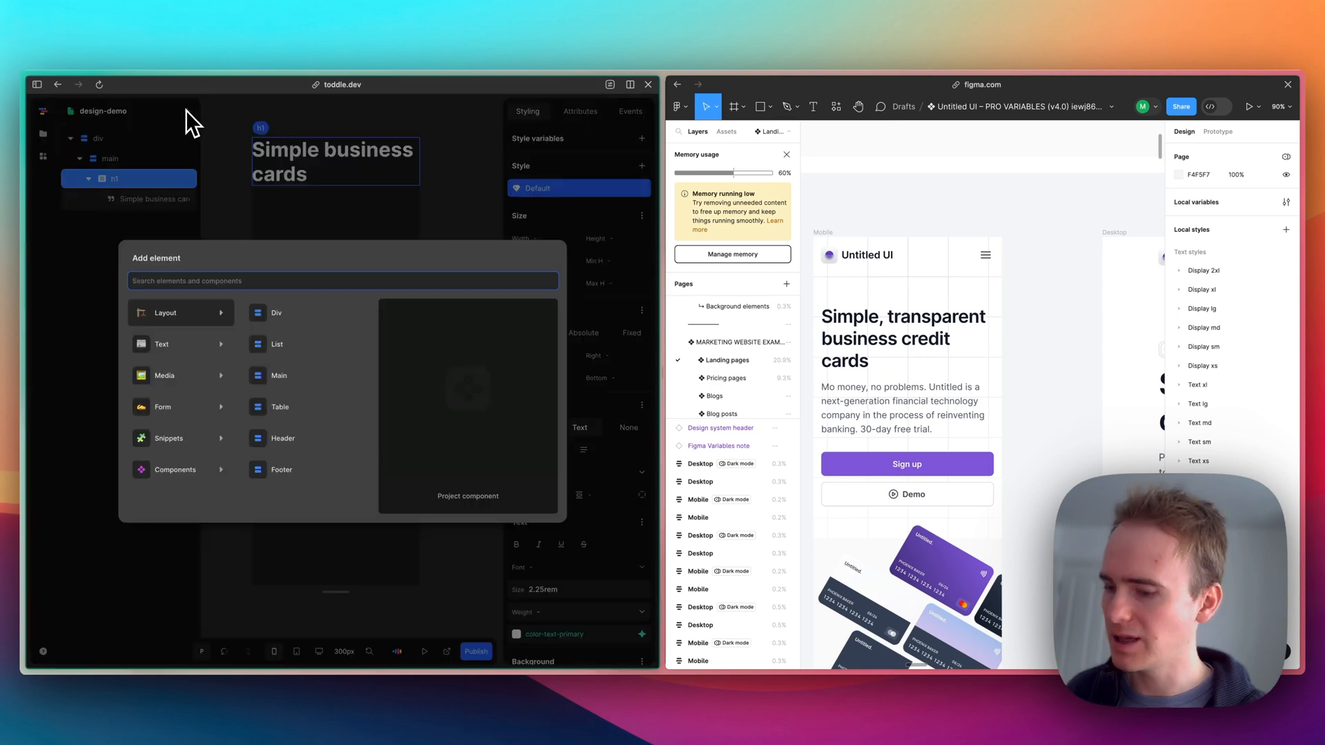
Step: Insert an h2 'Heading 2' inside main after the h1 and select it
type("head")
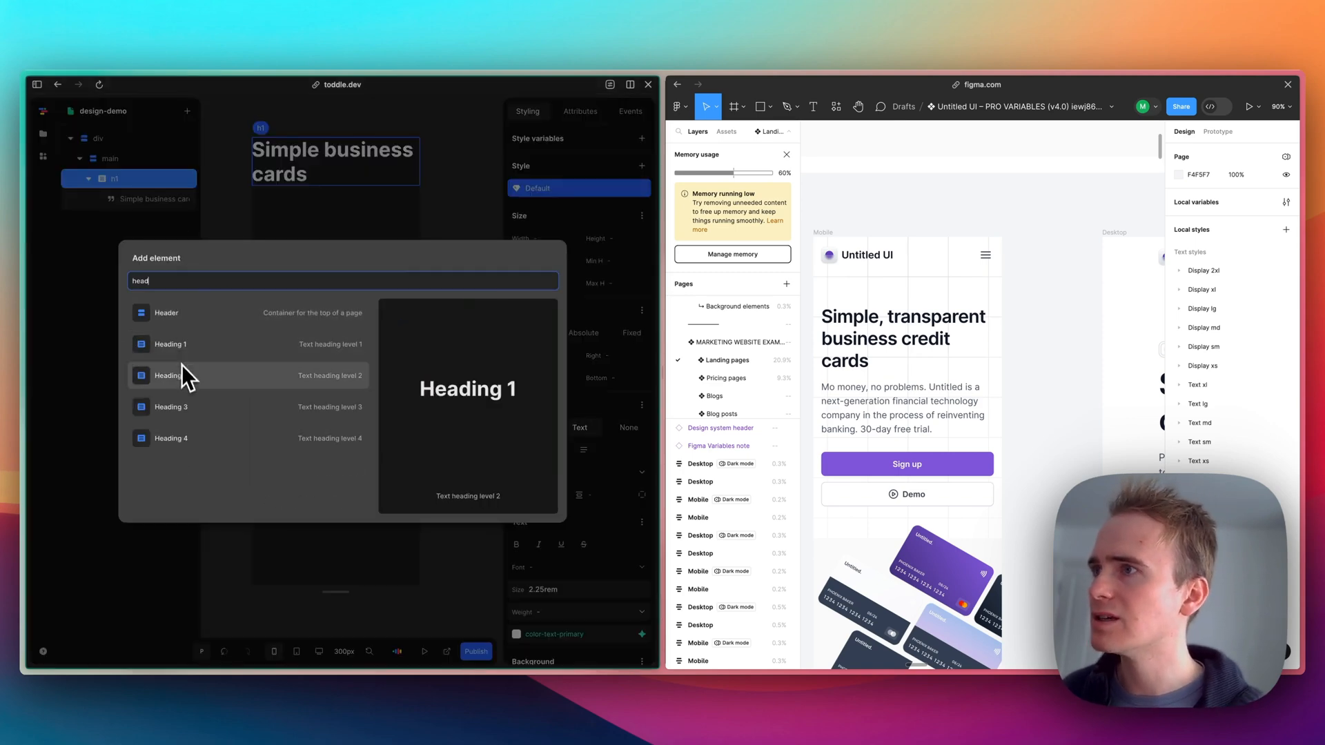
left_click(168, 376)
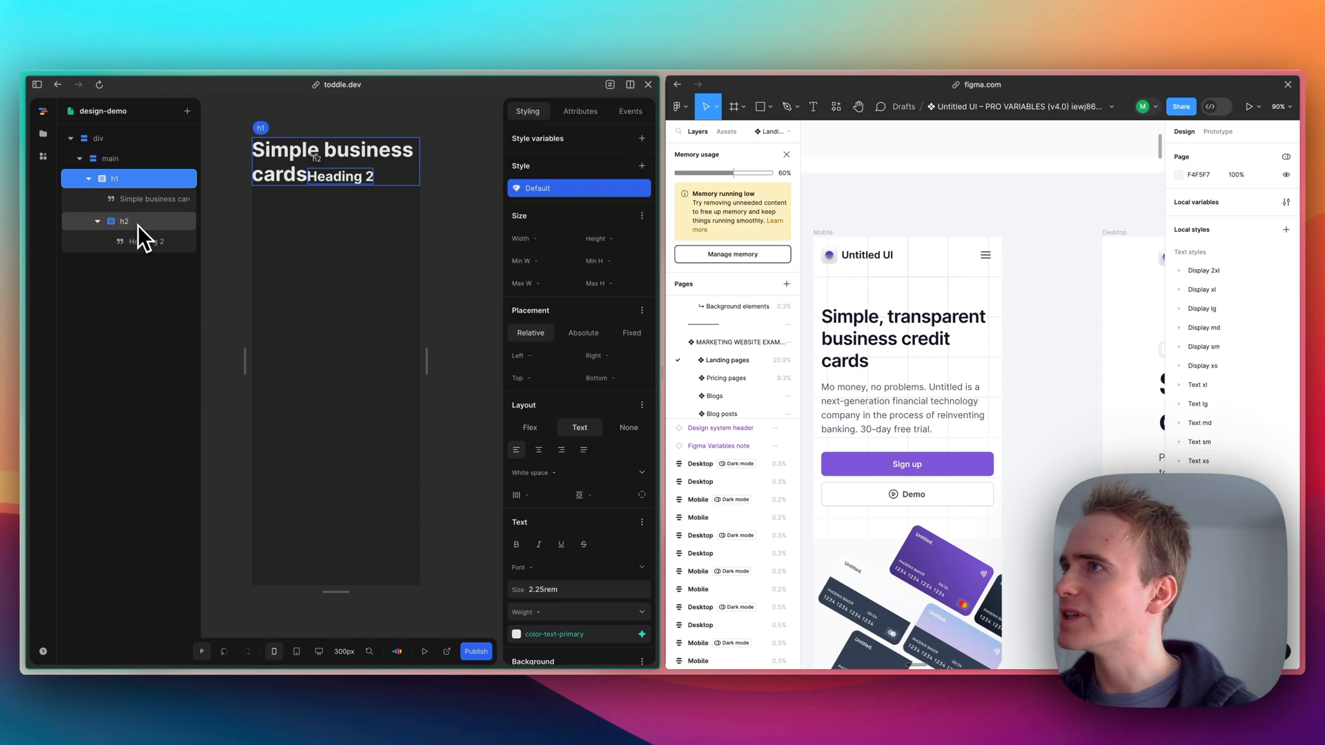
left_click(114, 178)
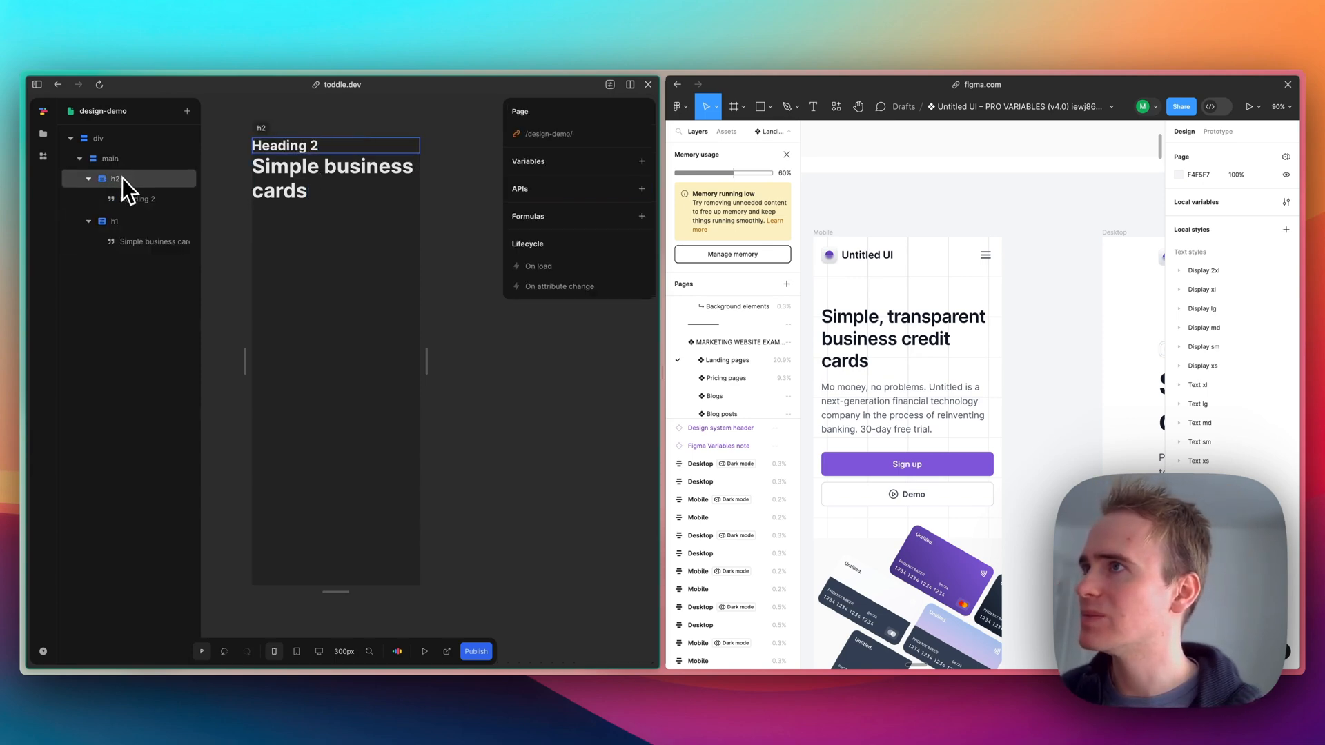
left_click(115, 178)
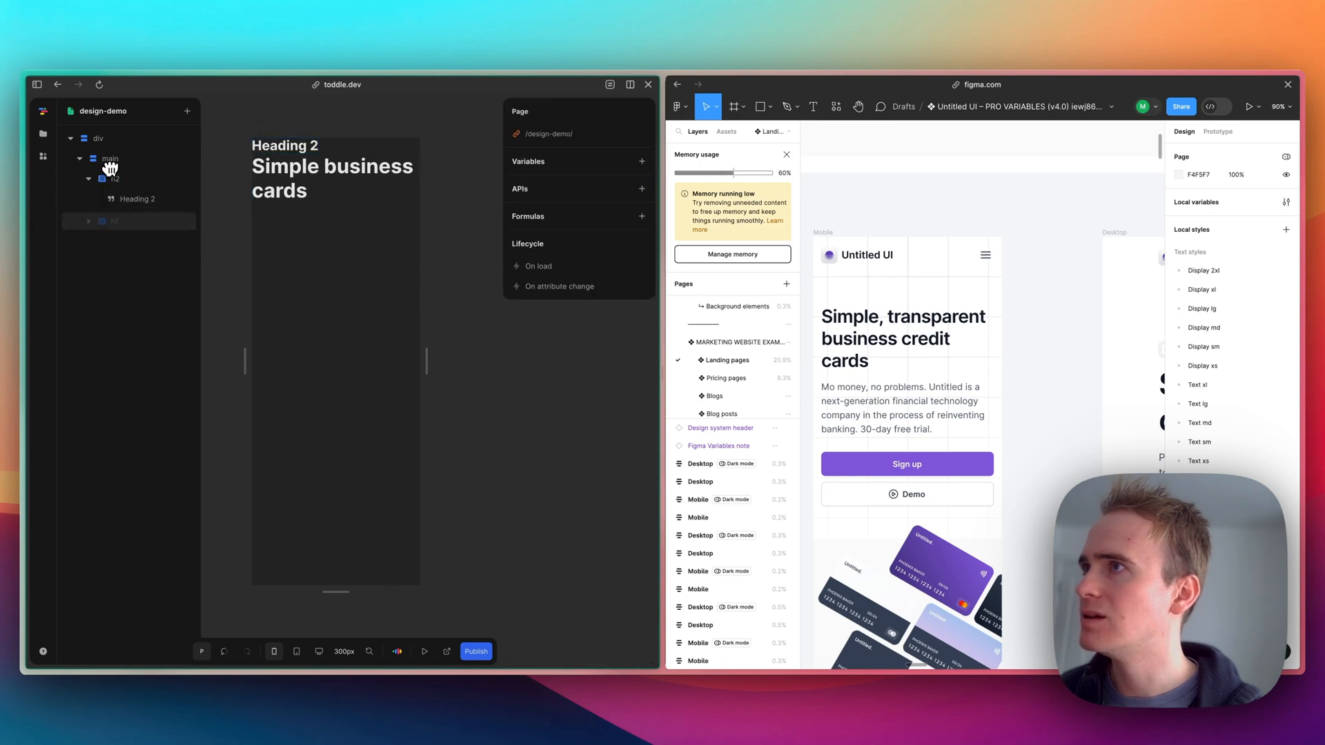
left_click(116, 199)
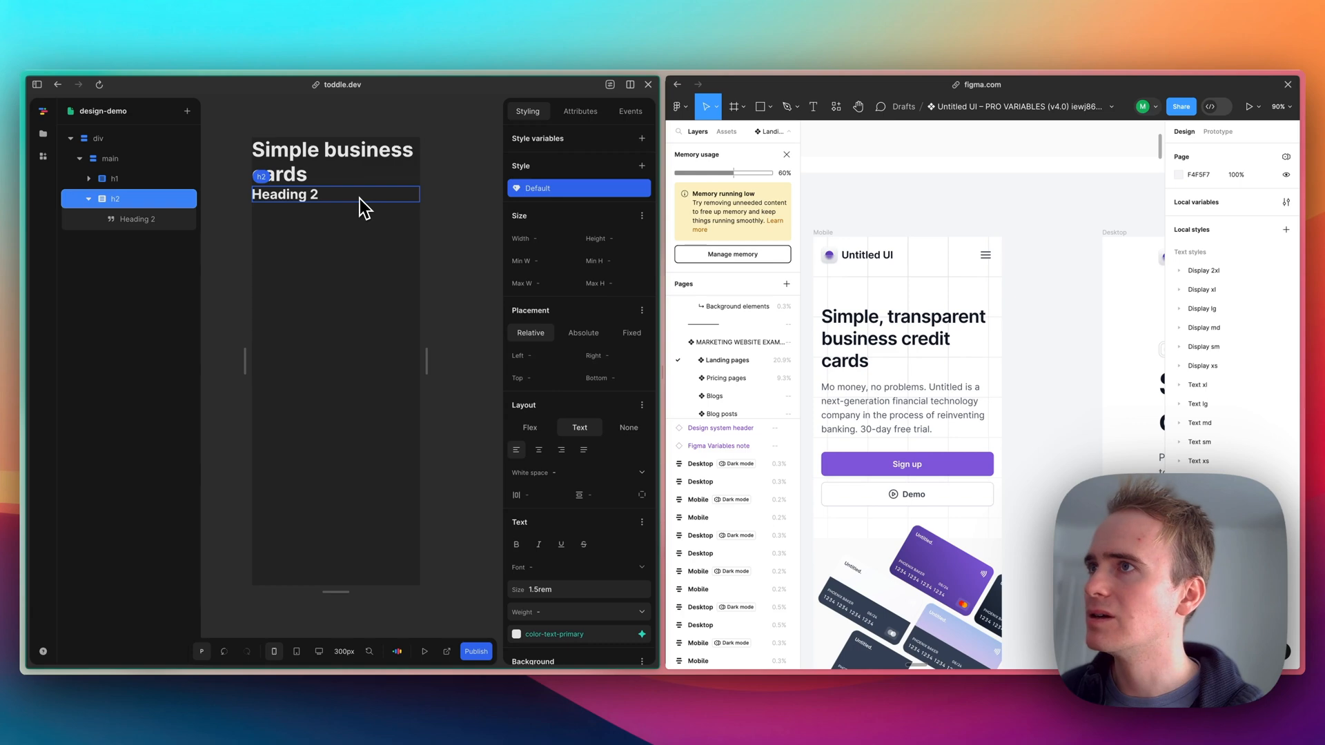
Step: Set the h2 text to 'No money, no problems. This is a cool UI kits and Toddle demo'
left_click(134, 219)
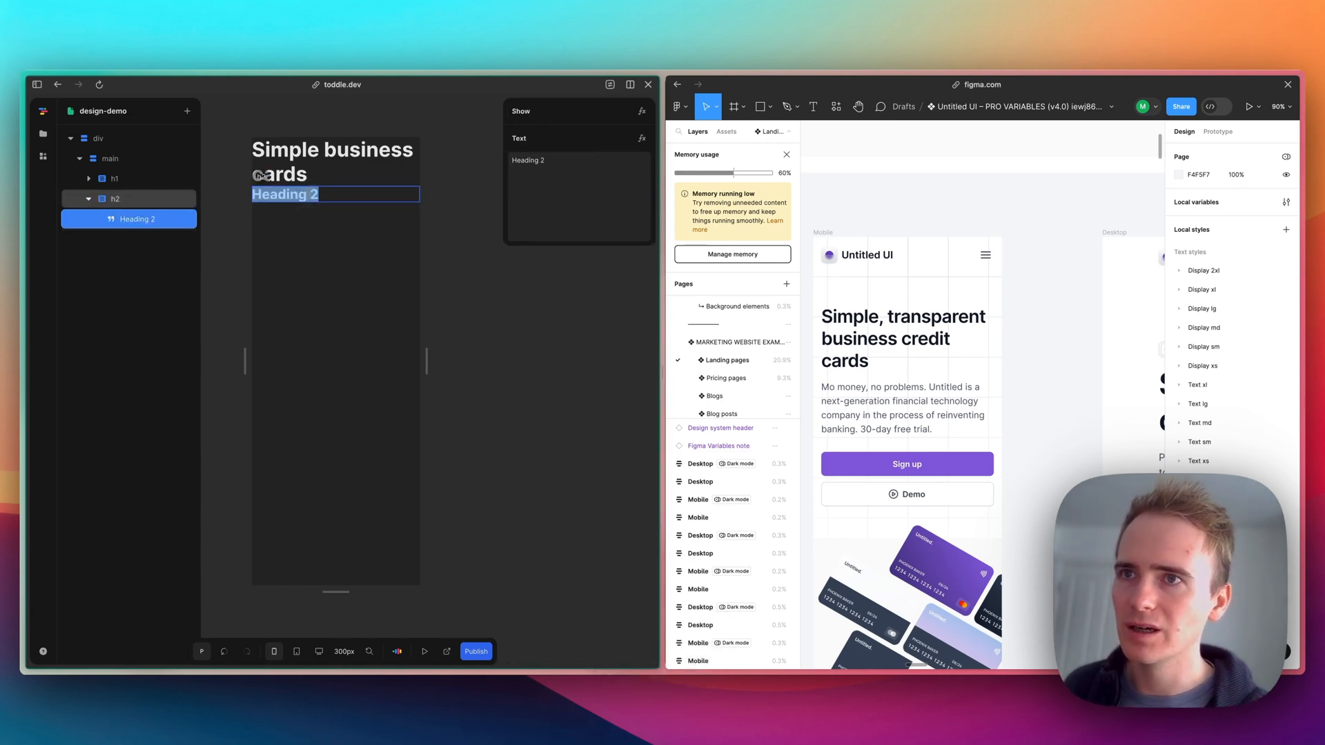
type("No money, no")
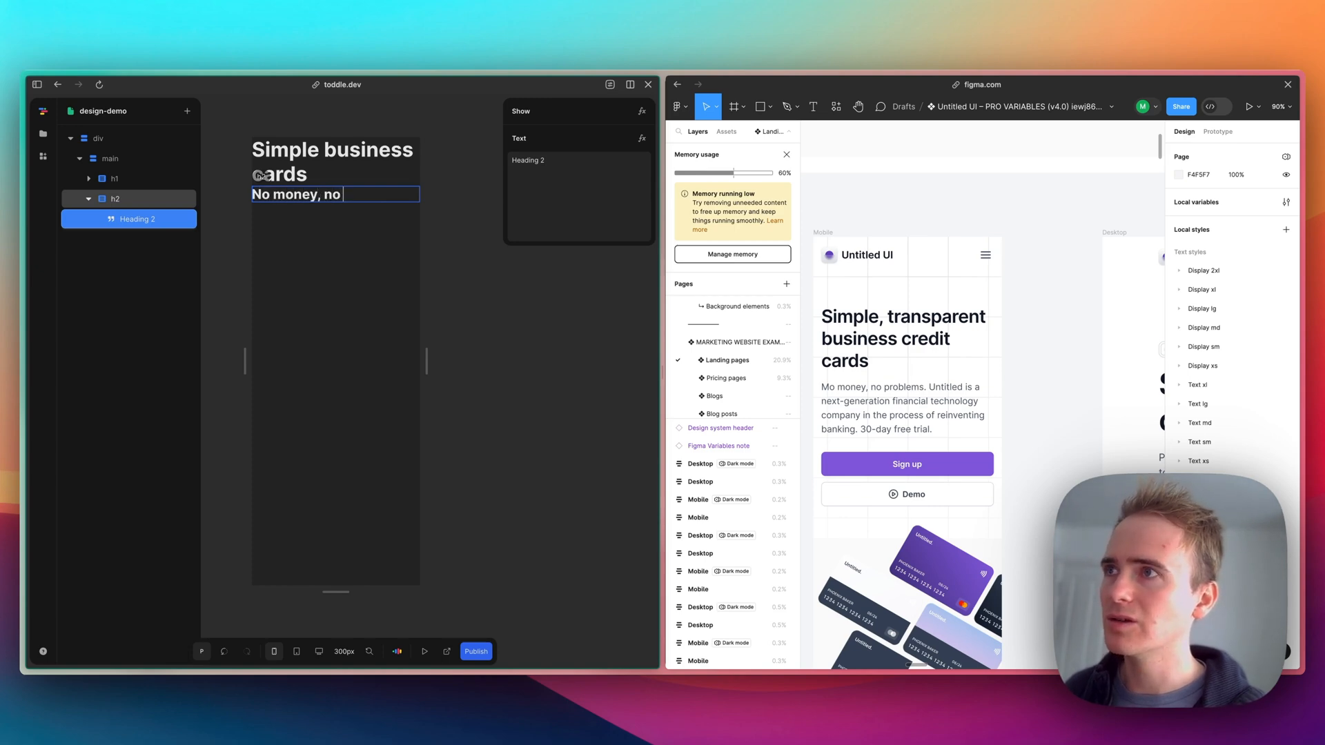
type("problems.")
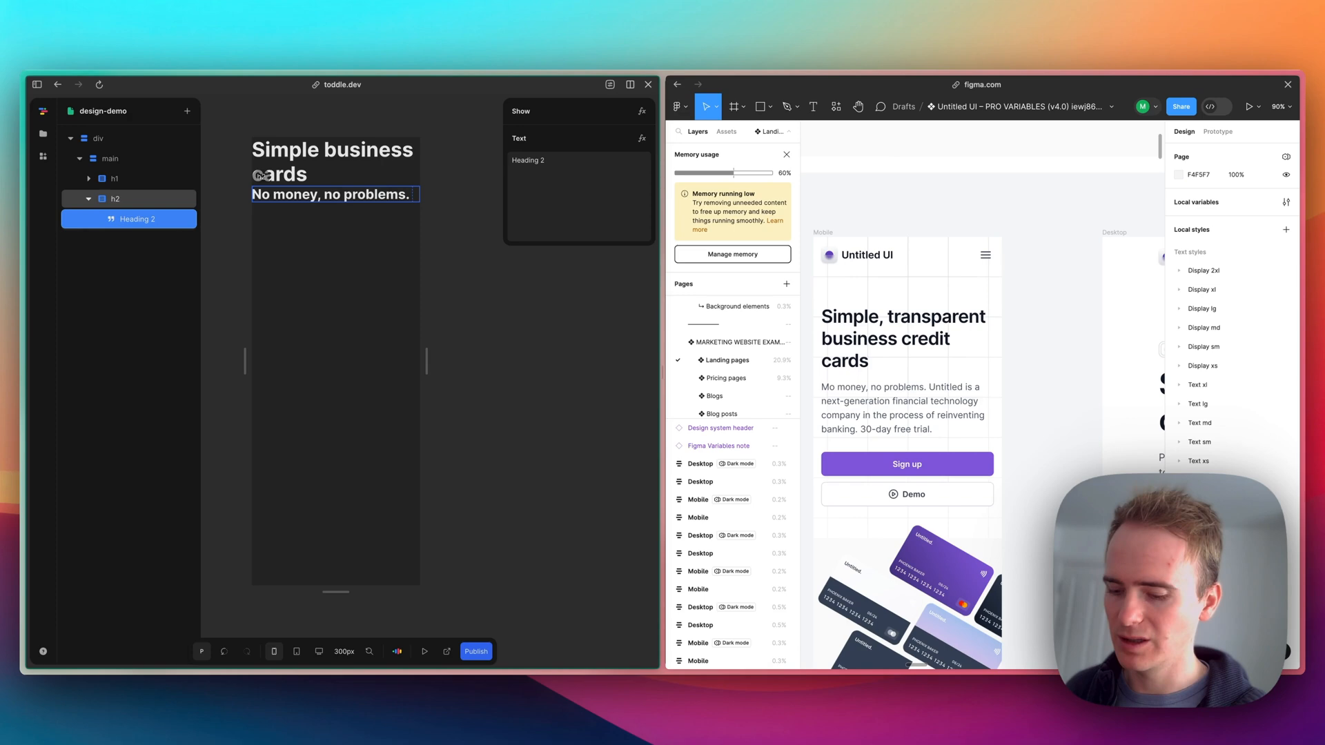
type("This is a cool UI kits and")
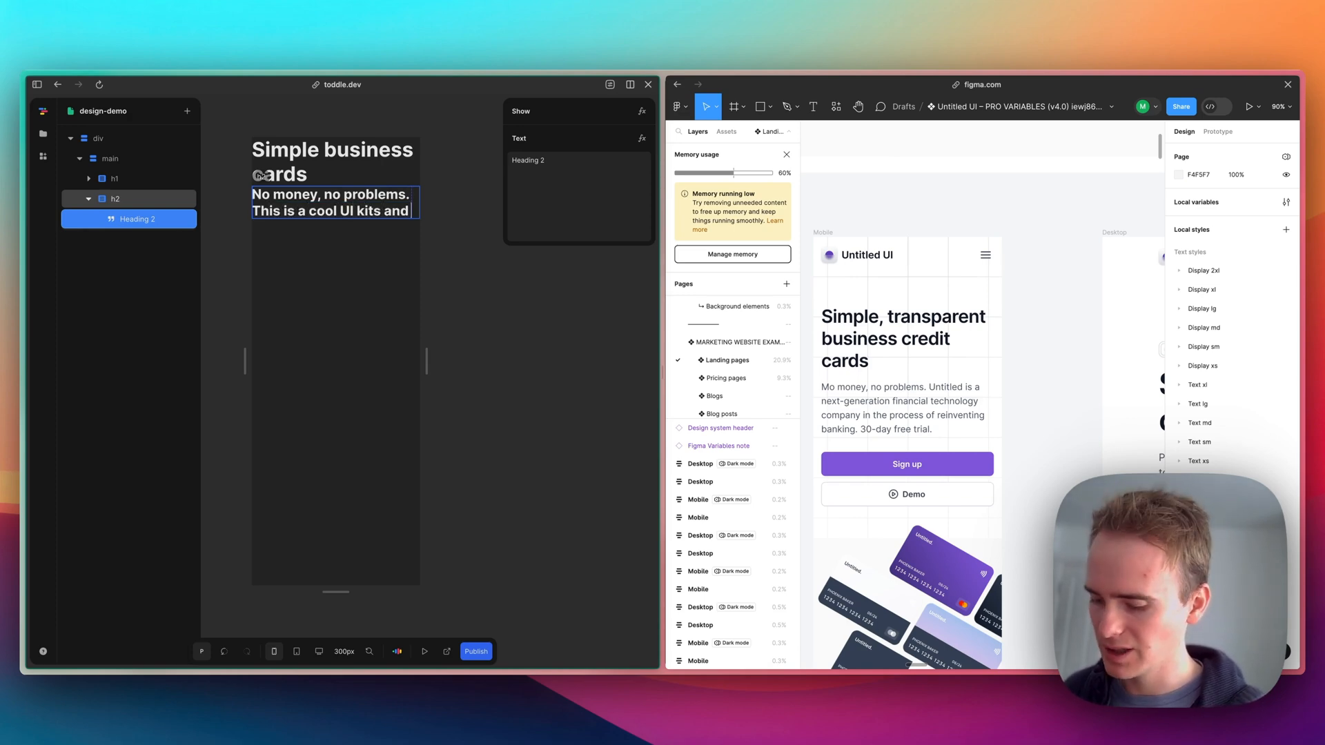
type("Toddle demo")
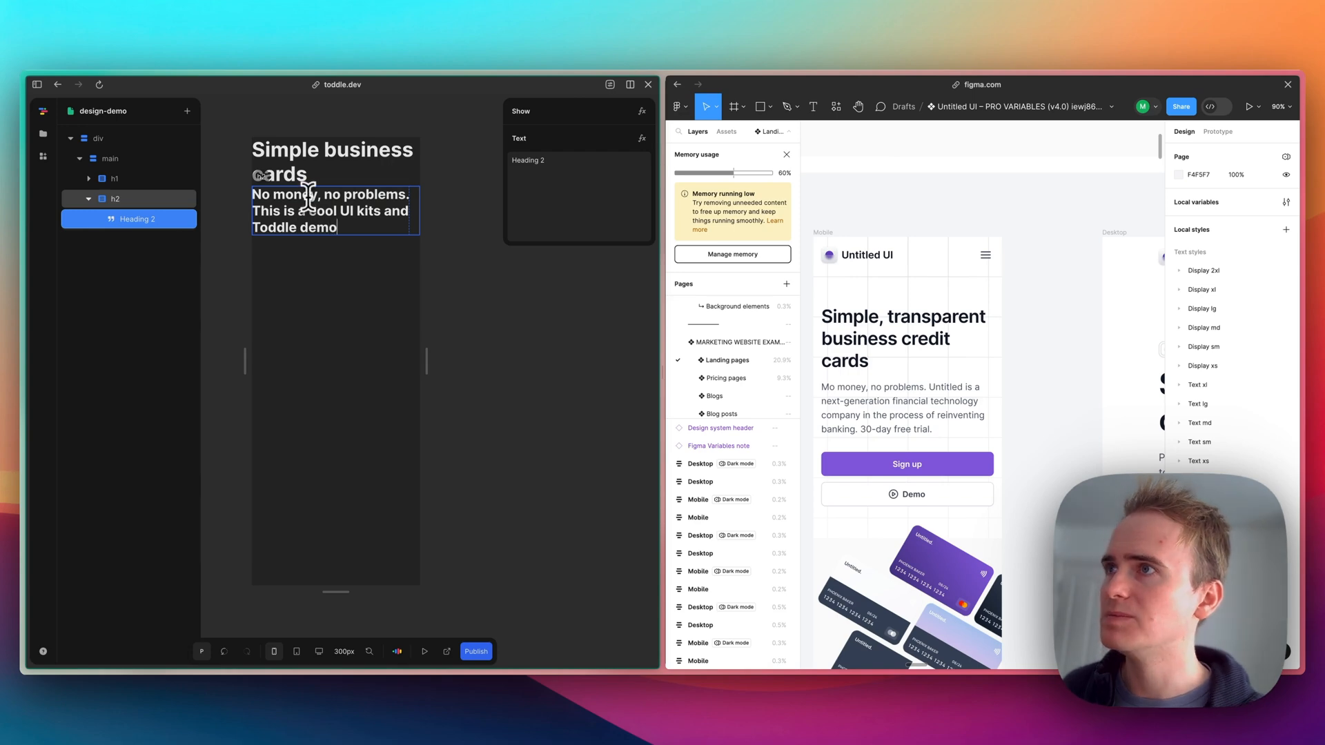
left_click(338, 279)
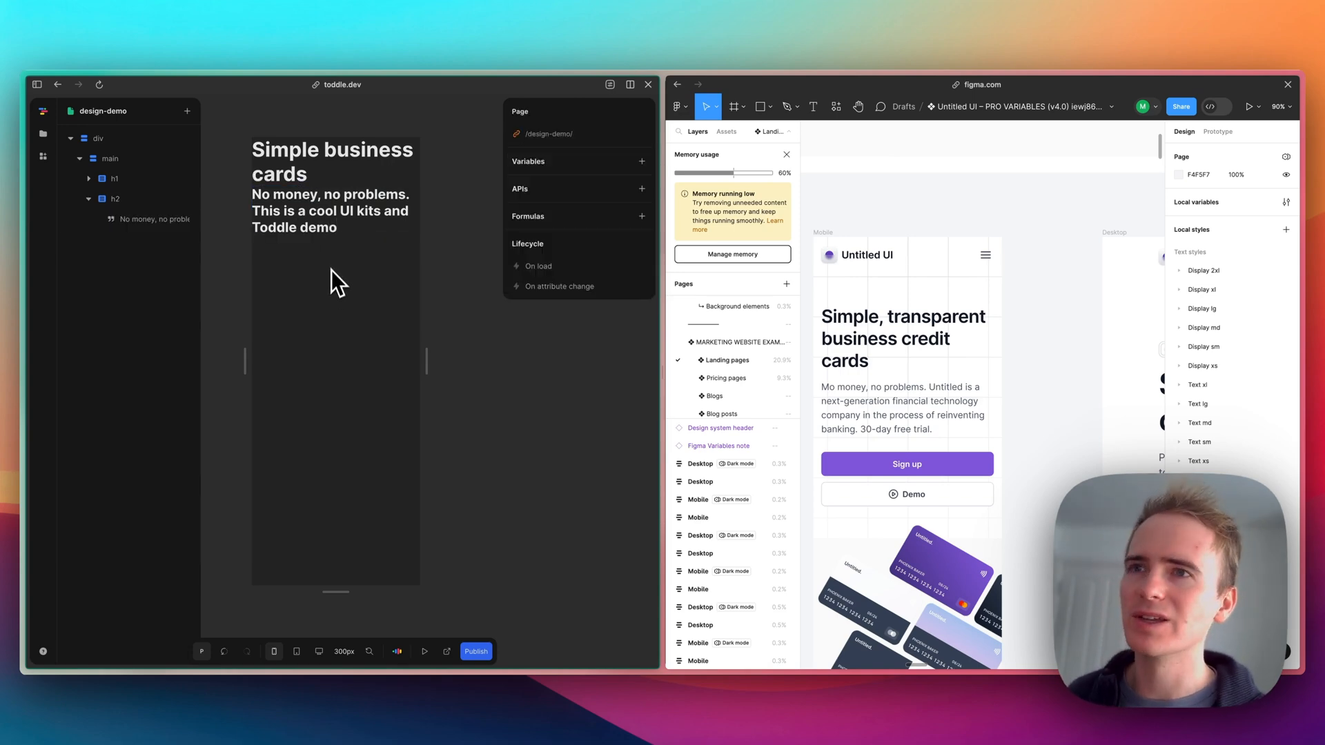
mouse_move(331, 302)
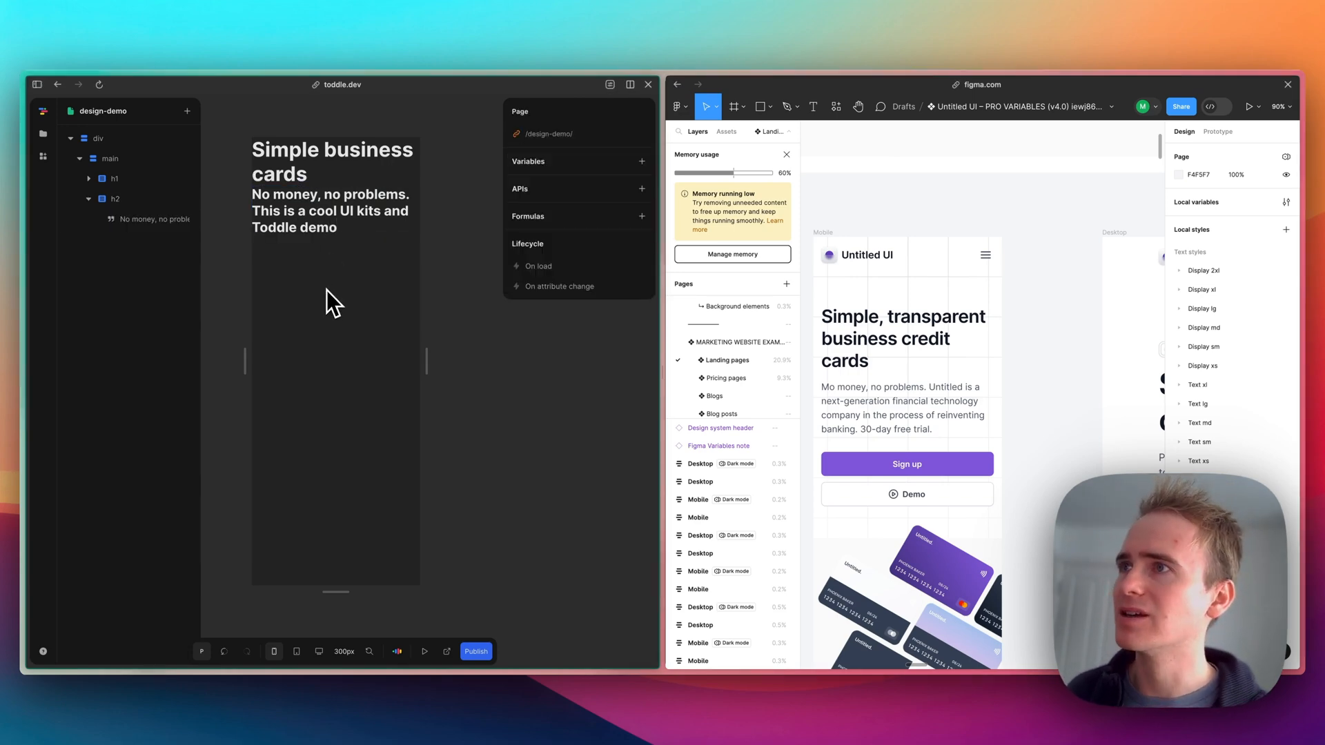
mouse_move(174, 160)
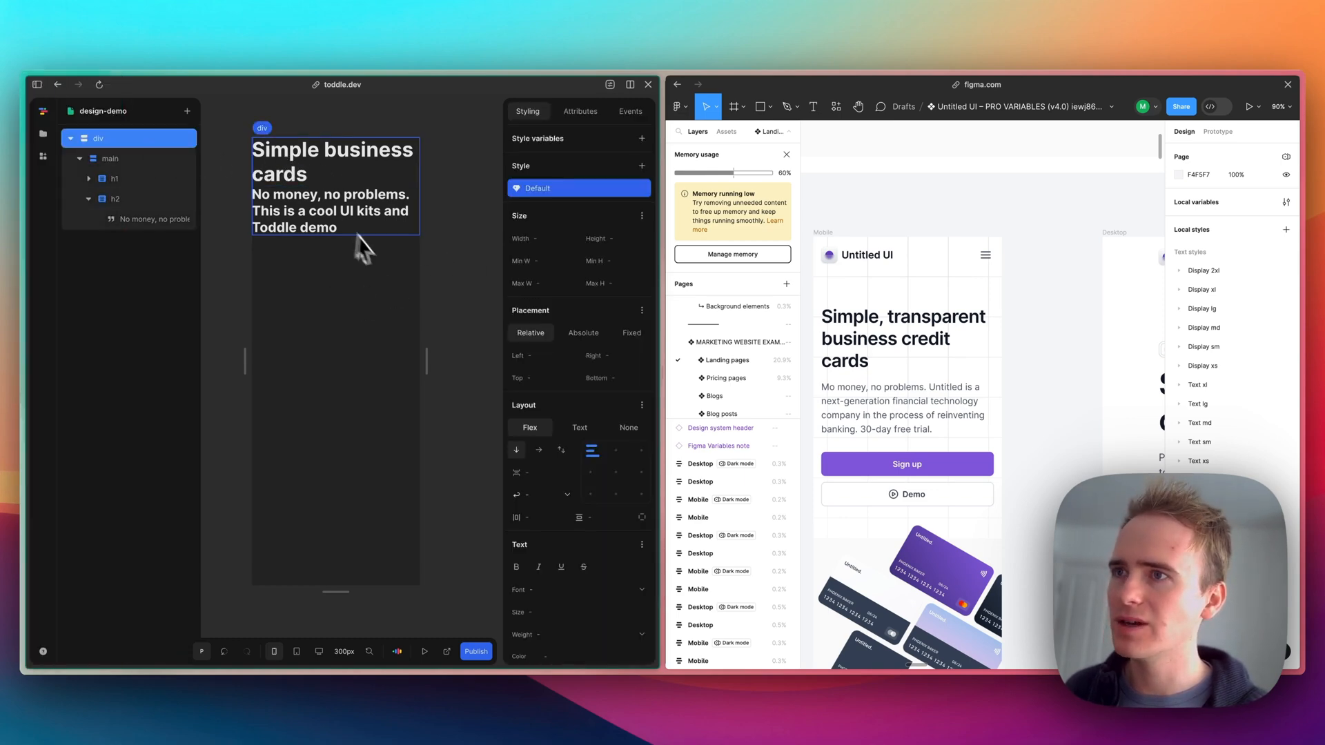
Step: Set the root div's background colour to #ffffff white
scroll("down", 3)
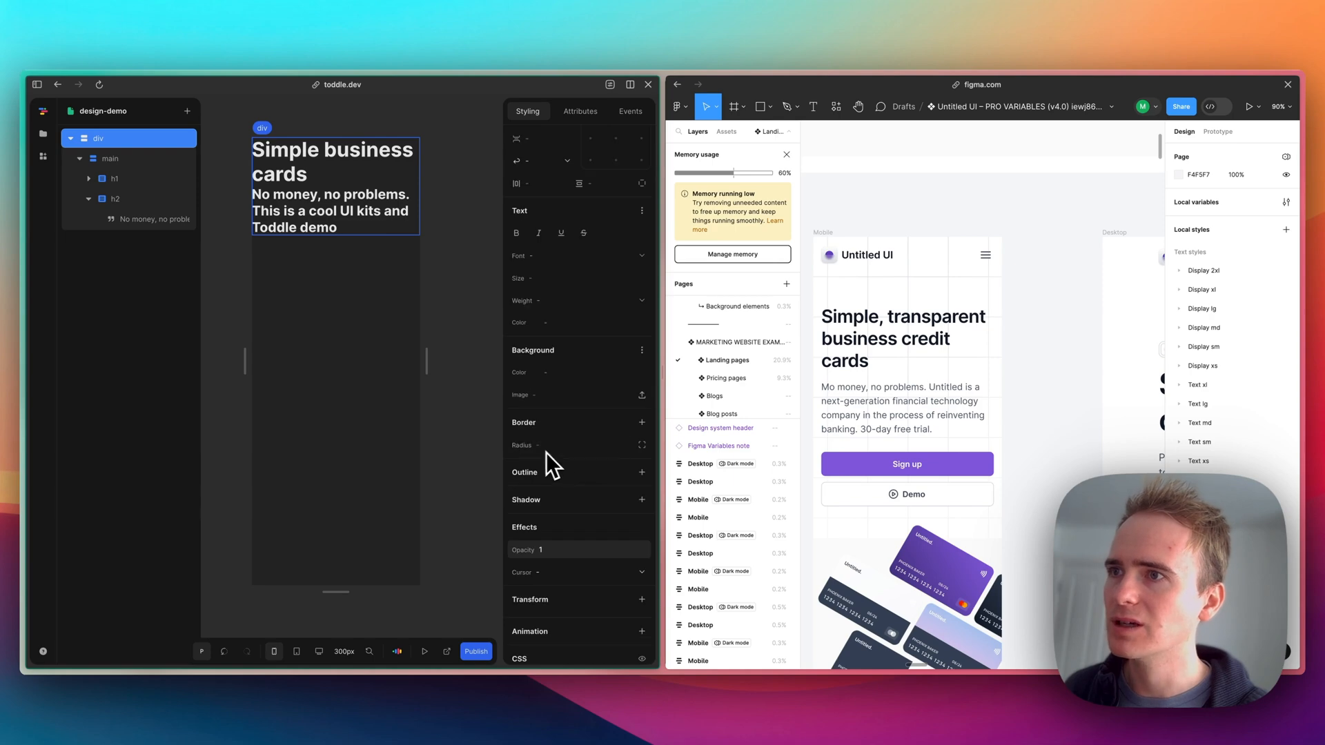
left_click(532, 371)
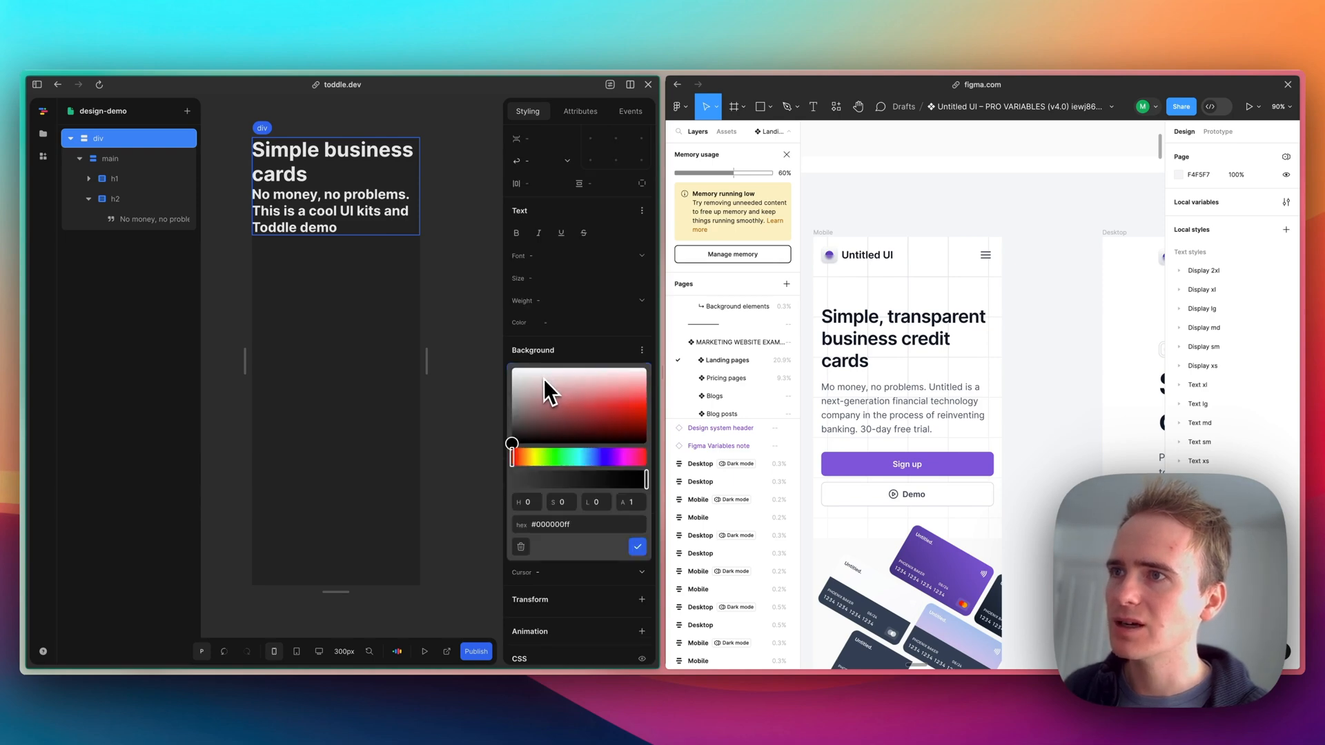
left_click(636, 548)
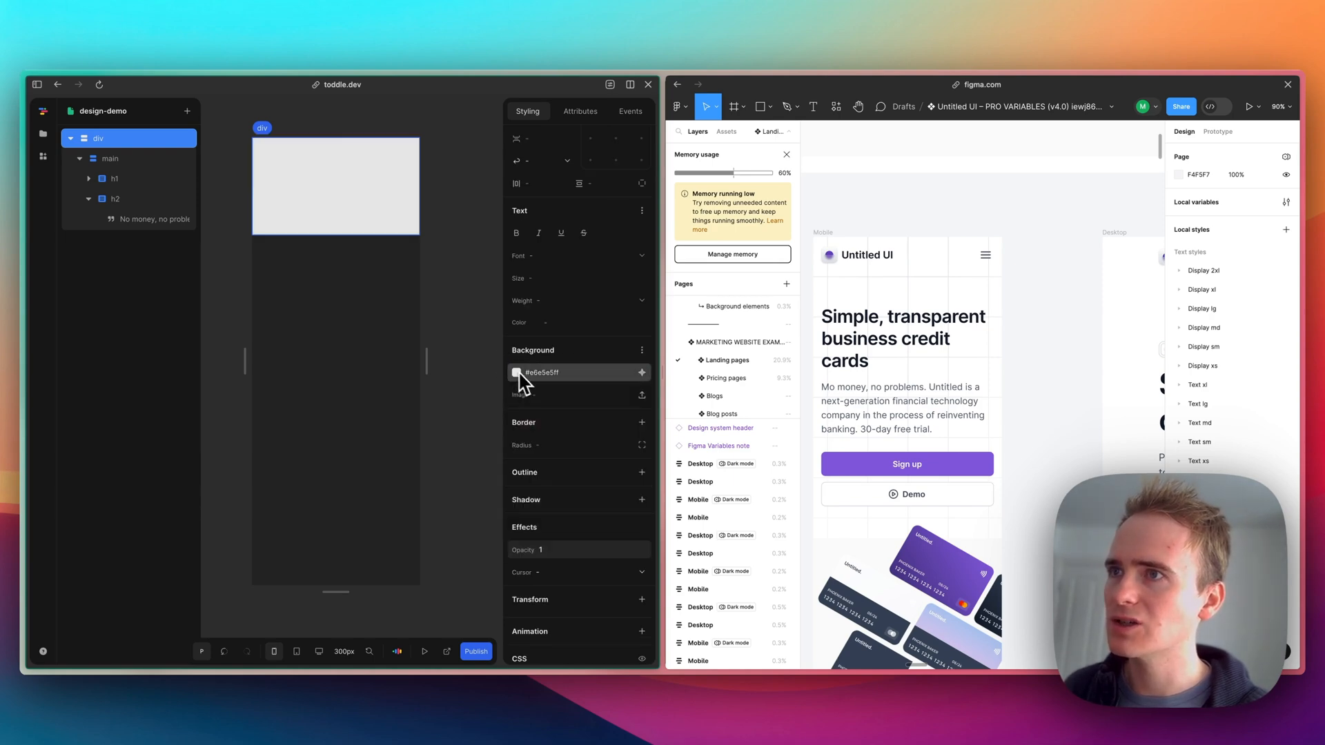
left_click(516, 372)
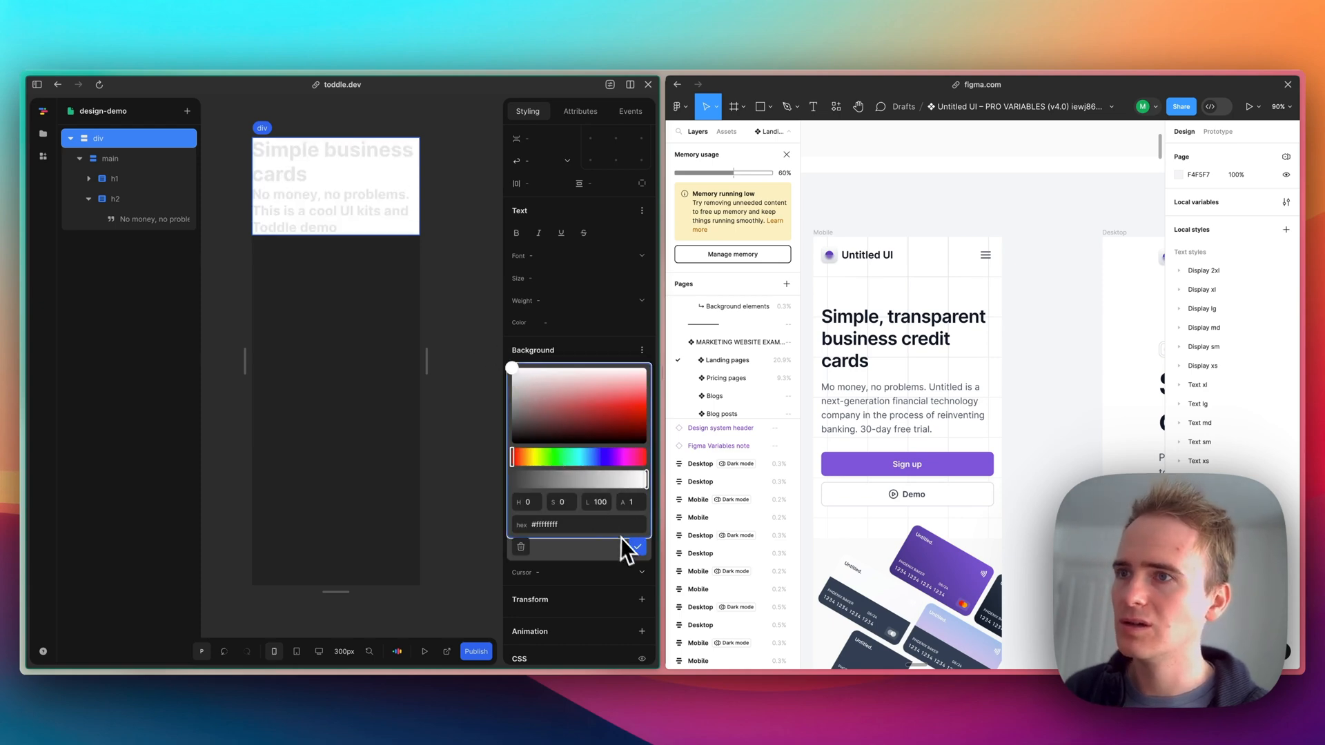
left_click(639, 548)
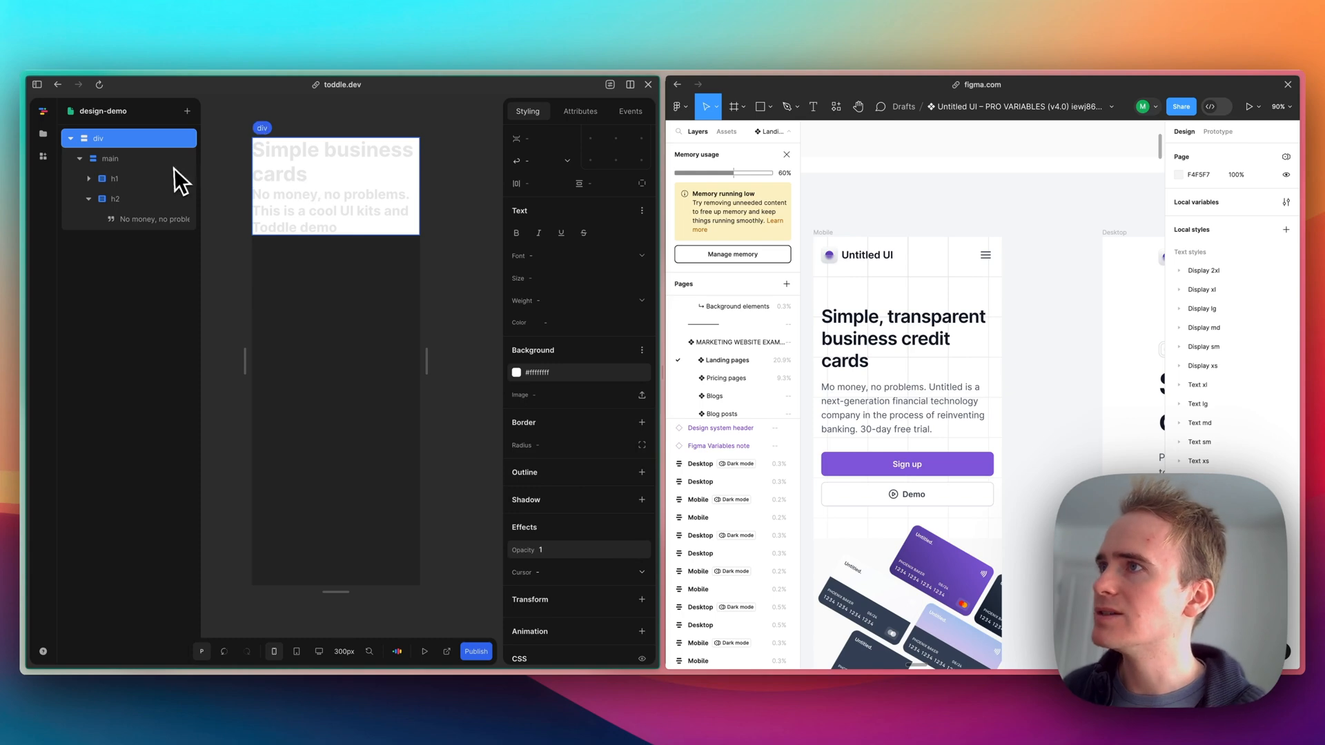
left_click(108, 157)
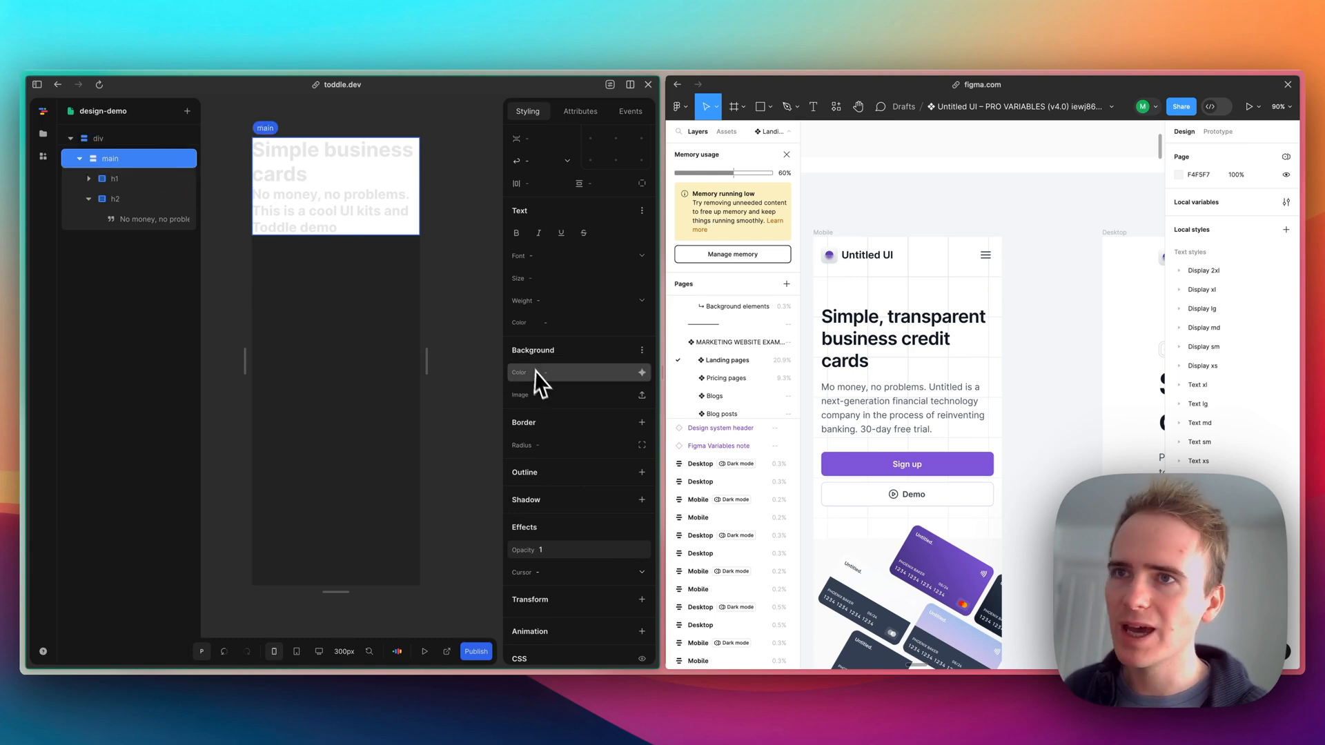
Step: Give the main container 16px padding, matching Figma's hero section
left_click(904, 338)
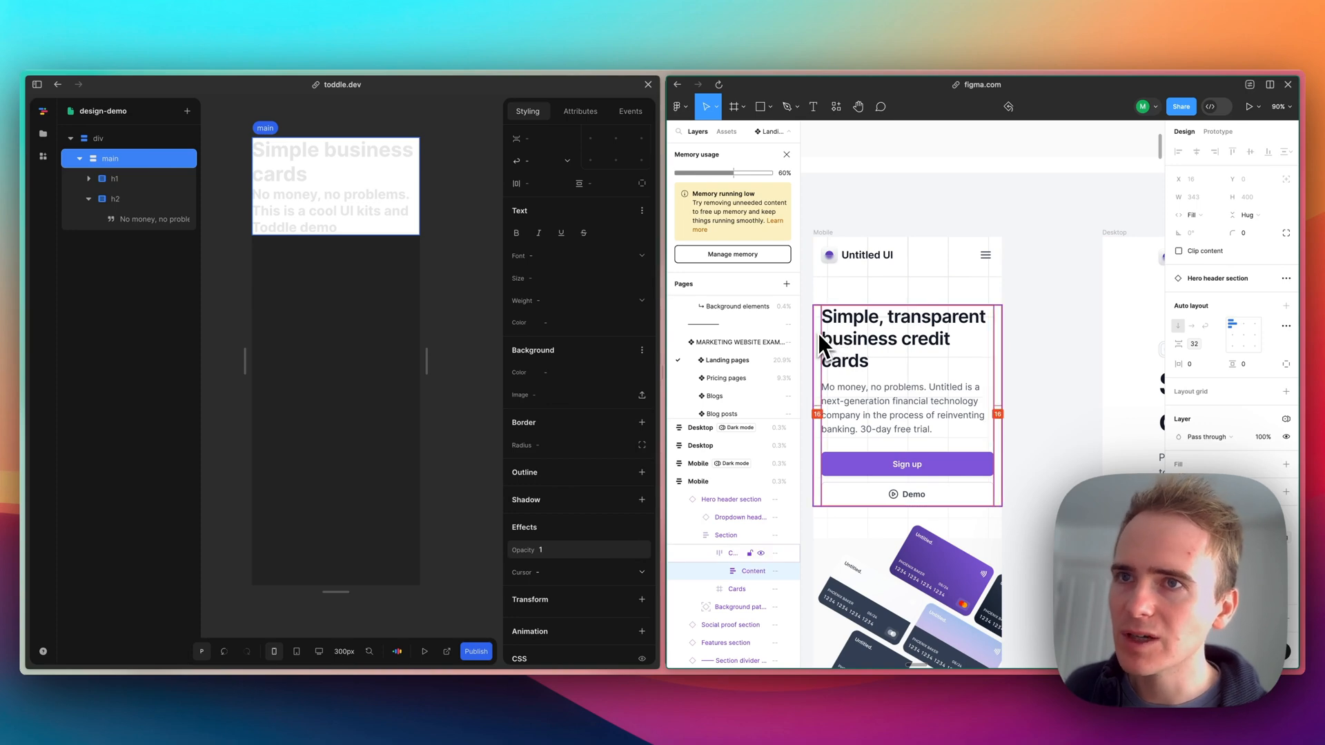
mouse_move(824, 349)
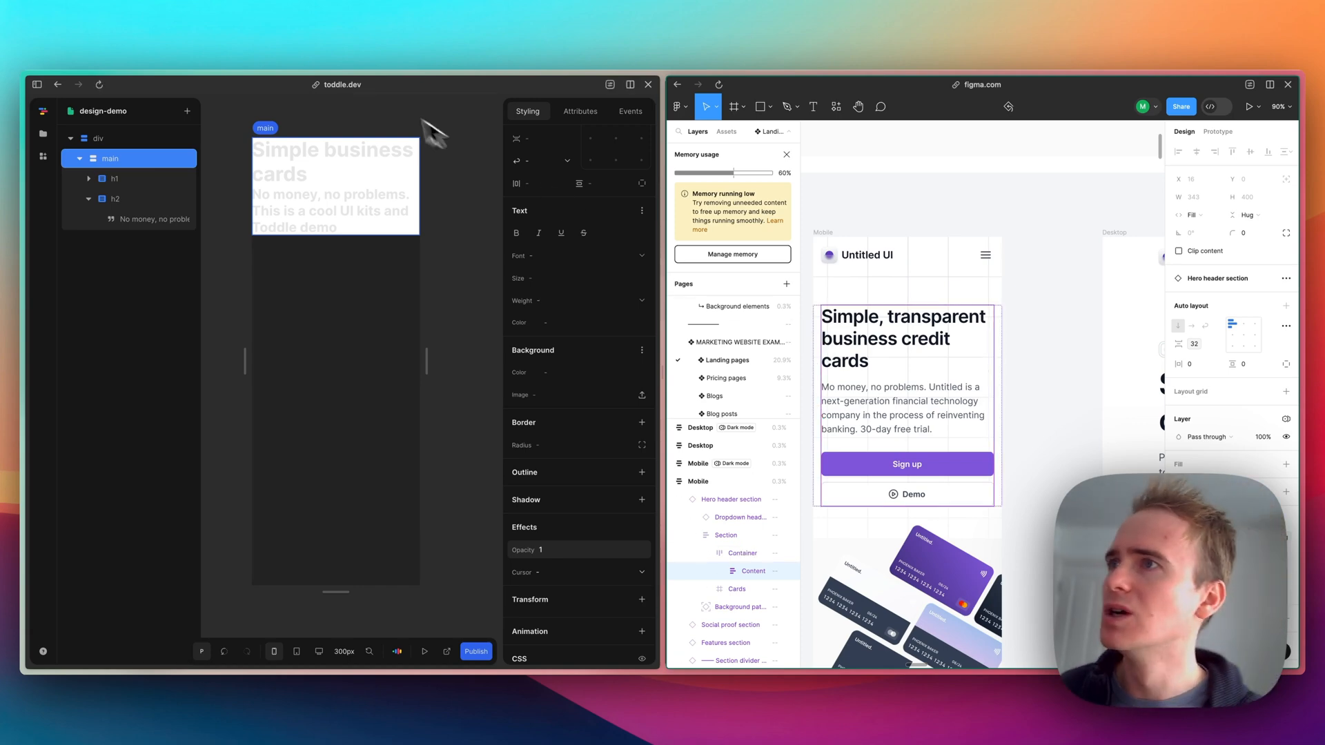
mouse_move(554, 360)
type("16")
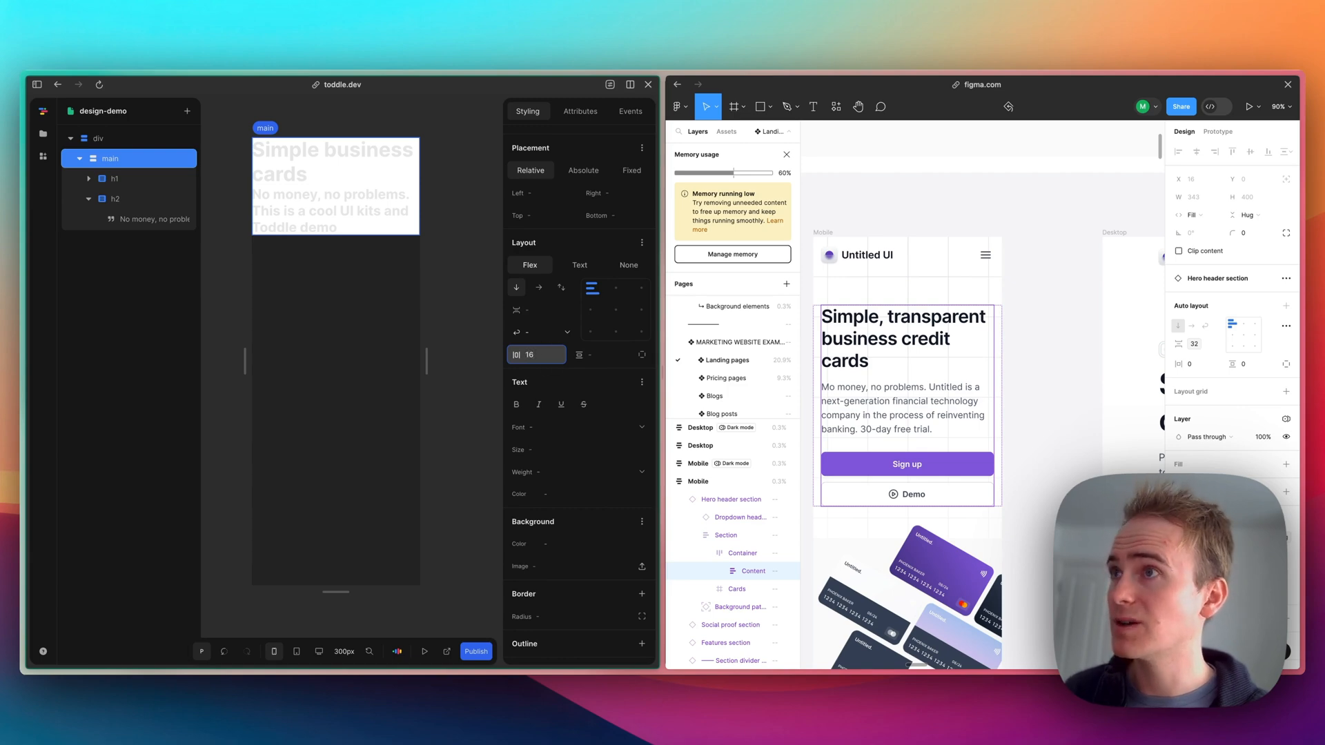
left_click(537, 355)
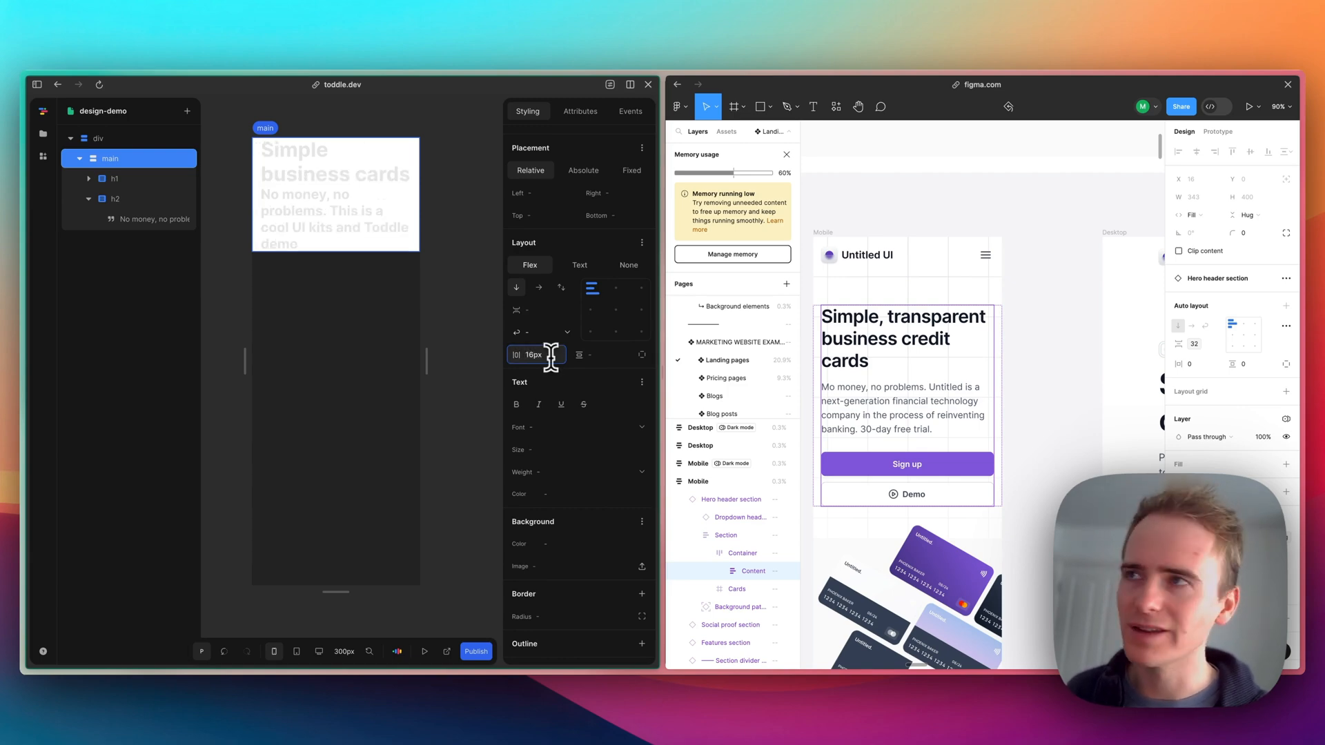
left_click(115, 178)
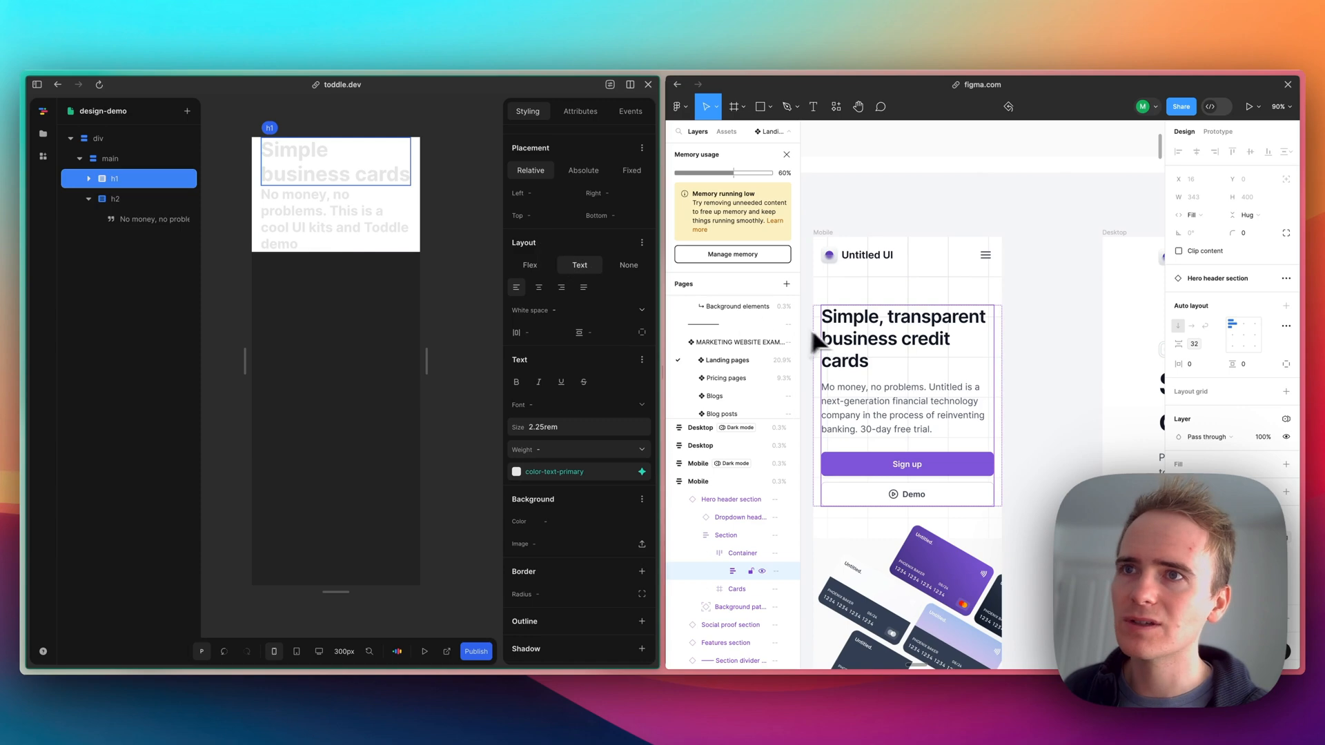
Step: Copy the Figma heading's dark colour hex and apply it to the h1 text
left_click(906, 338)
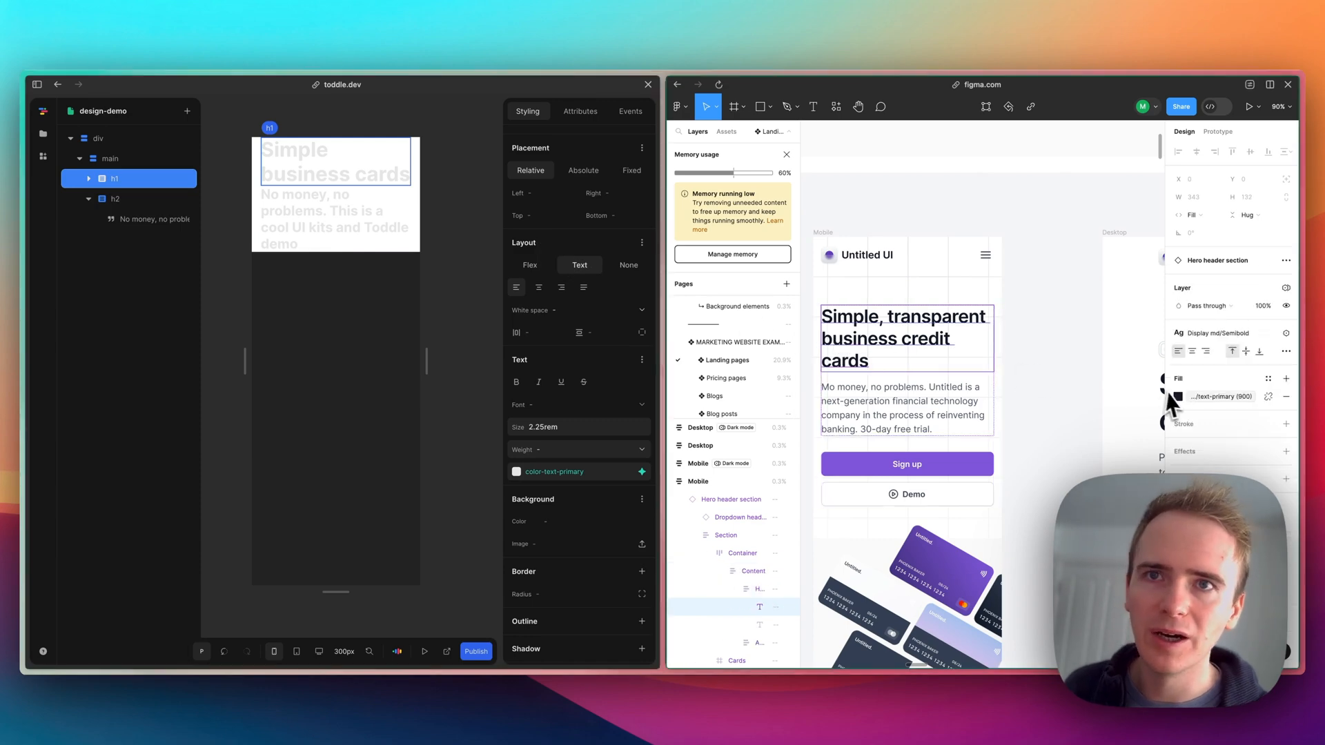
left_click(1219, 106)
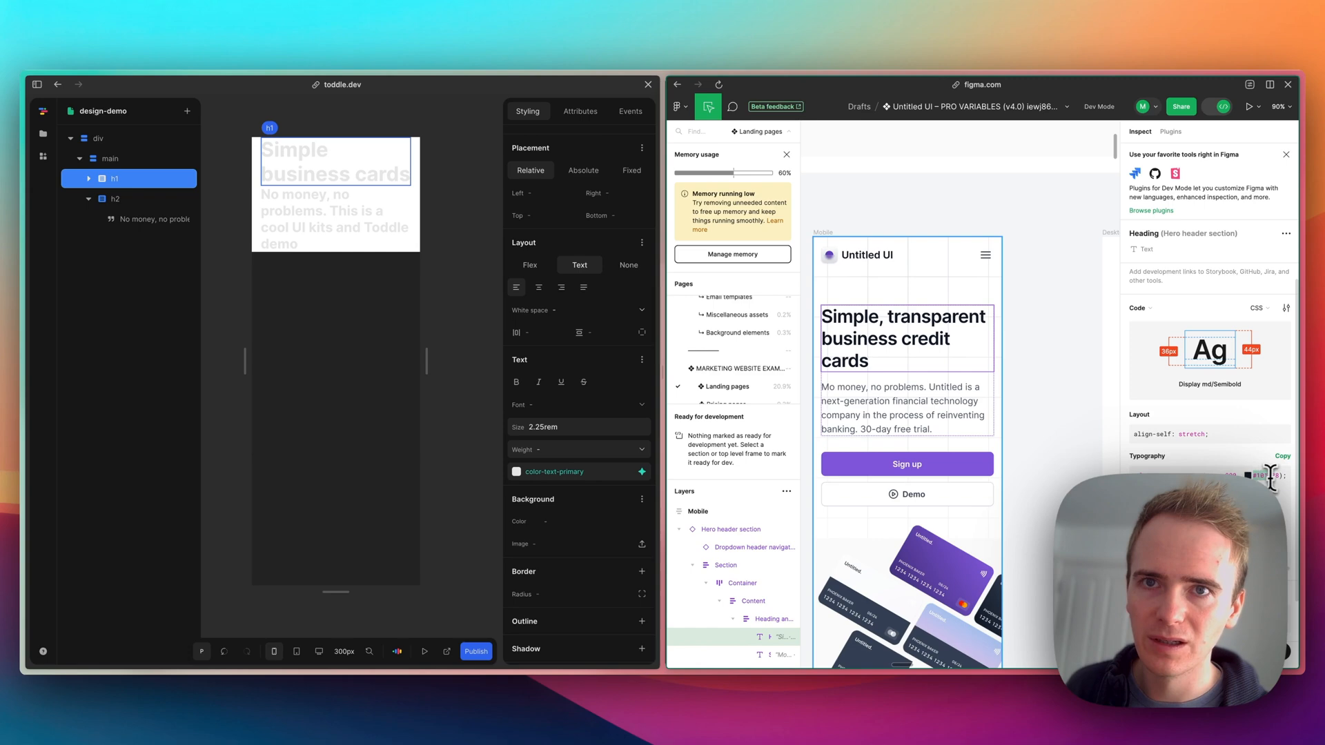
key("cmd+c")
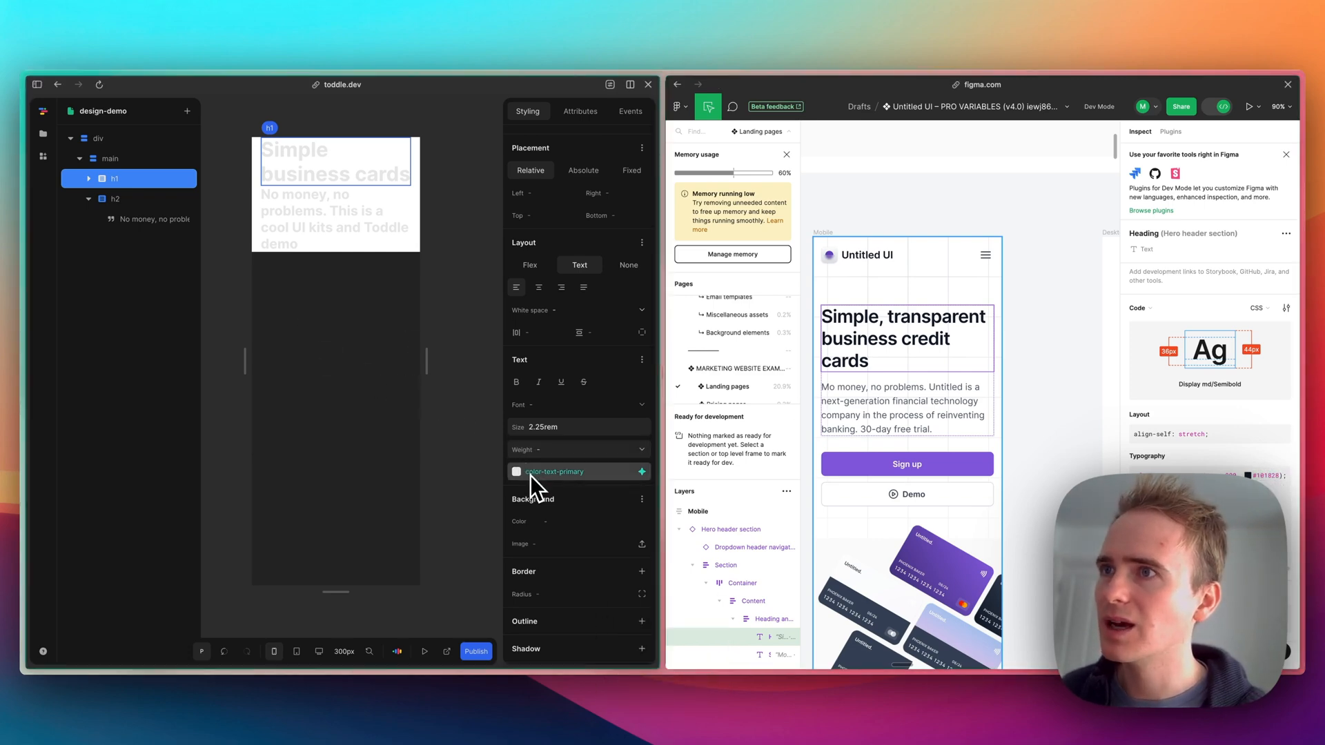
mouse_move(544, 481)
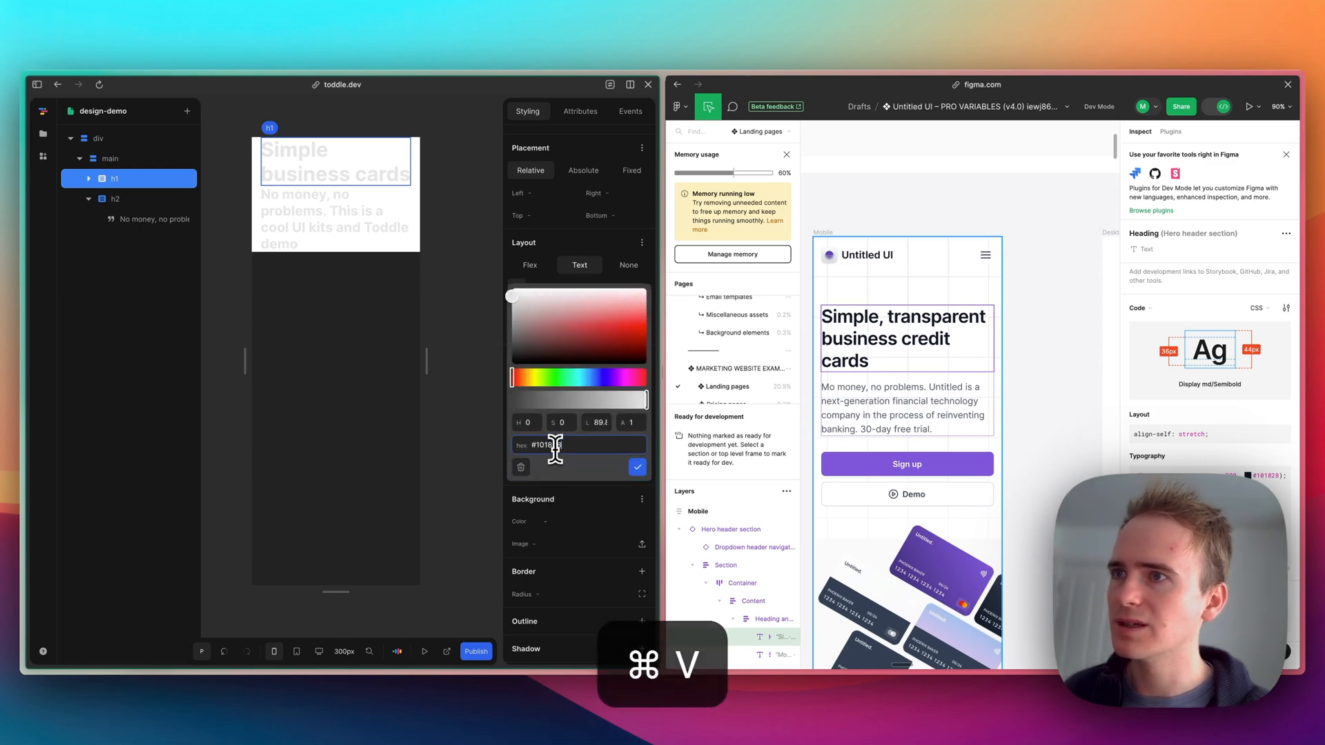
left_click(638, 468)
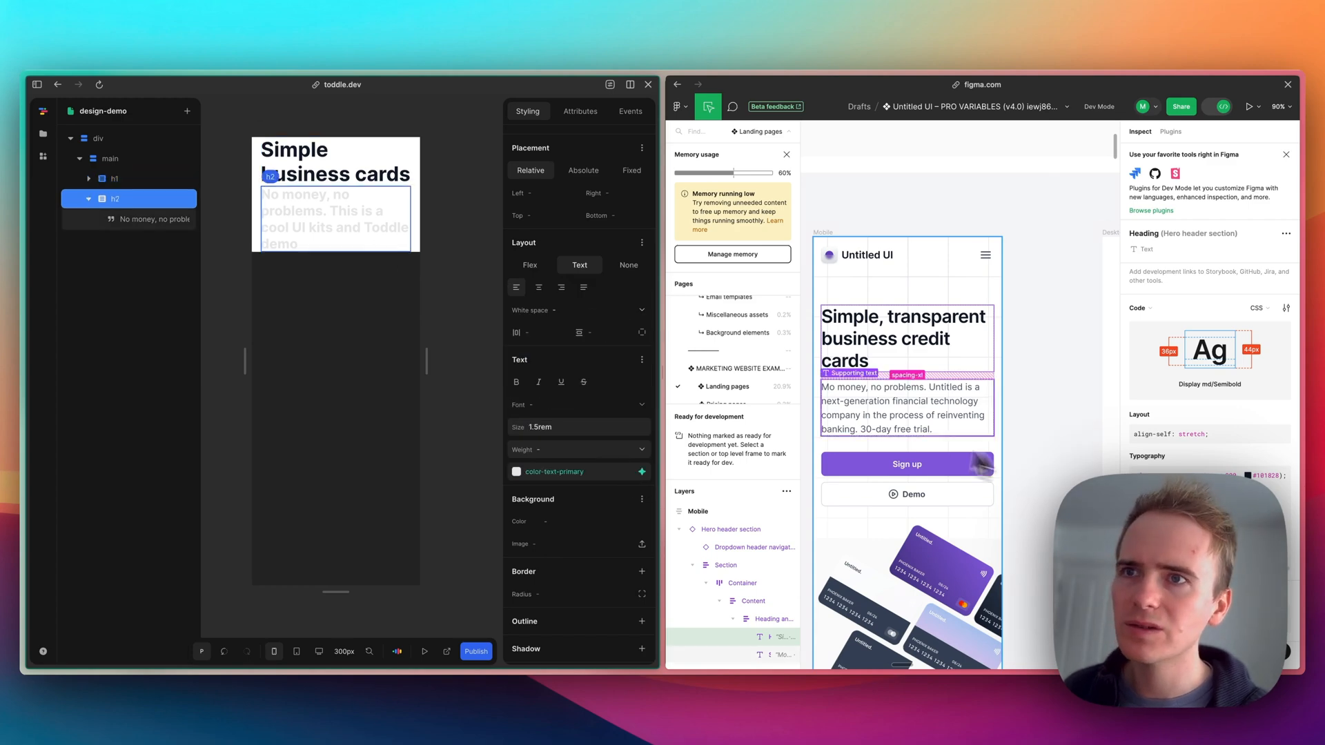
Step: Give the h2 grey #475467 colour, Regular 400 weight and 18px size
left_click(879, 409)
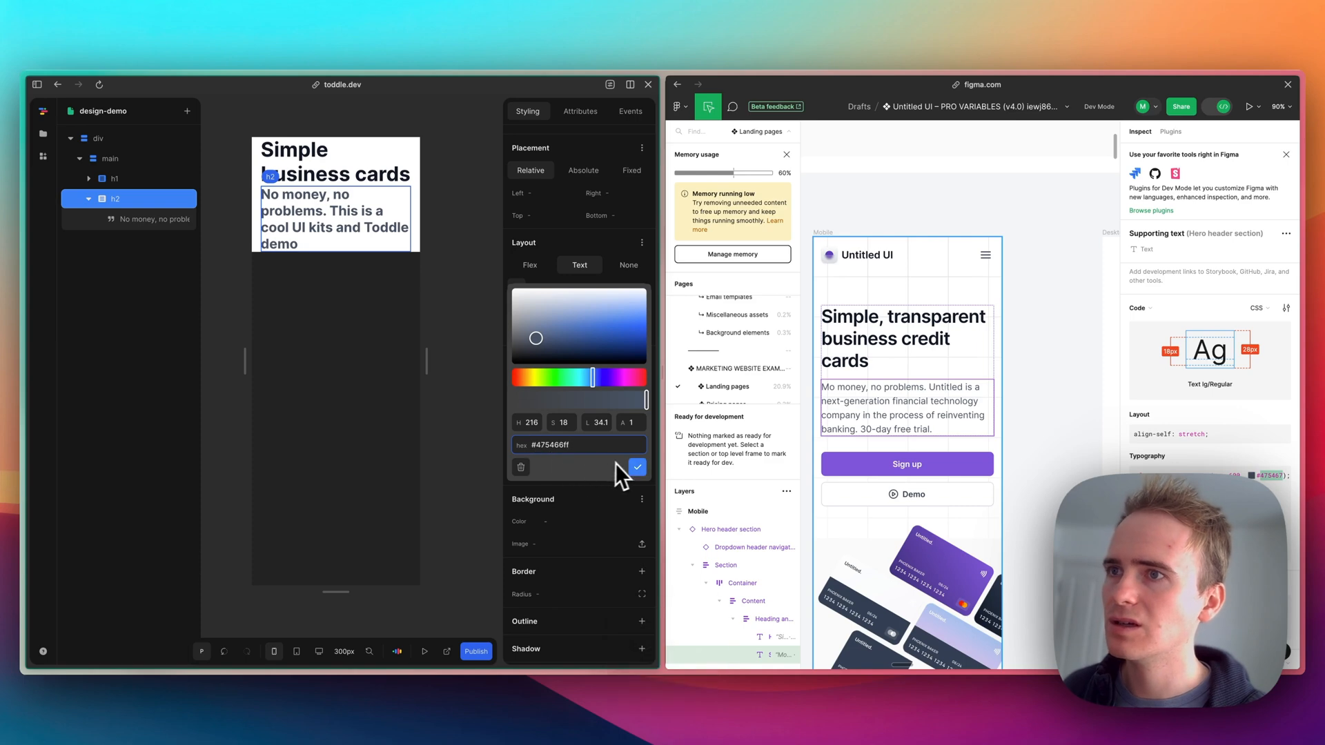
left_click(638, 468)
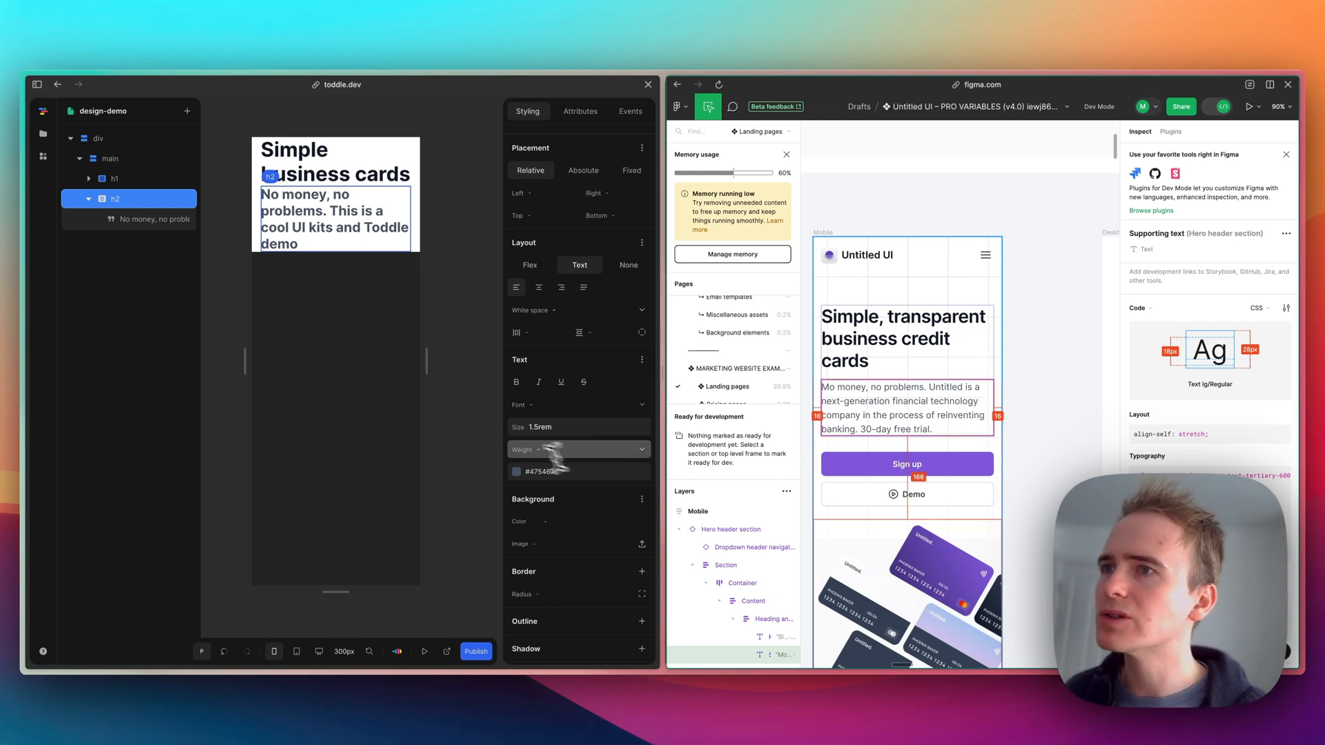
left_click(577, 449)
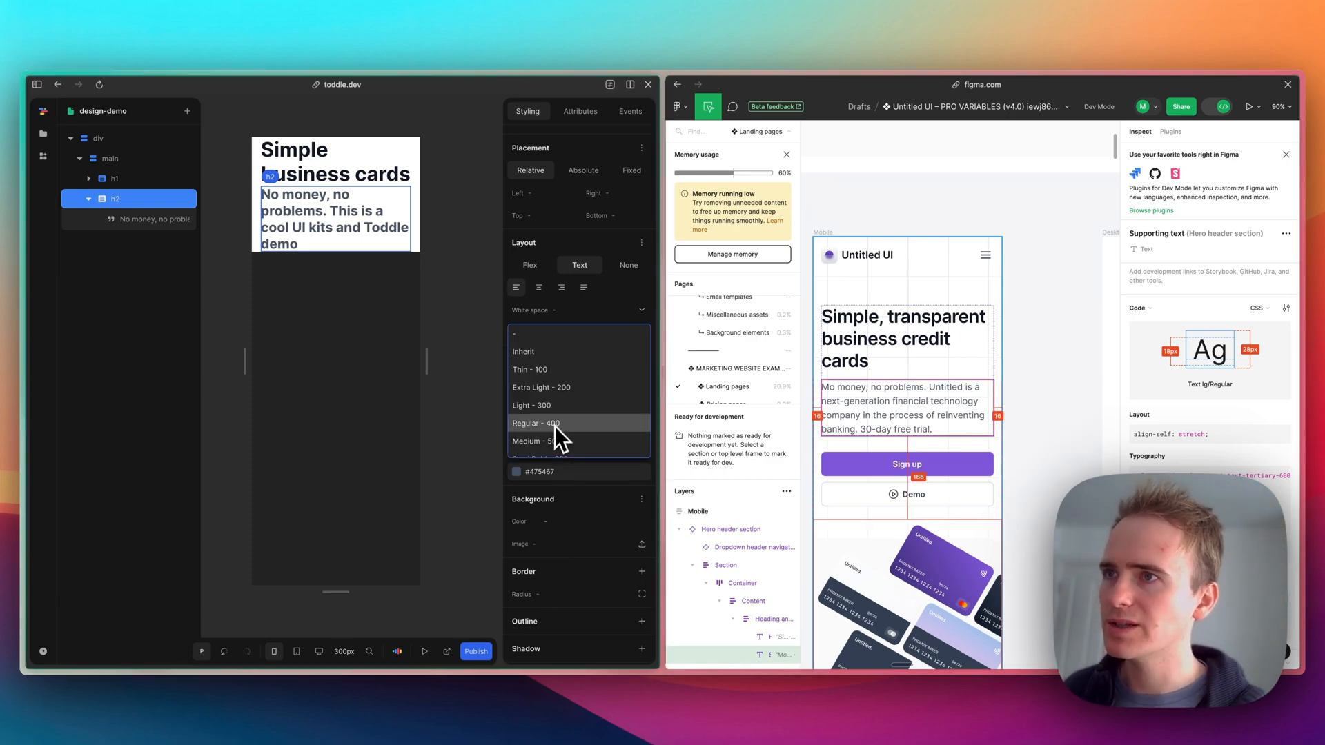
left_click(535, 423)
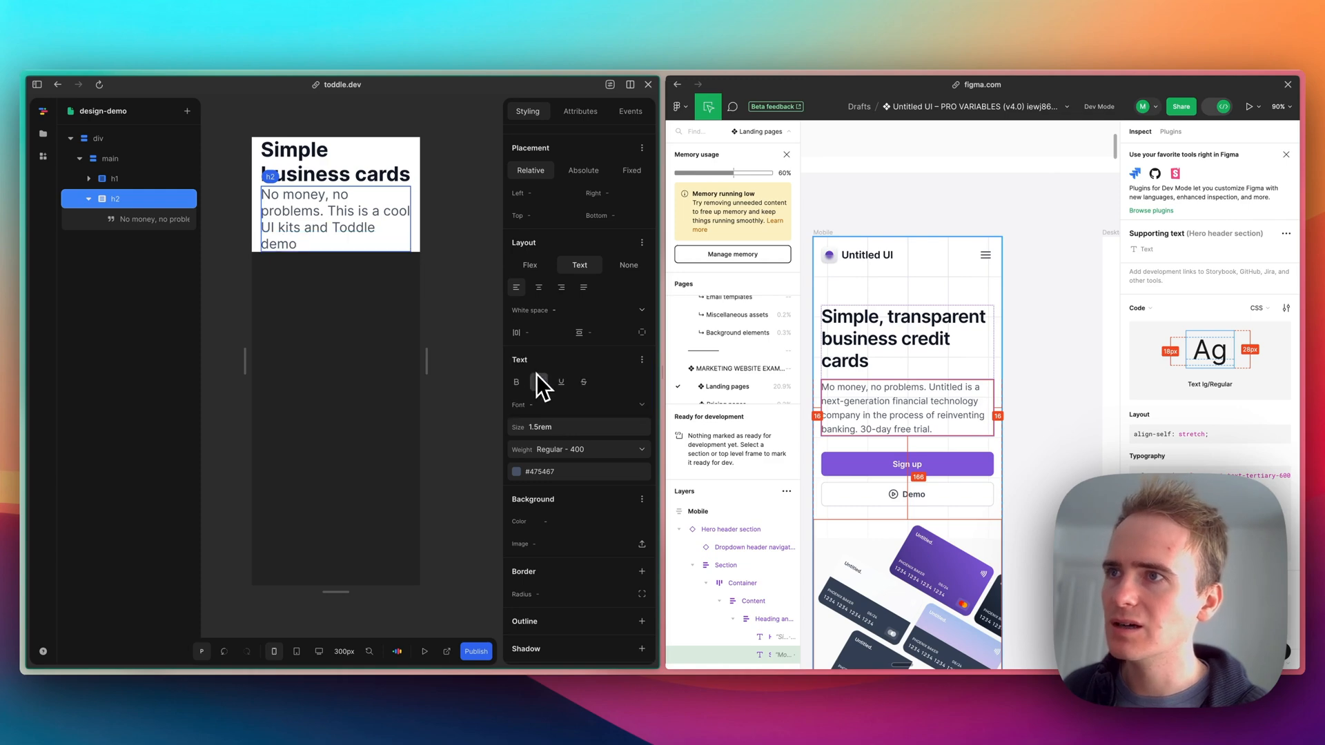
left_click(578, 405)
type("18")
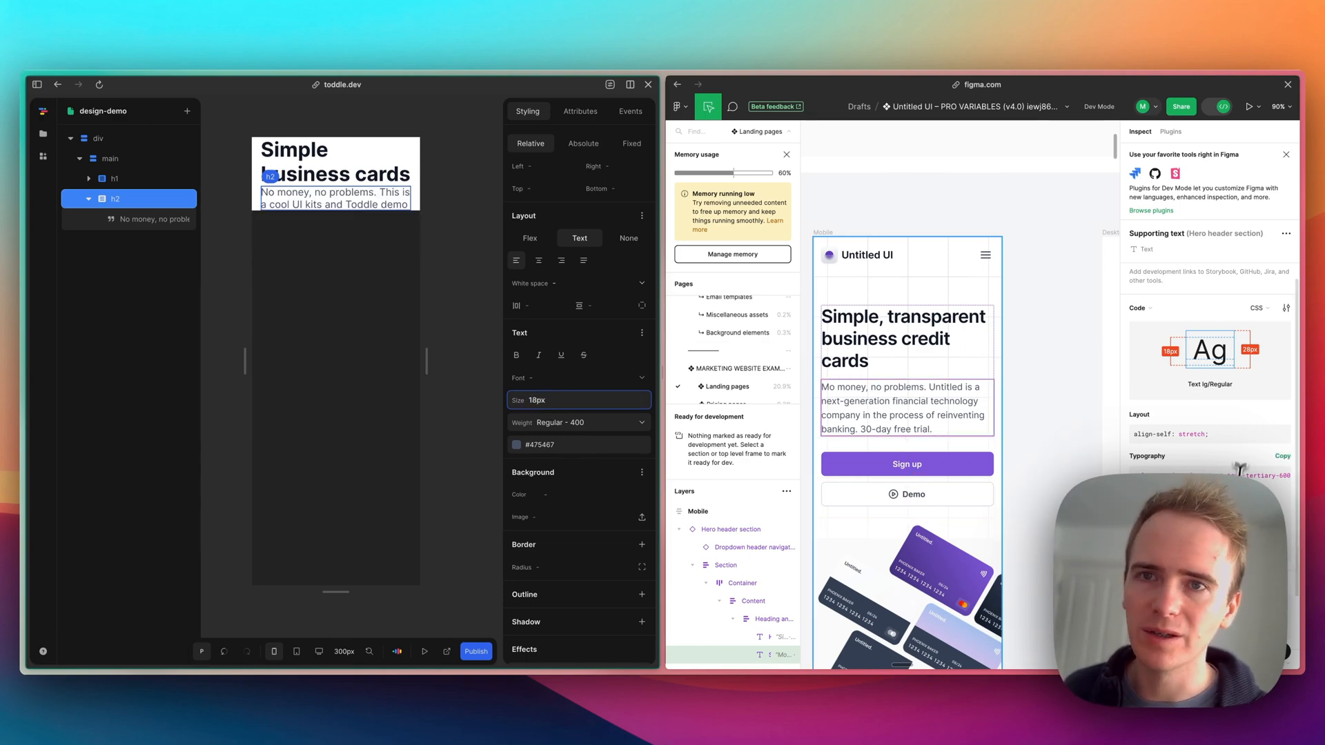
left_click(115, 178)
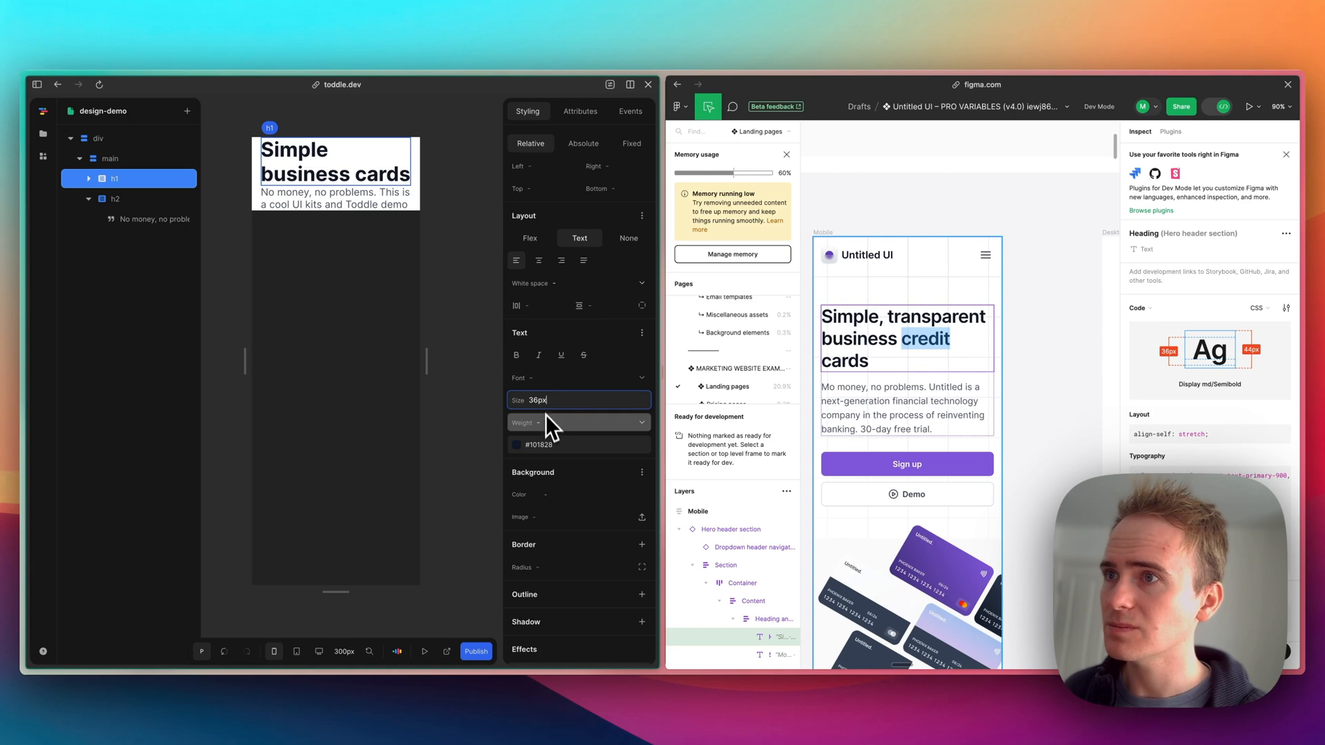
Step: Set the h1 weight to Semi Bold 600 at 36px, checking against Figma's inspect panel
left_click(578, 422)
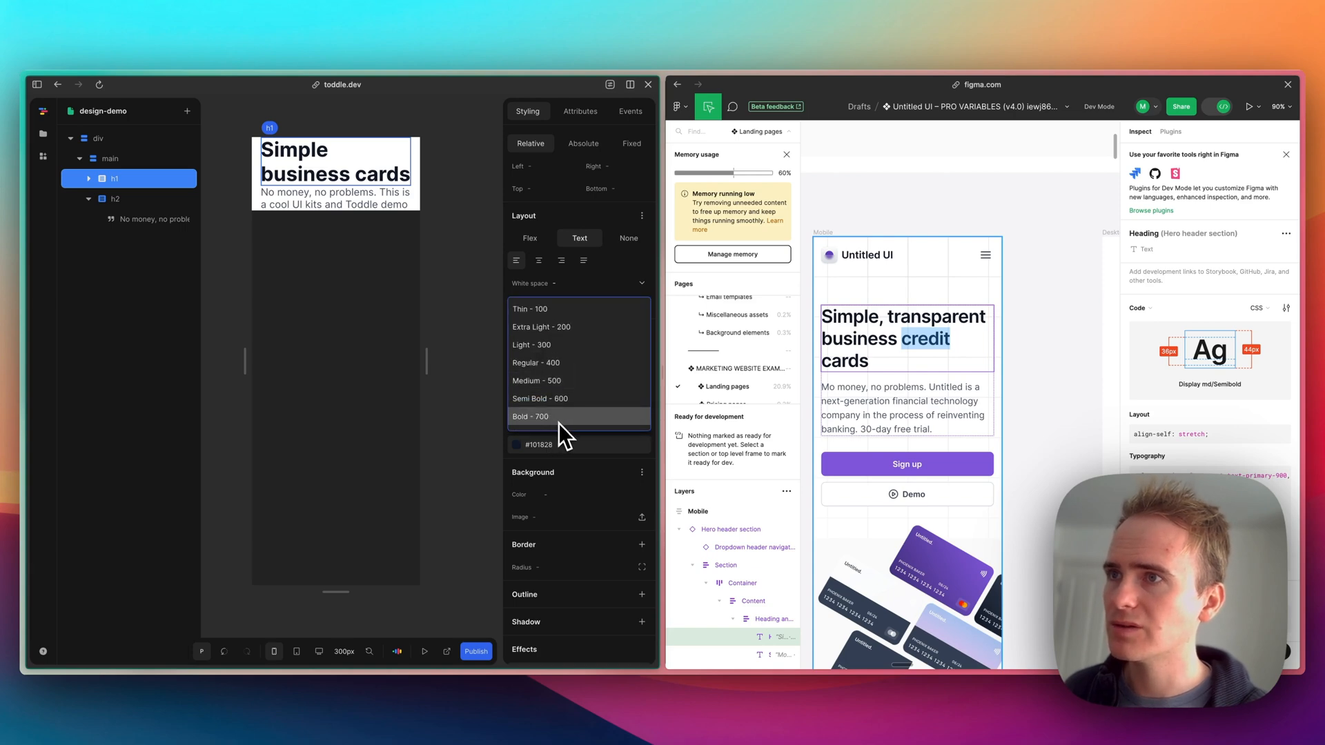
left_click(540, 397)
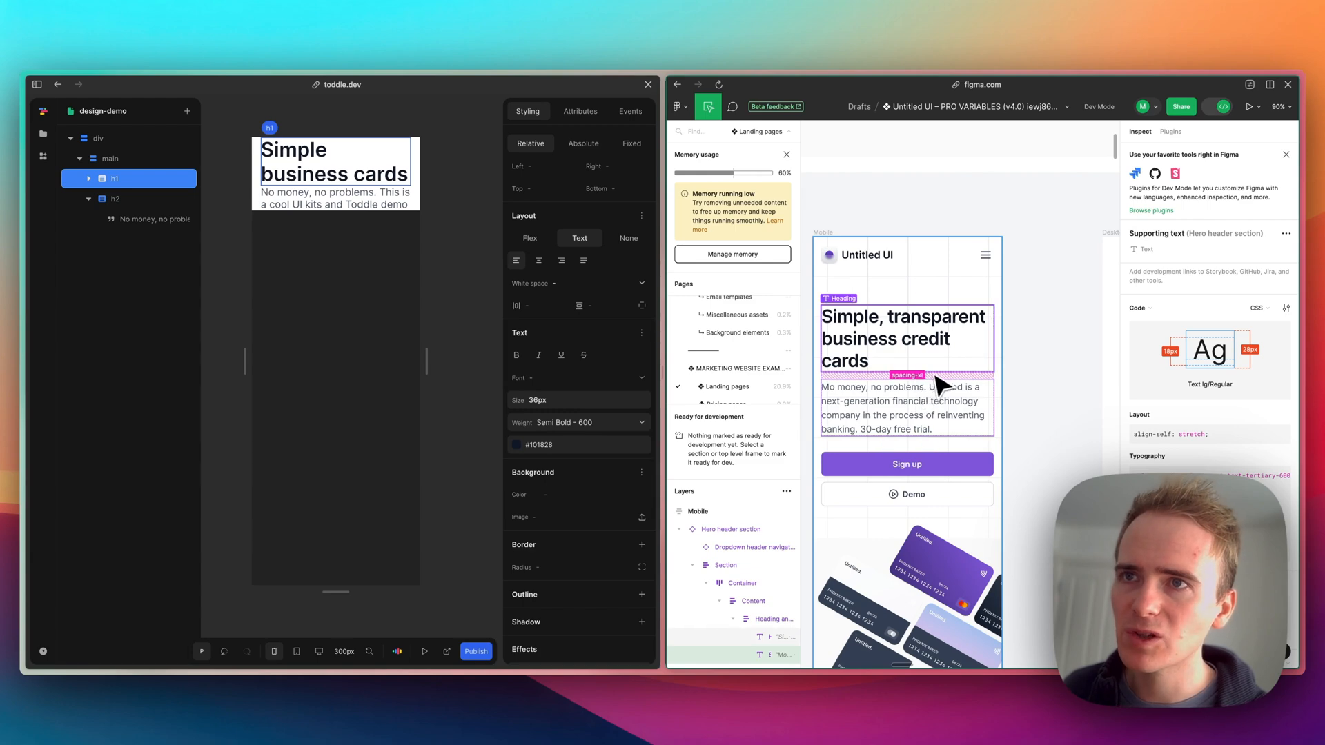
left_click(905, 339)
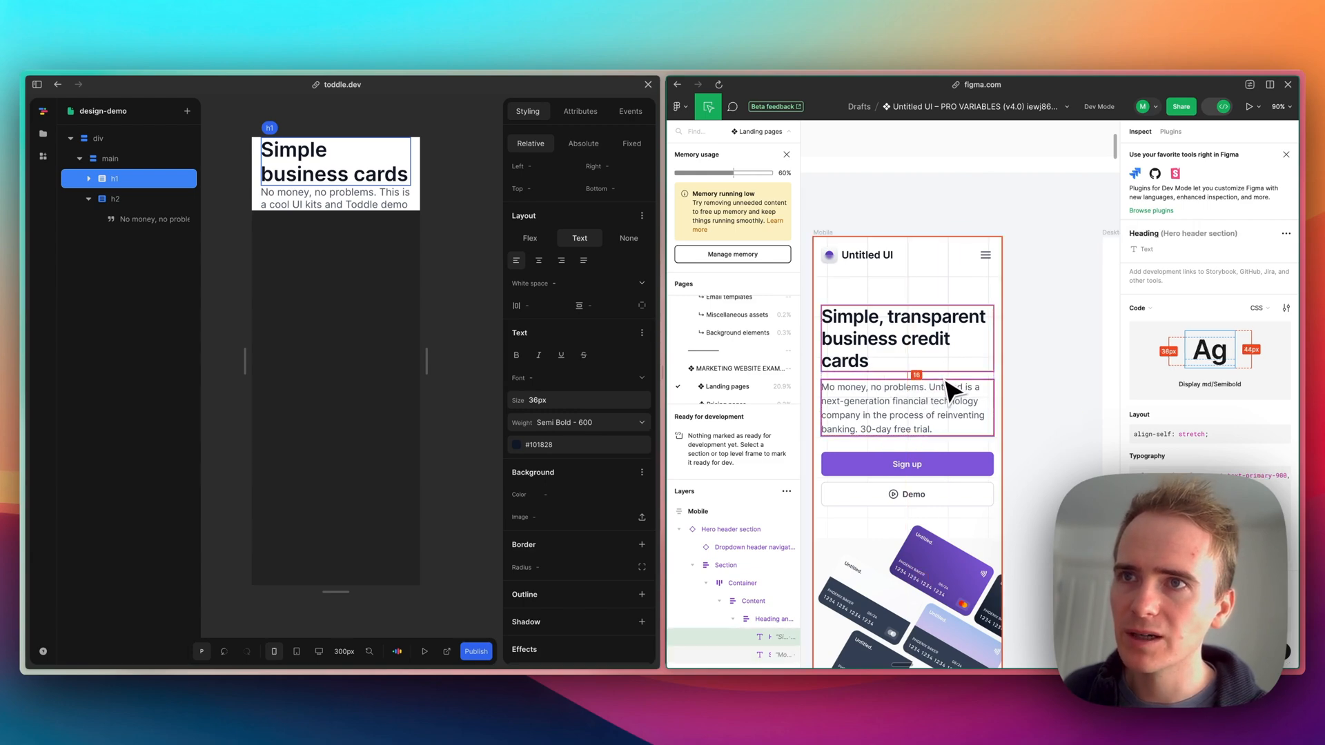
left_click(111, 158)
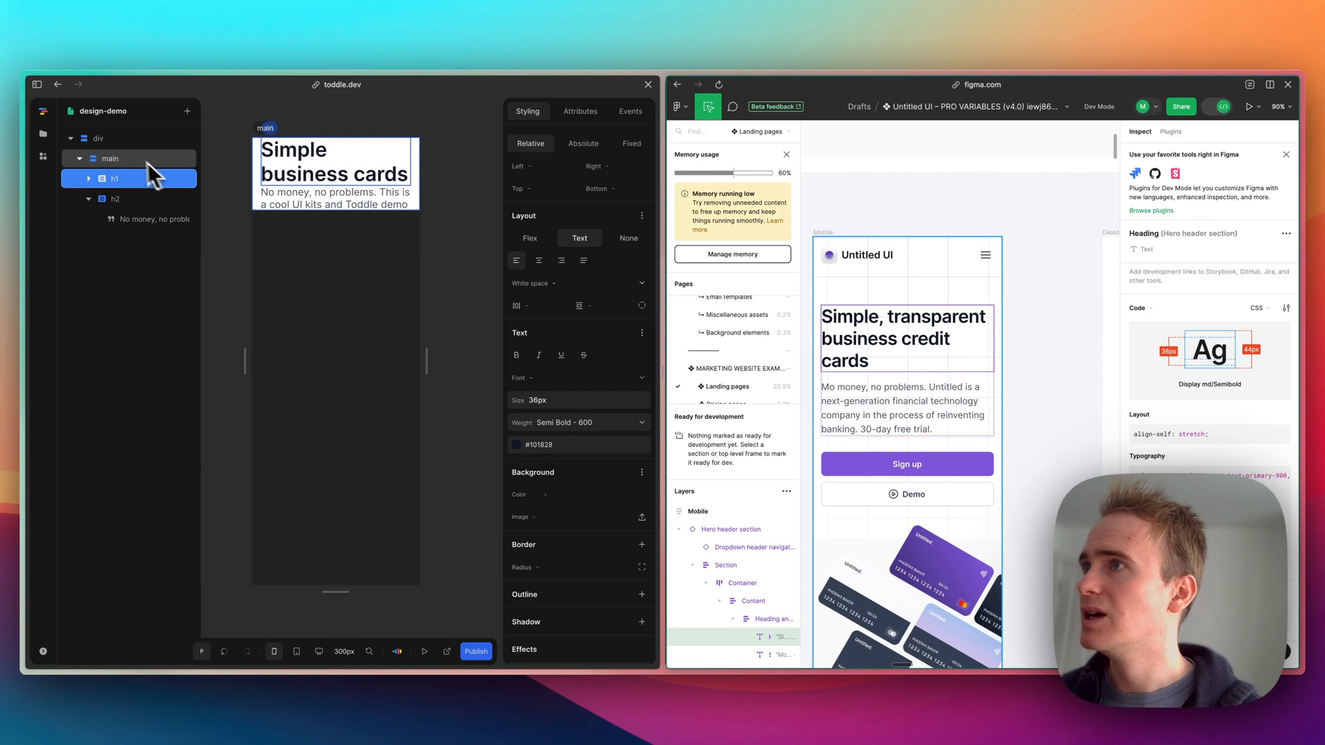
left_click(115, 178)
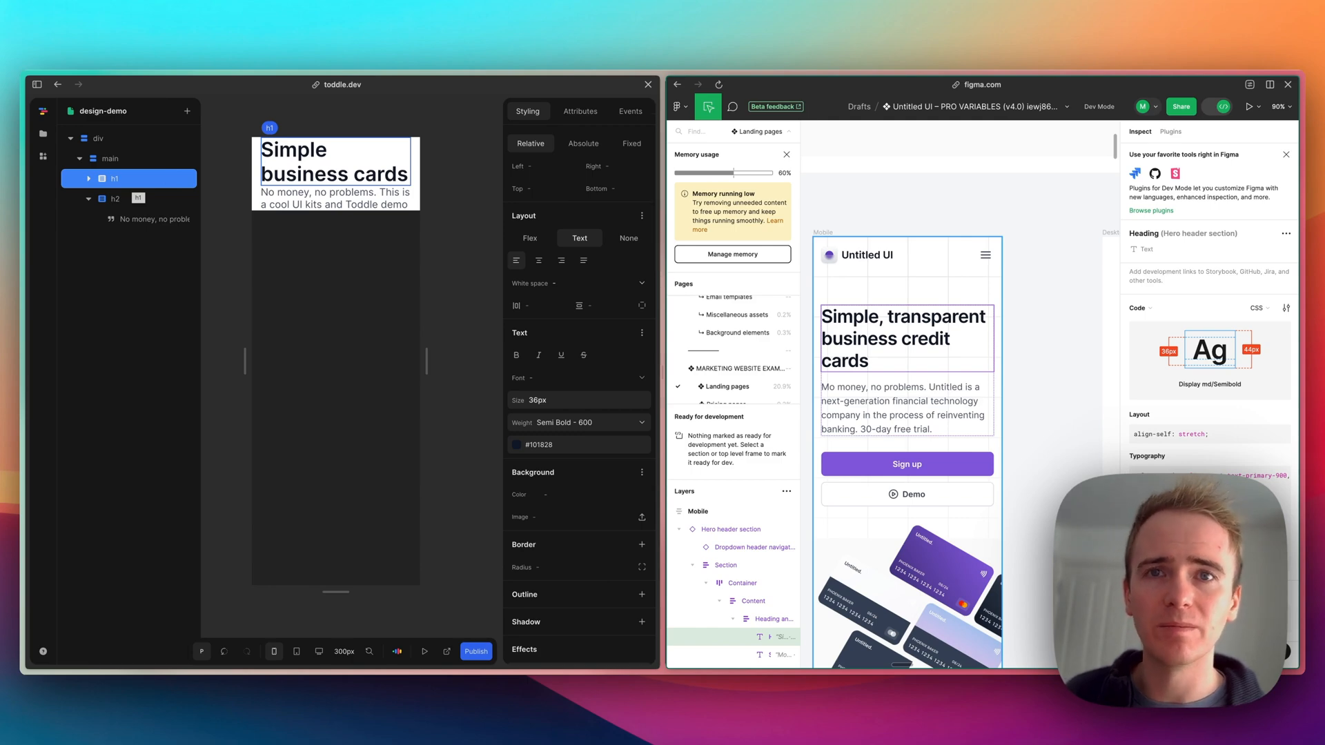
Step: Wrap the h1 heading in a new div and move the h2 subheading into it
right_click(127, 191)
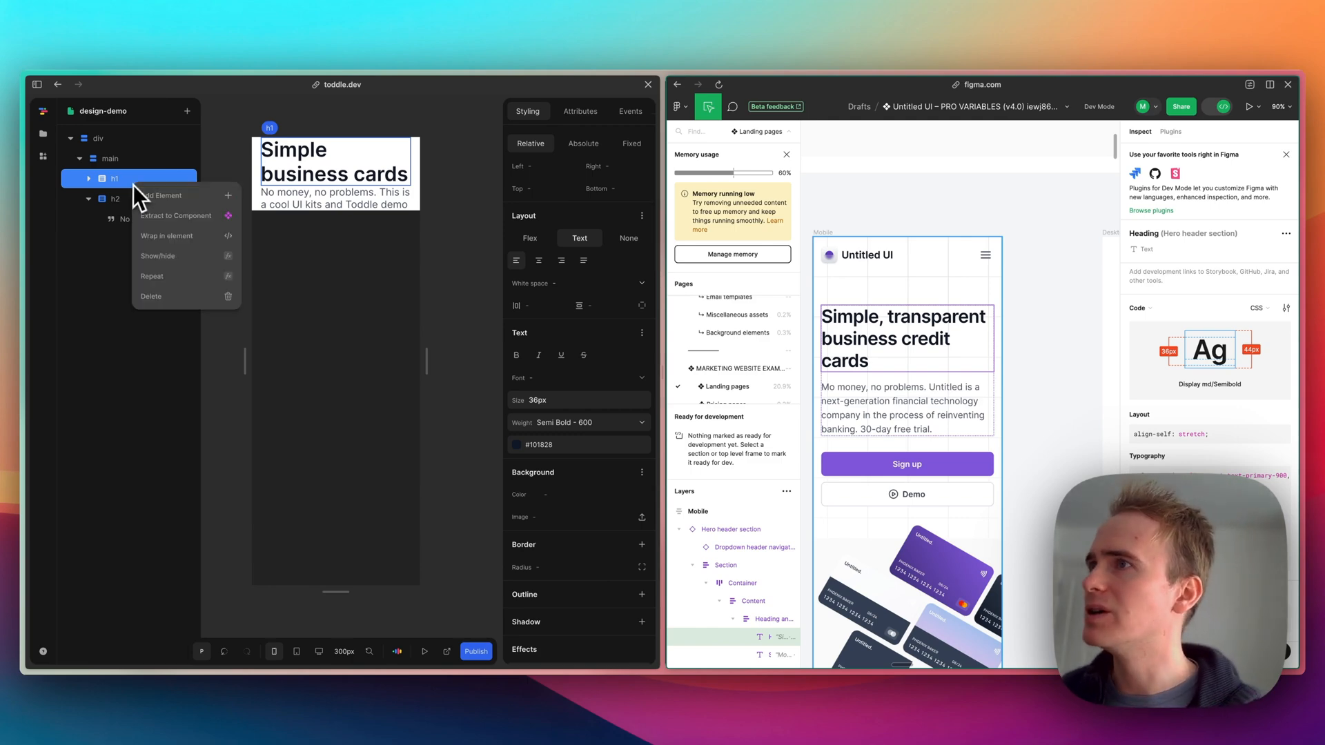
mouse_move(187, 246)
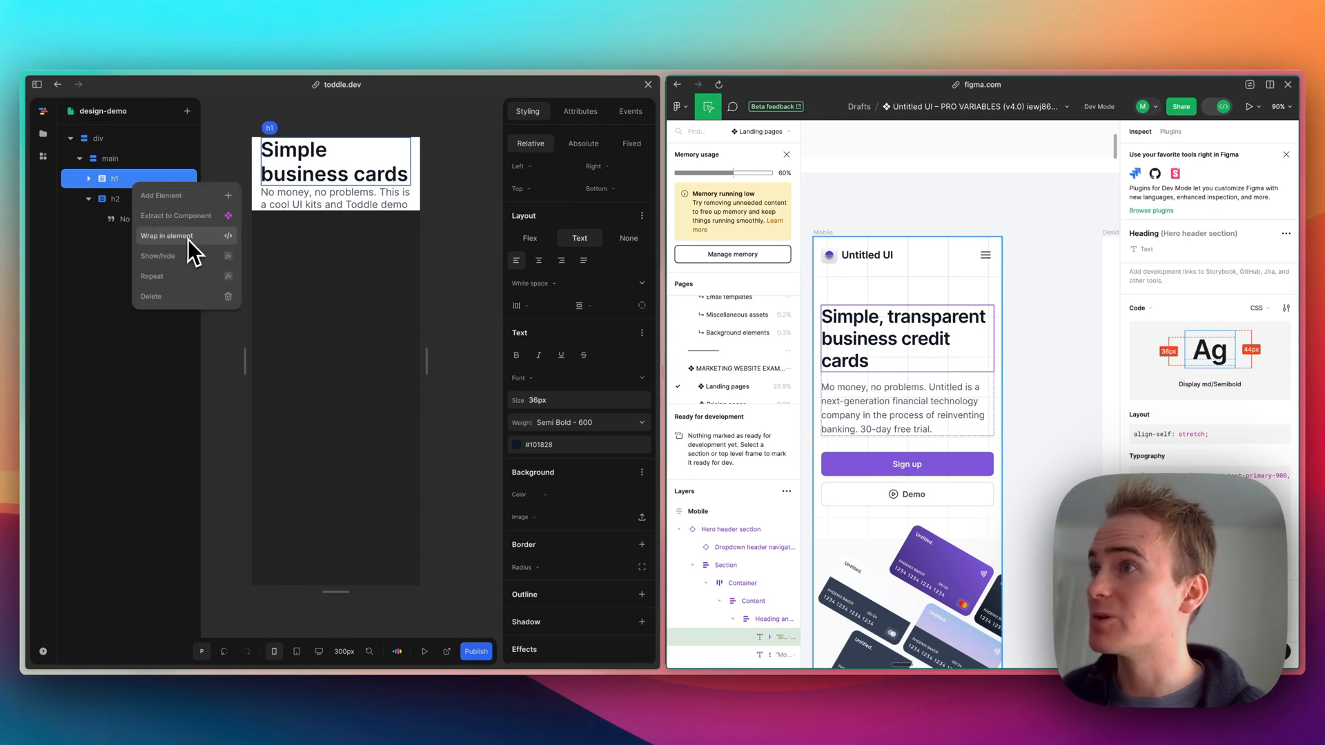
left_click(303, 333)
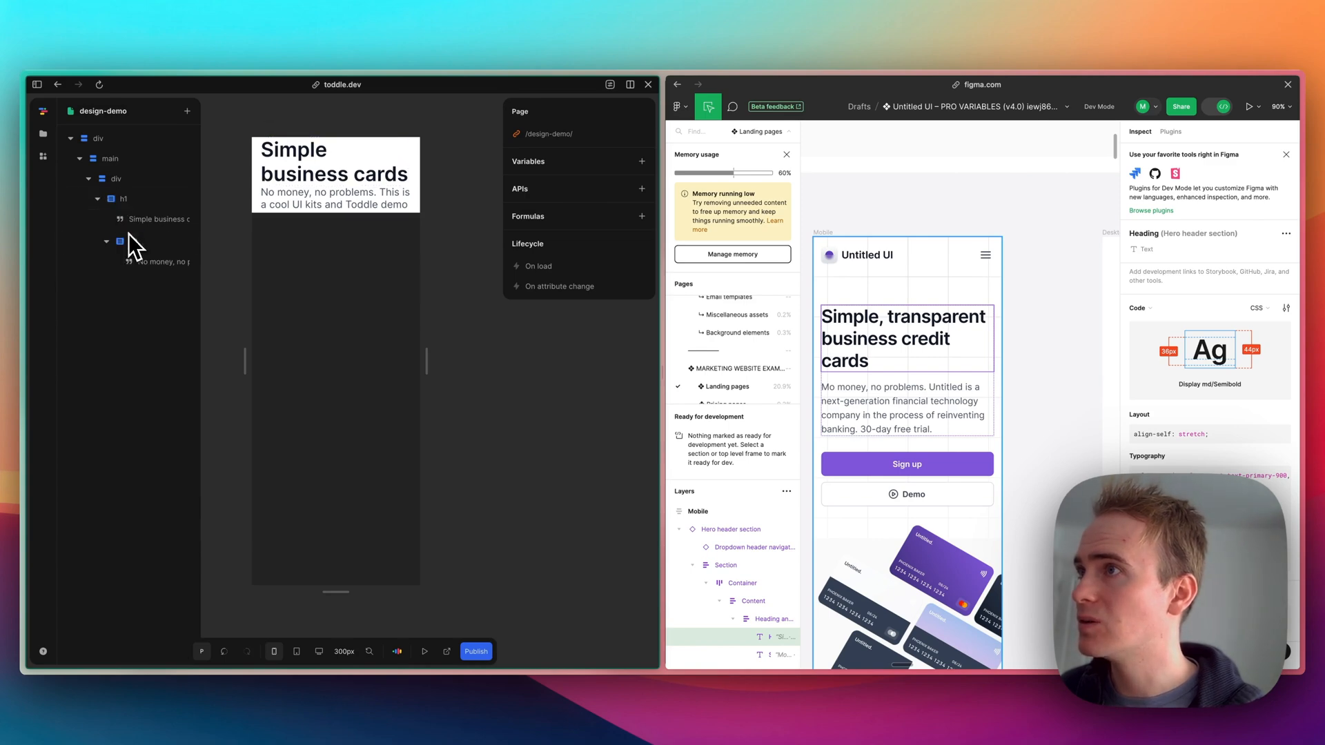
left_click(123, 198)
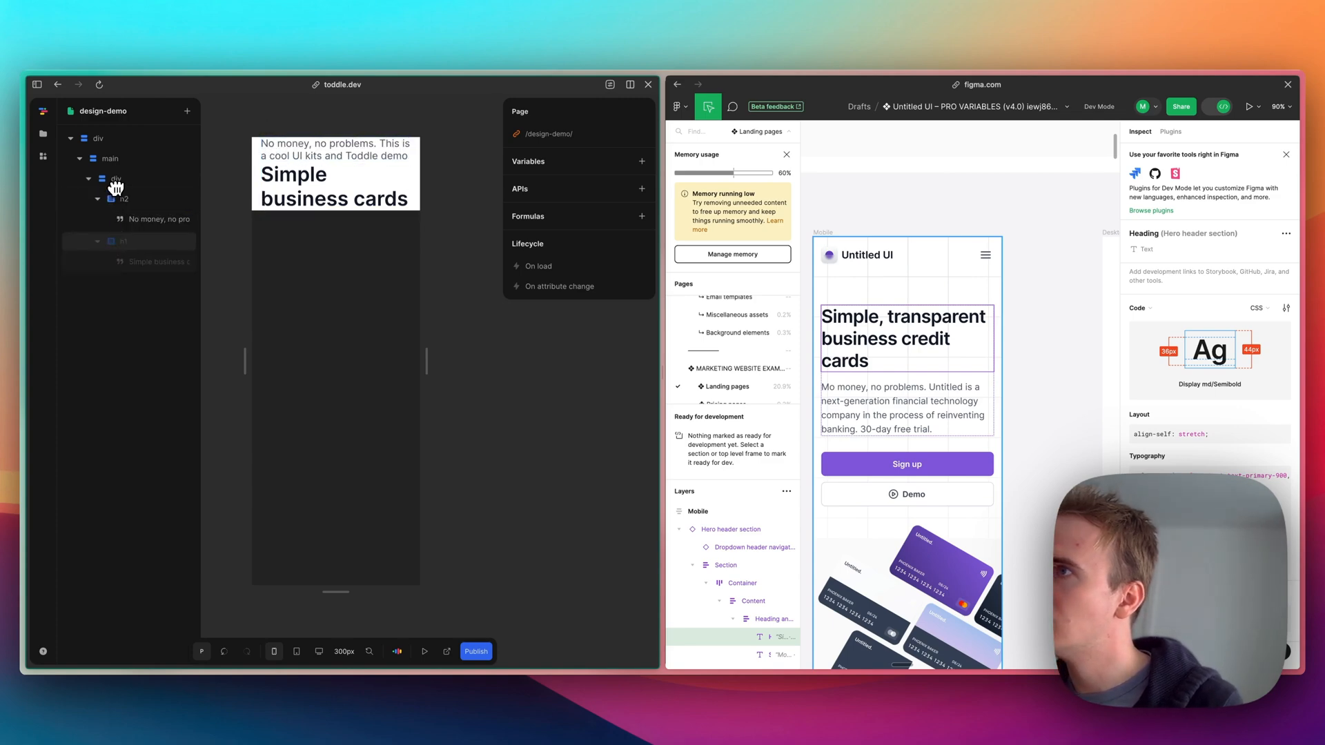
Step: Give the wrapper div a Flex layout with a 16px gap between the headings
left_click(116, 178)
type("16")
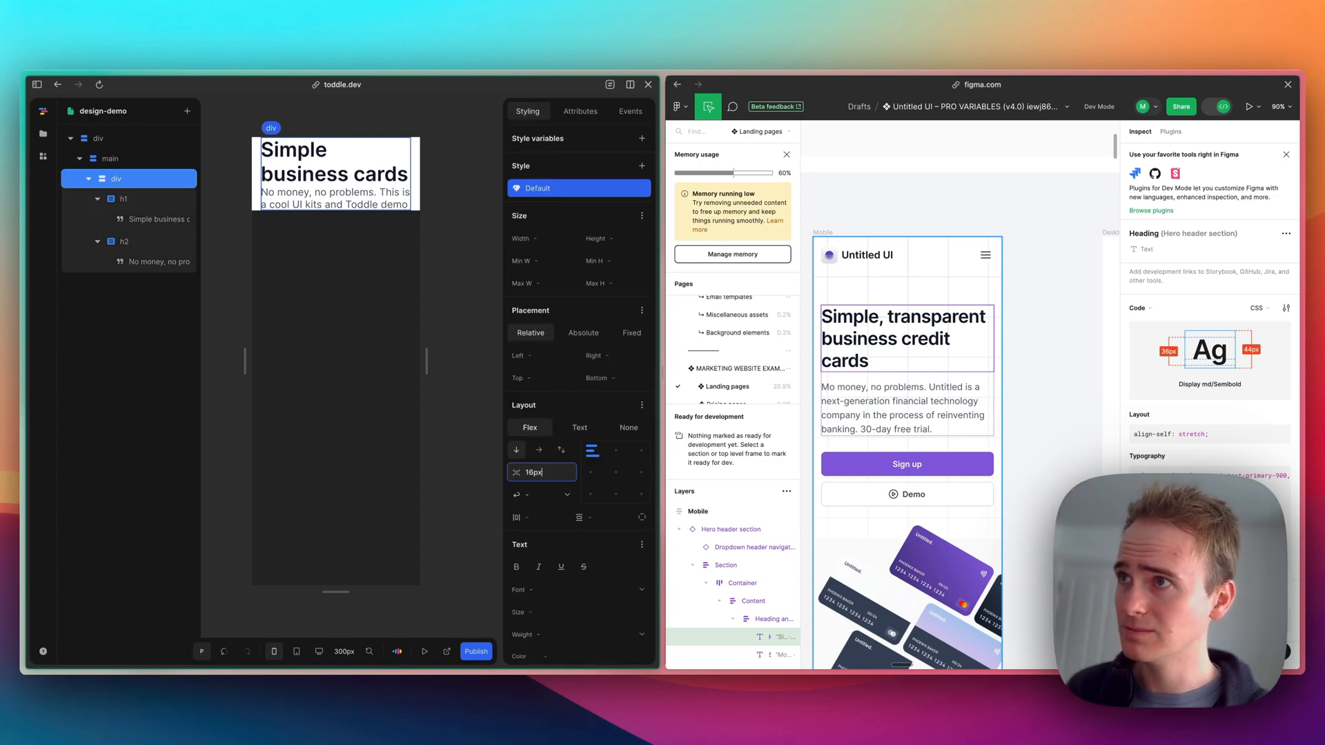
left_click(111, 157)
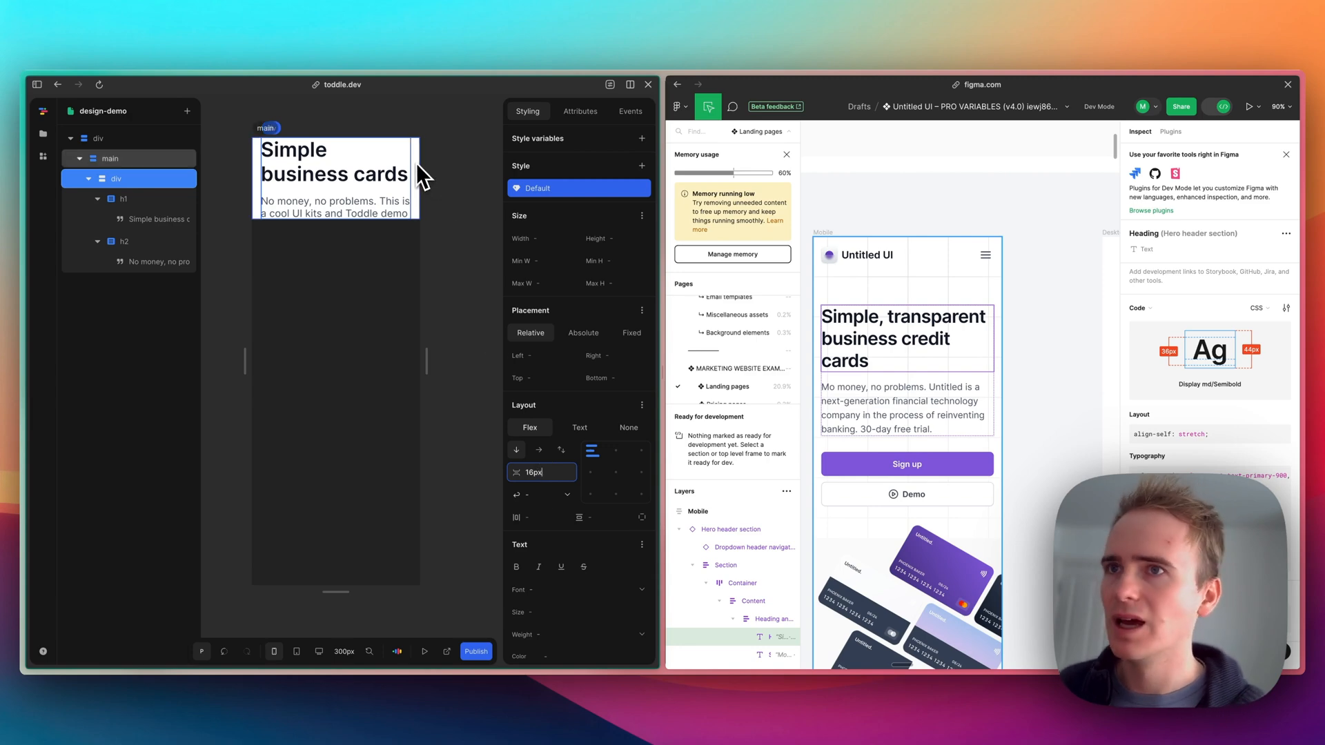
mouse_move(422, 176)
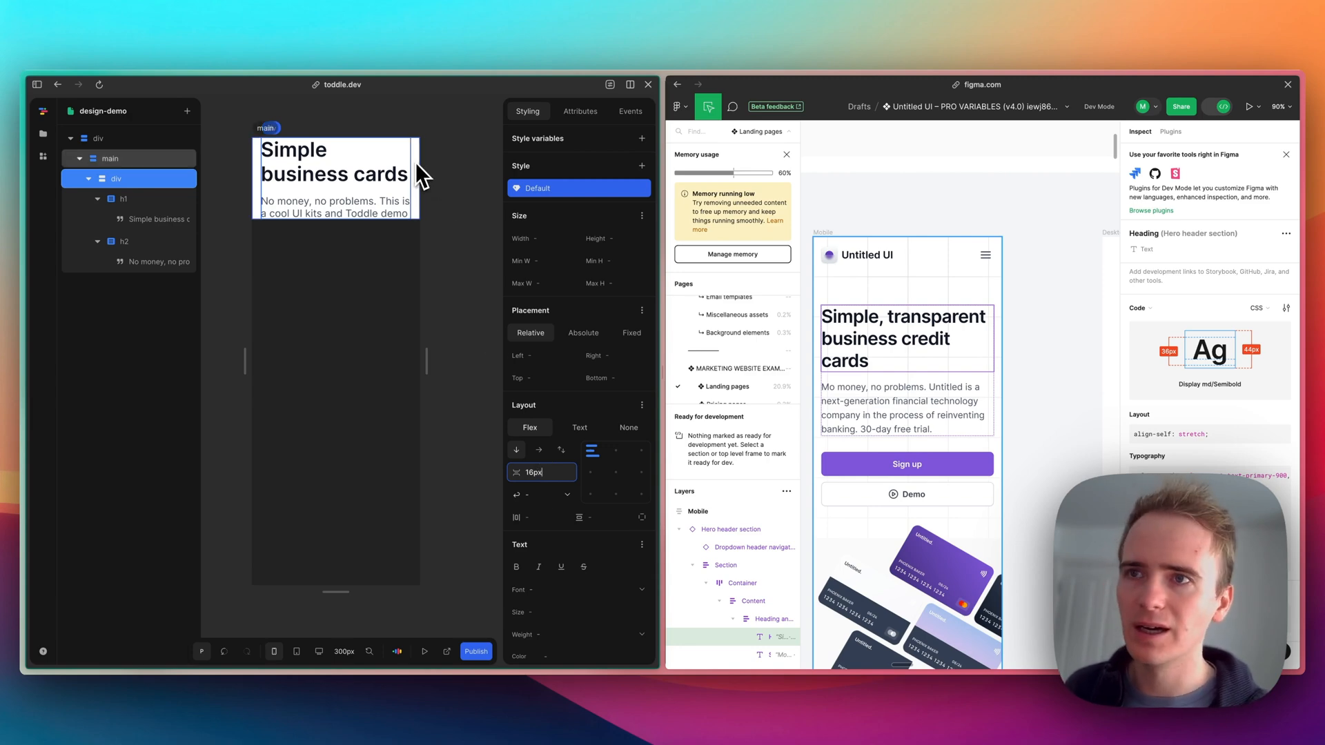
left_click(116, 178)
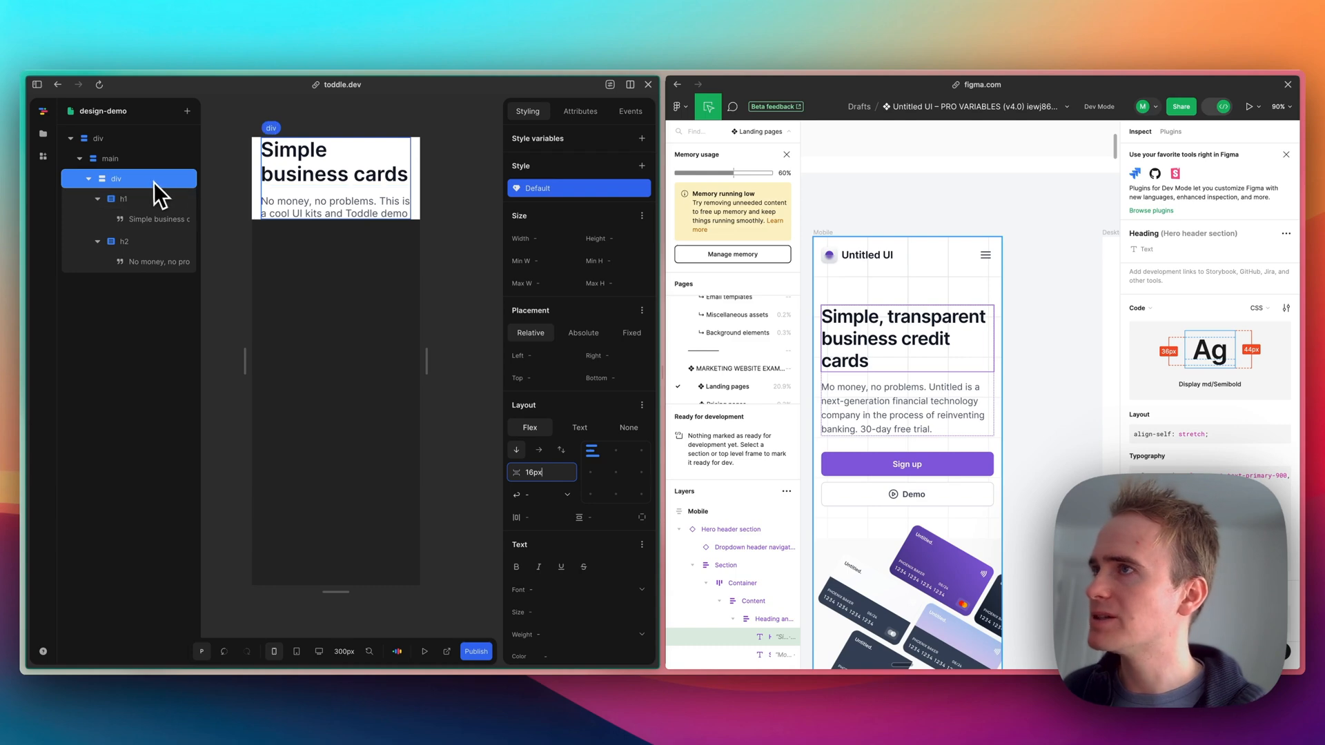
Step: Add a Button element inside main and label it 'Sign Up'
left_click(110, 158)
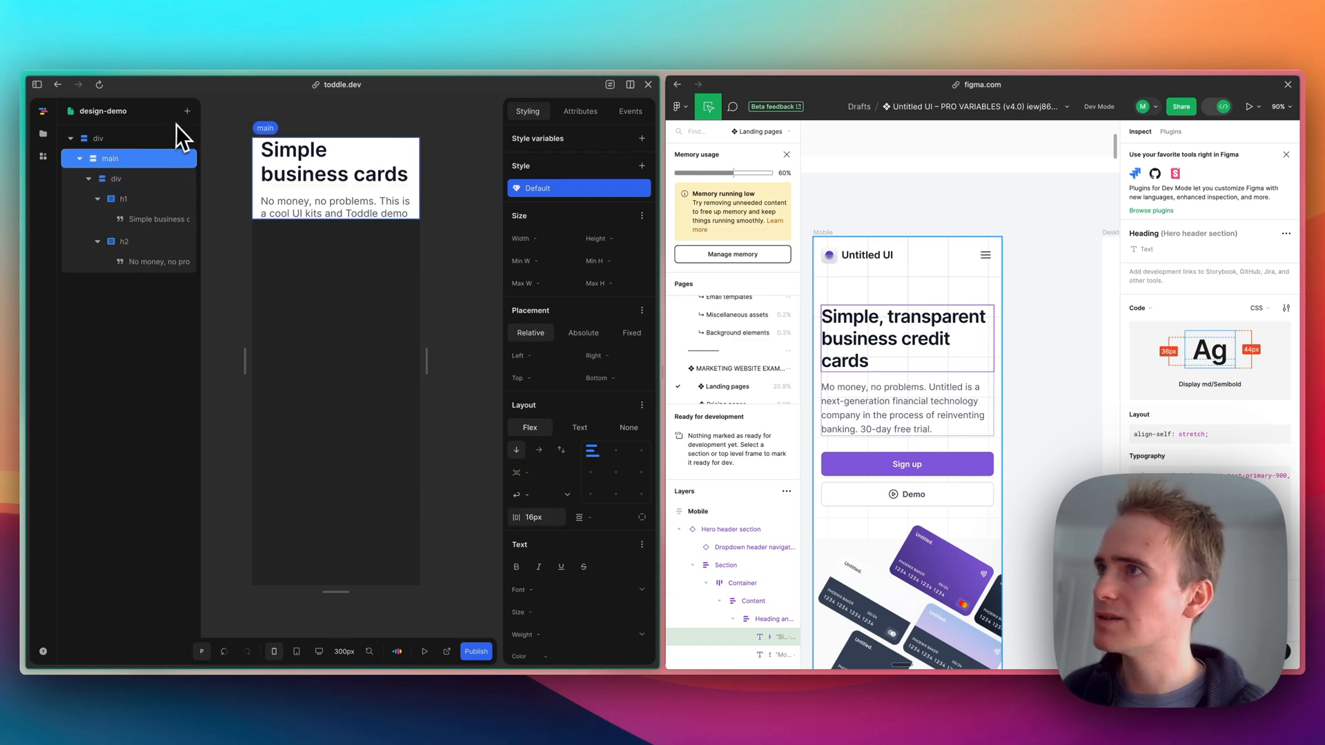
type("butt")
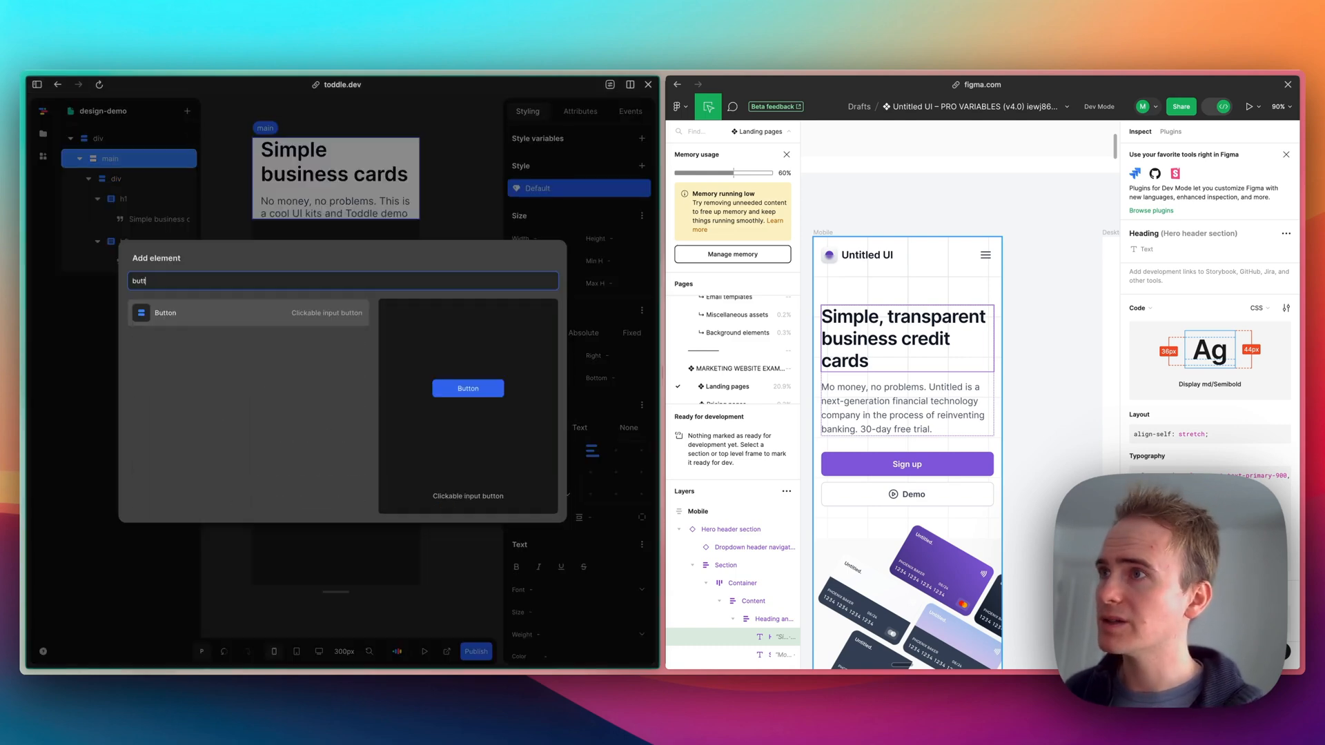
left_click(165, 313)
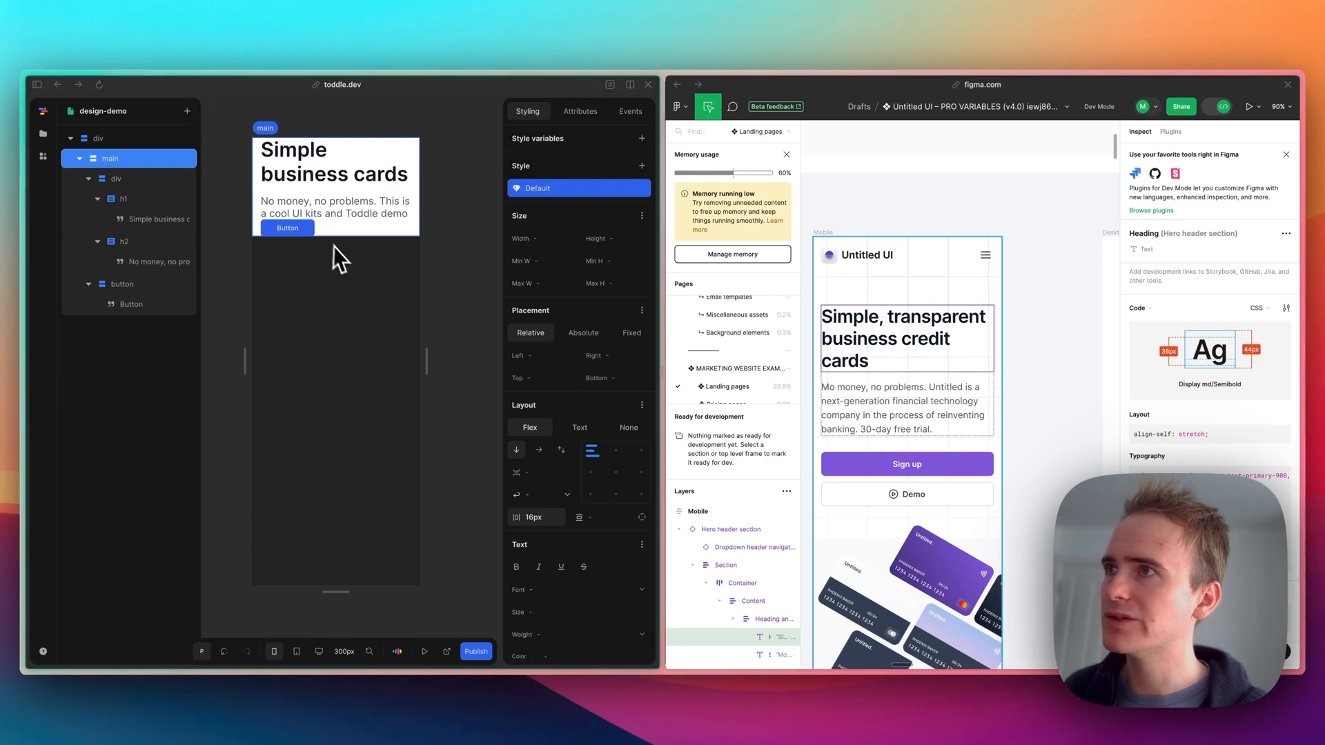
left_click(287, 228)
type("Sign Up")
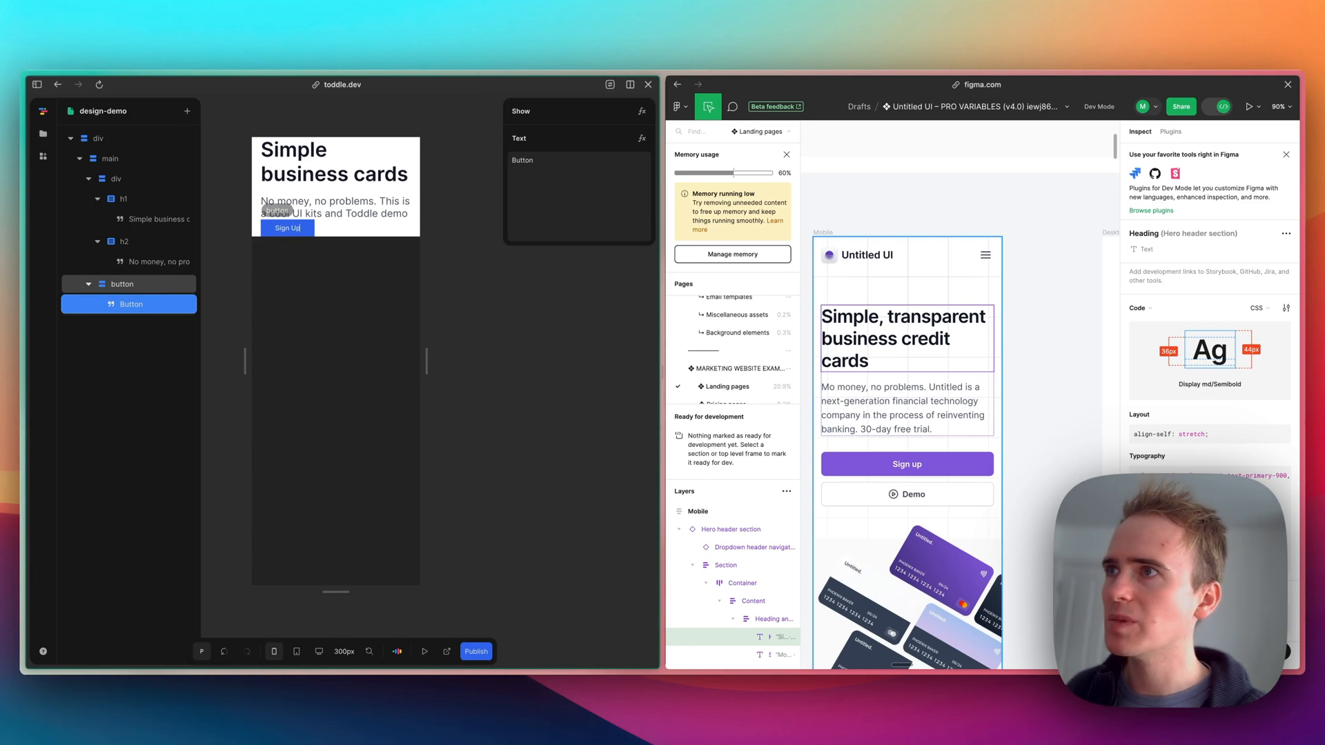
left_click(287, 228)
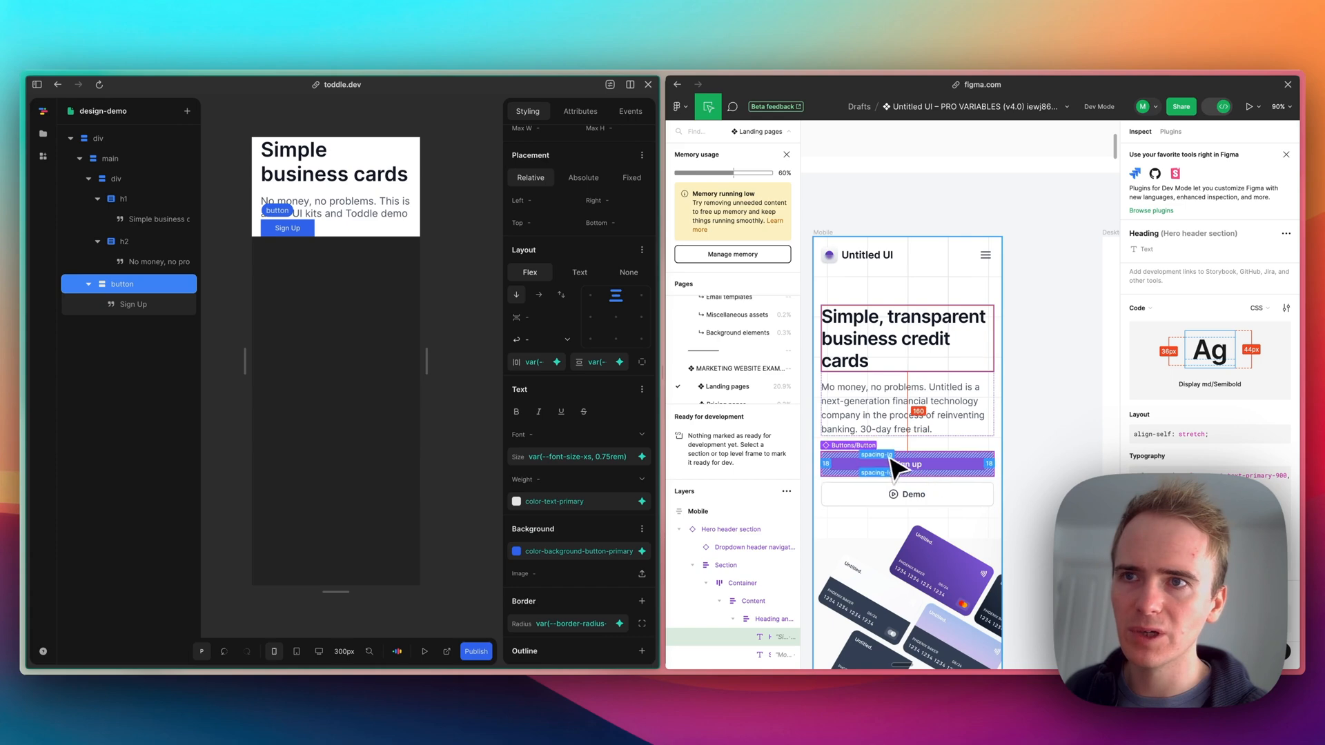
Step: Make the Sign Up button's label text semibold, matching the Figma mockup
left_click(905, 464)
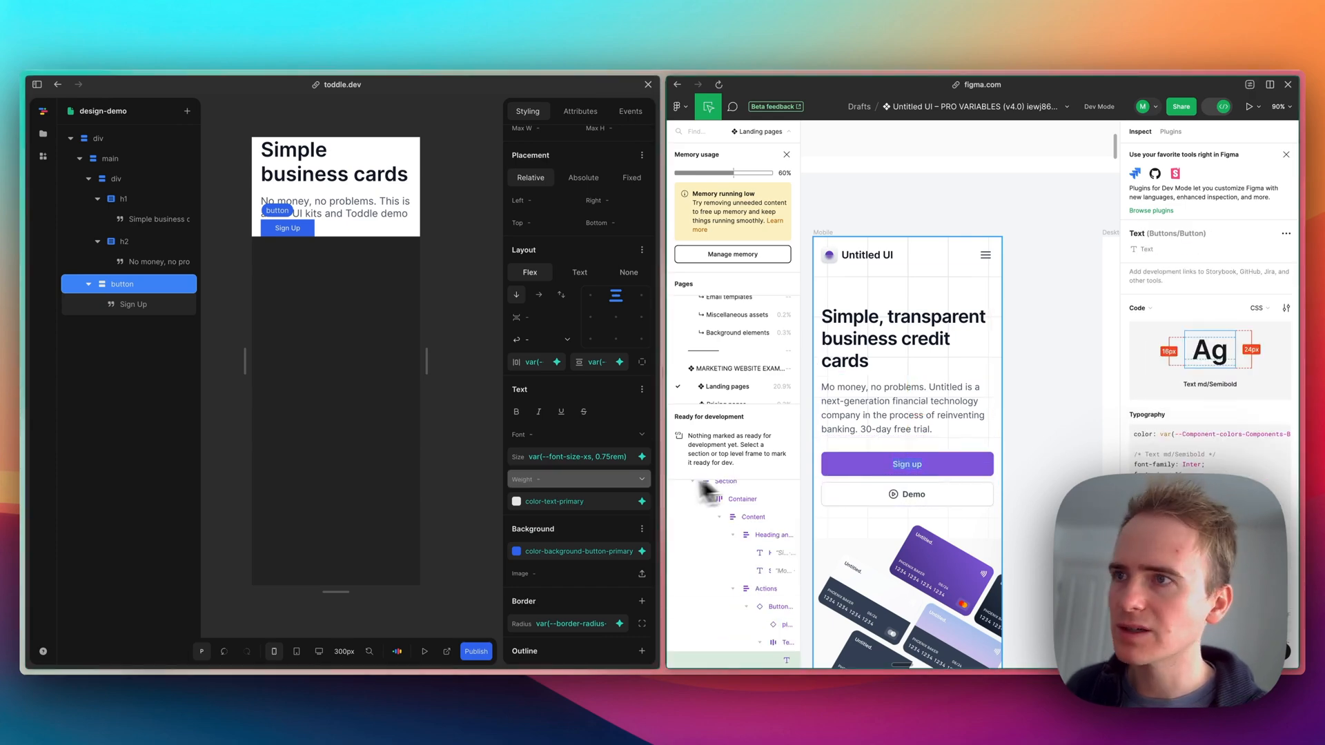
left_click(578, 479)
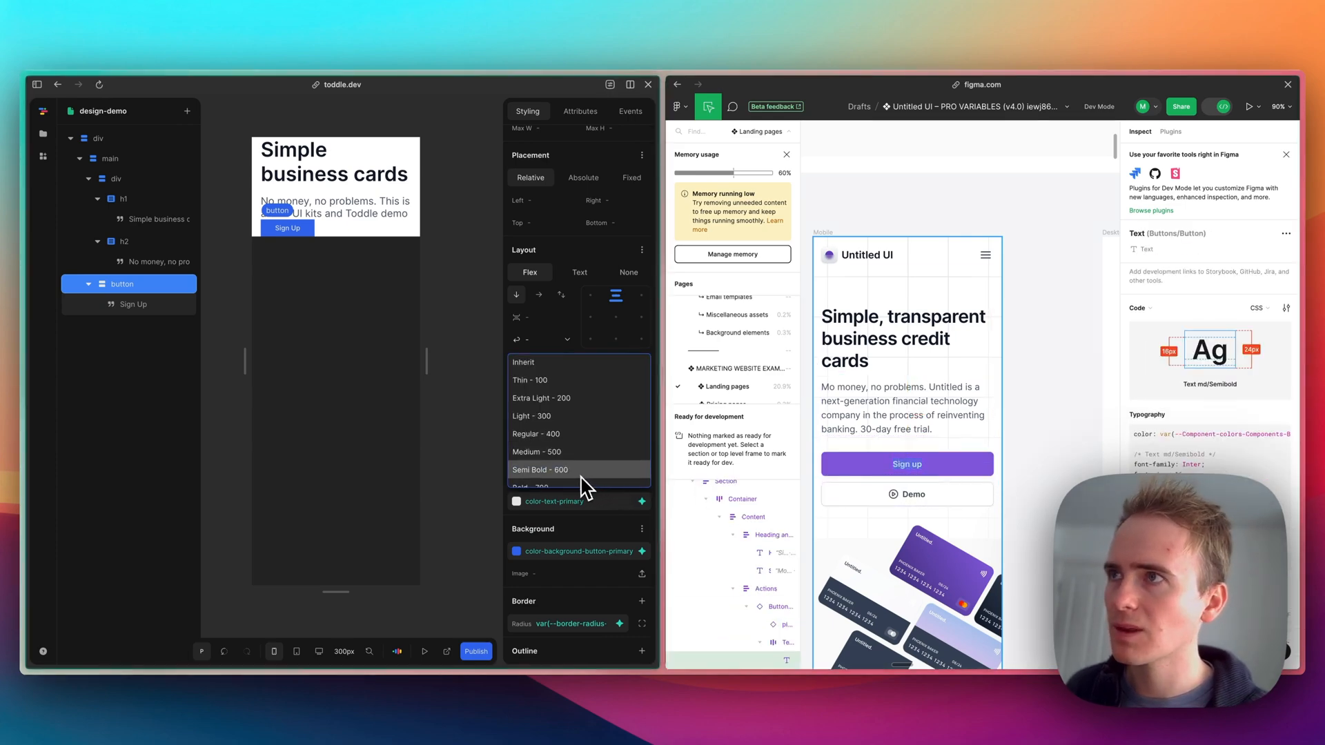
left_click(540, 470)
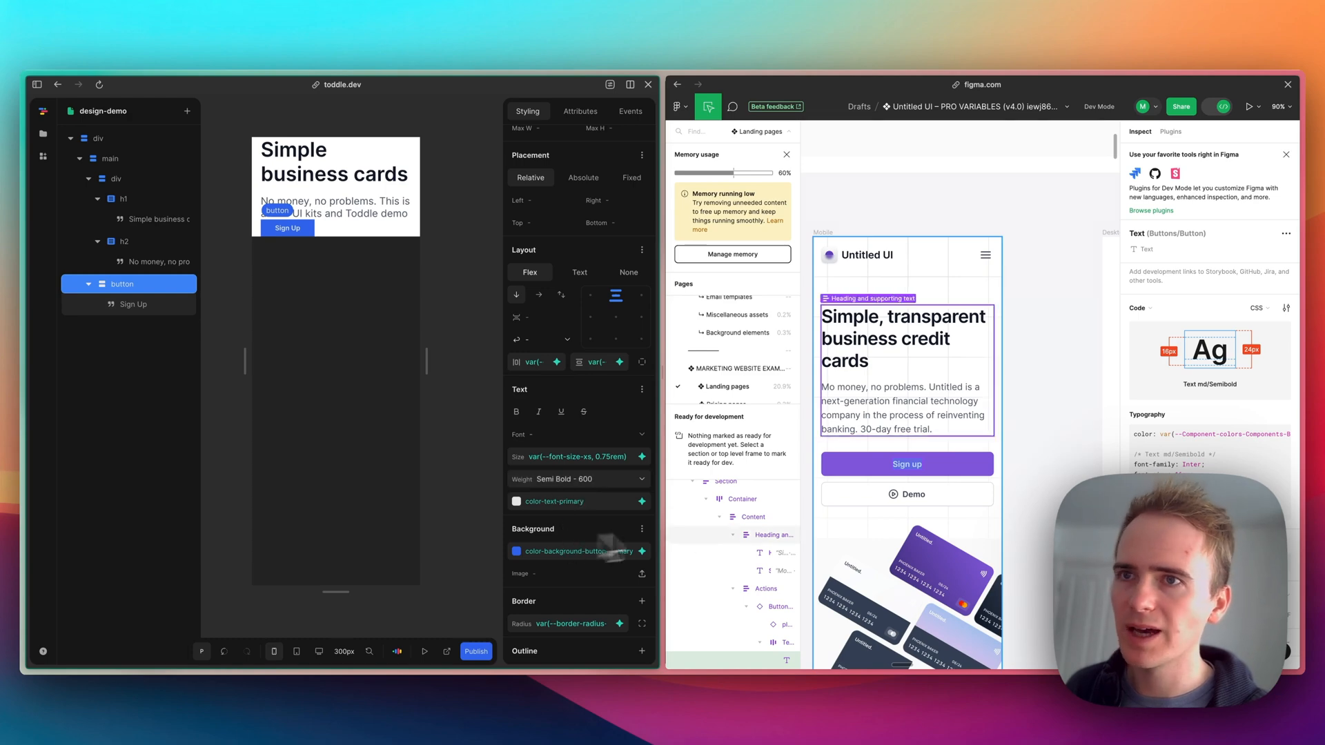
left_click(905, 464)
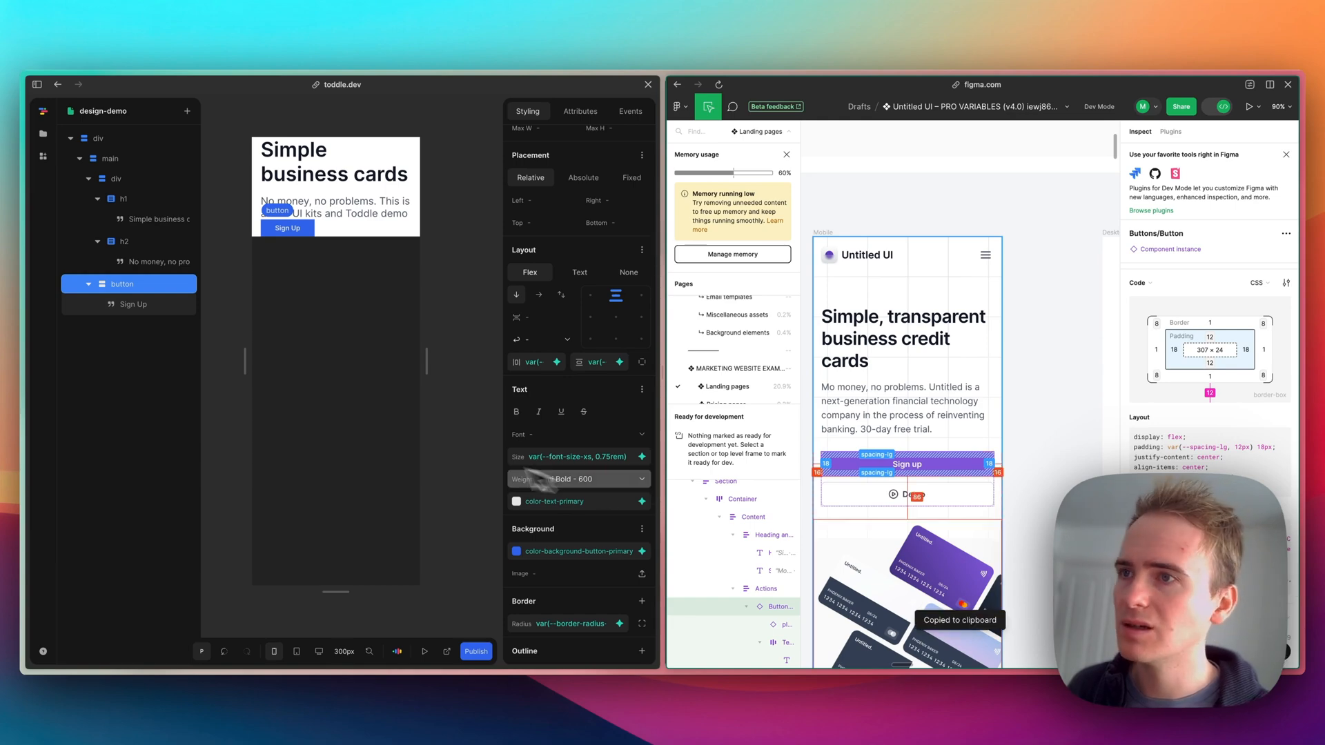
Step: Set the button label colour to white #ffffff and its background to purple #7F56D9
left_click(515, 501)
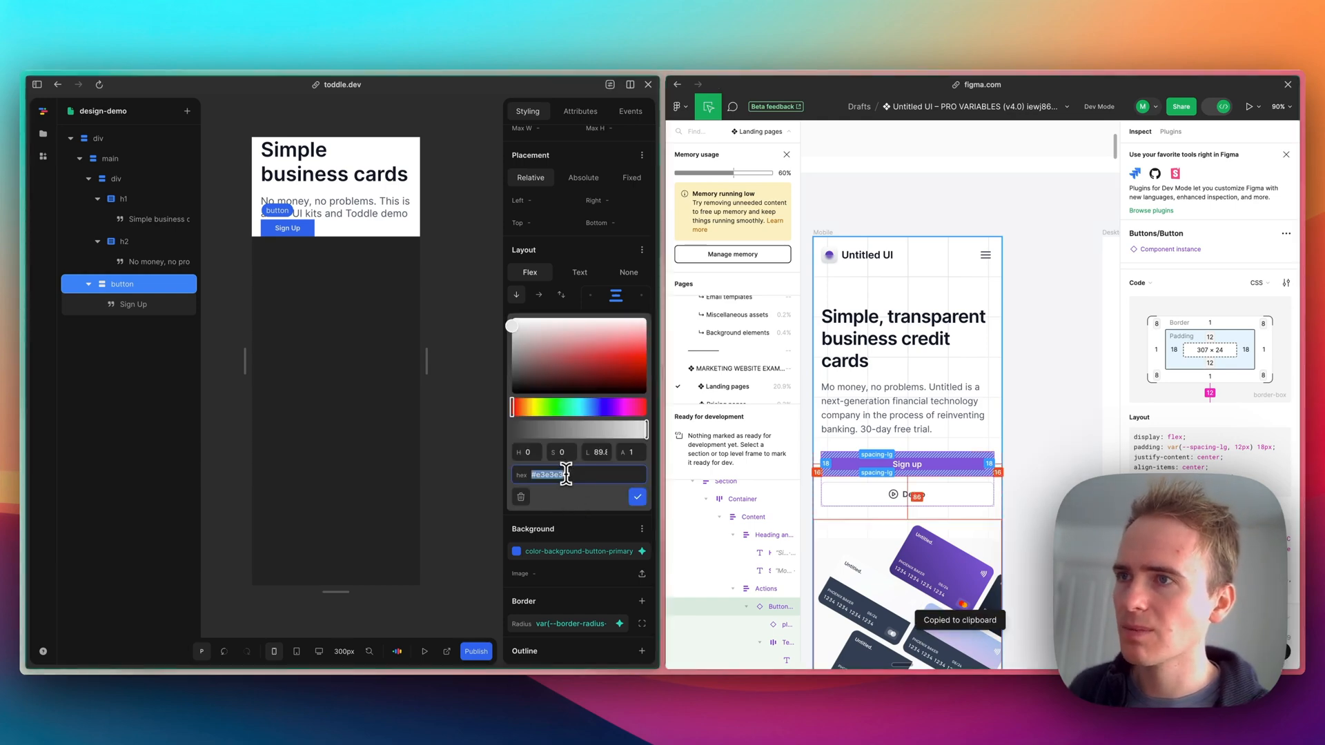
key("cmd+v")
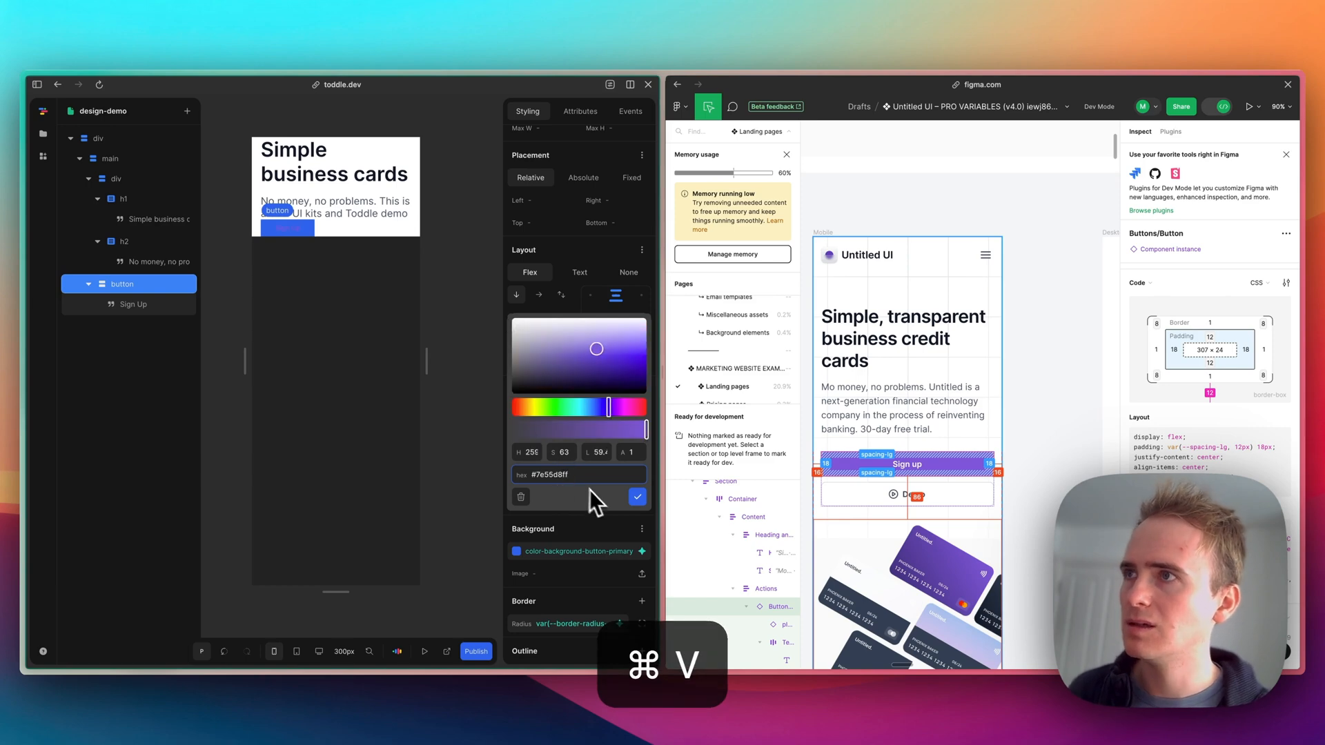
triple_click(548, 473)
type("#ffffffff")
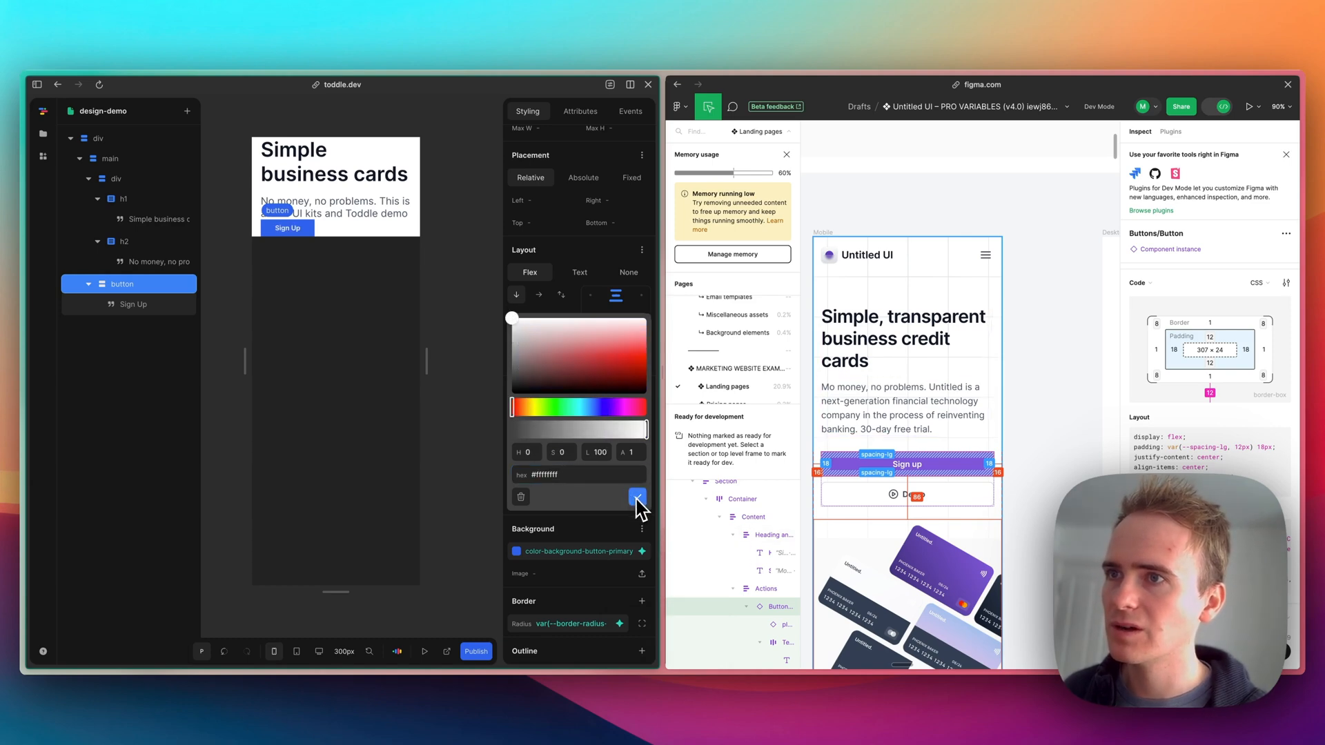
left_click(637, 496)
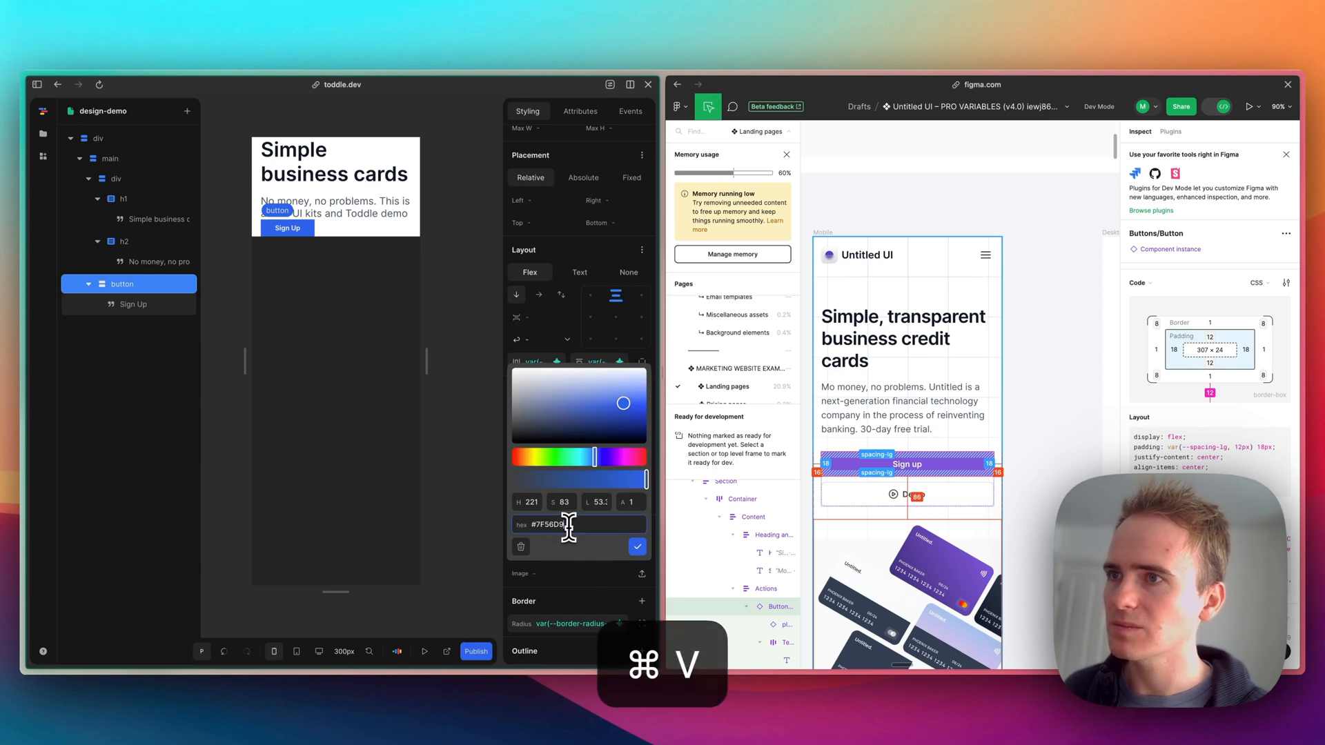
type("#7e55d8ff")
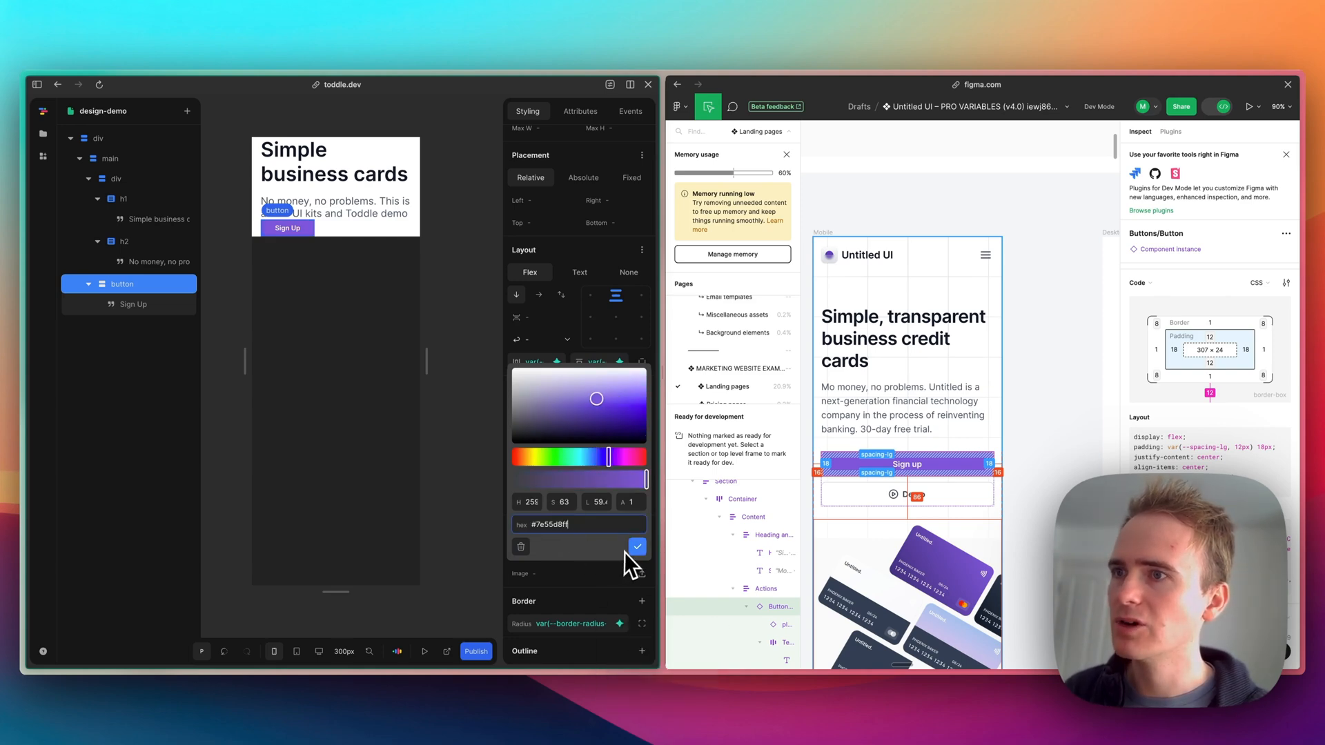
left_click(638, 547)
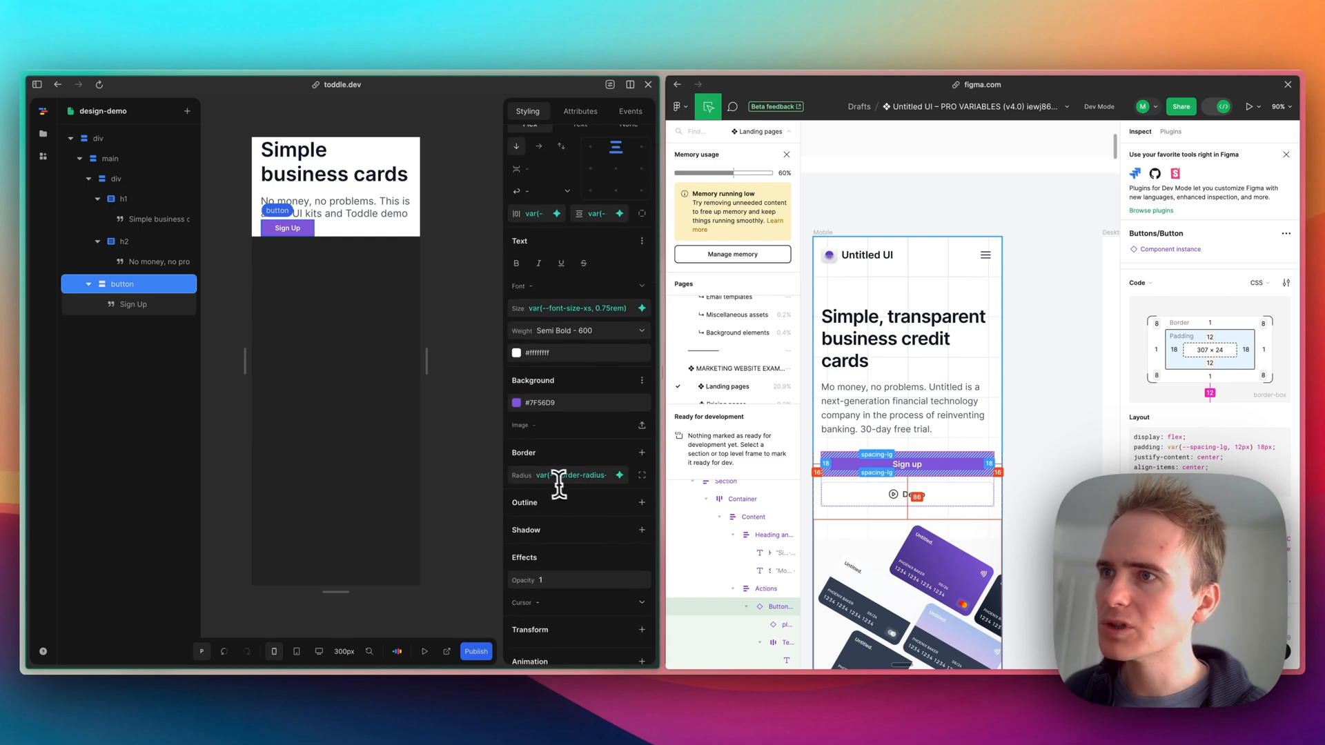
triple_click(567, 474)
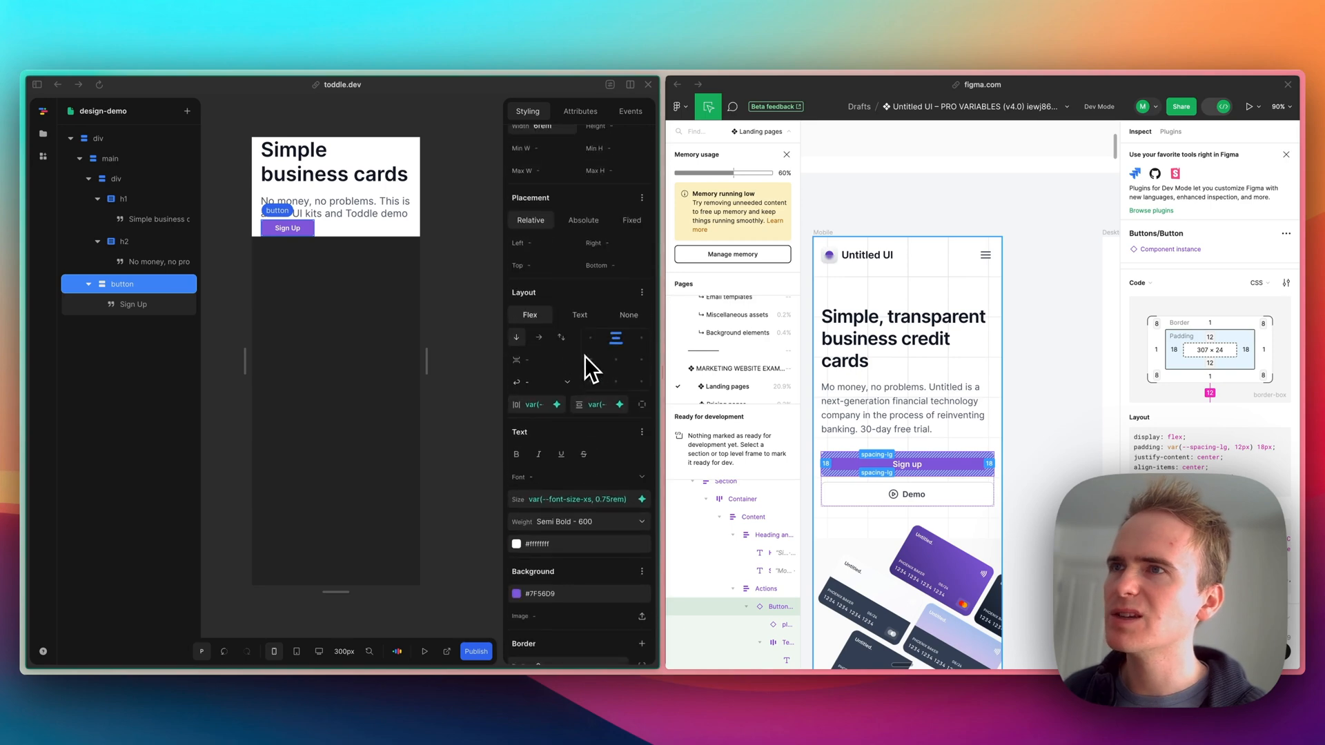
Step: Make the button 100% wide with 8px border radius and 18px by 12px padding
scroll("down", 3)
type("100")
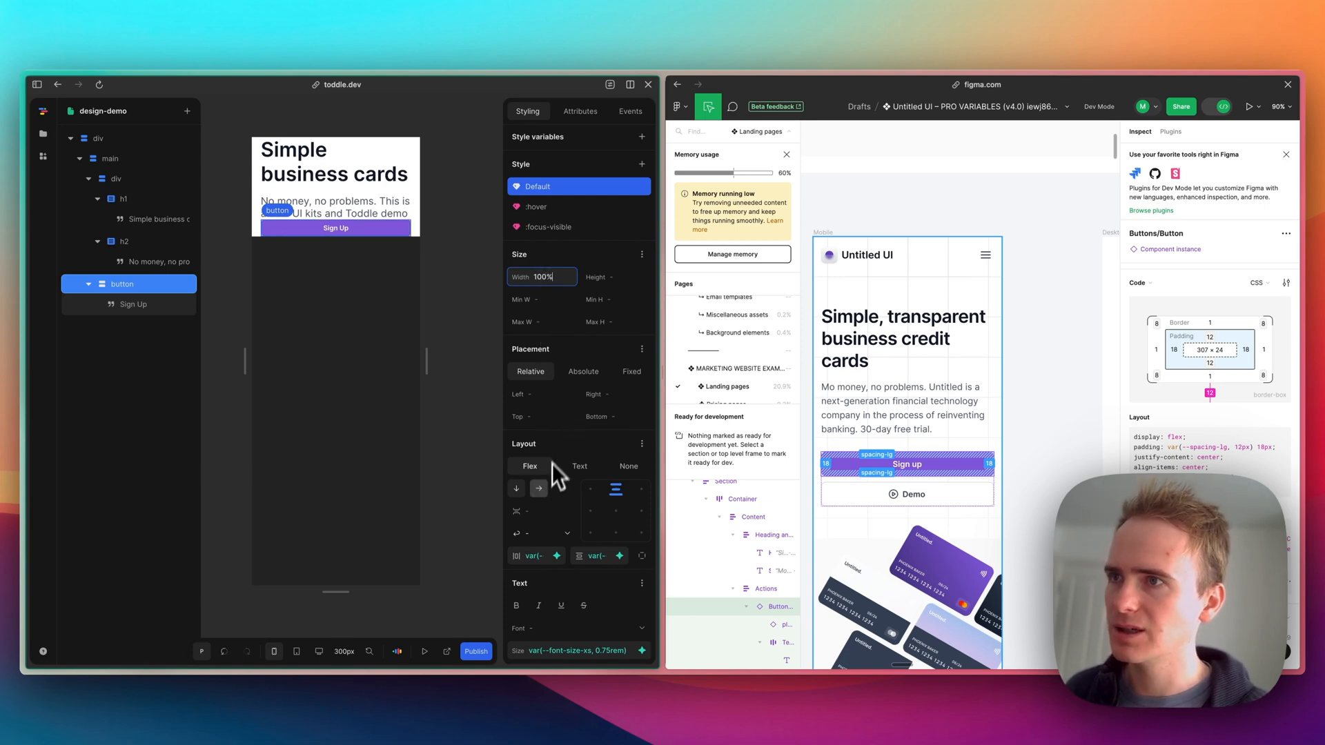
scroll("down", 3)
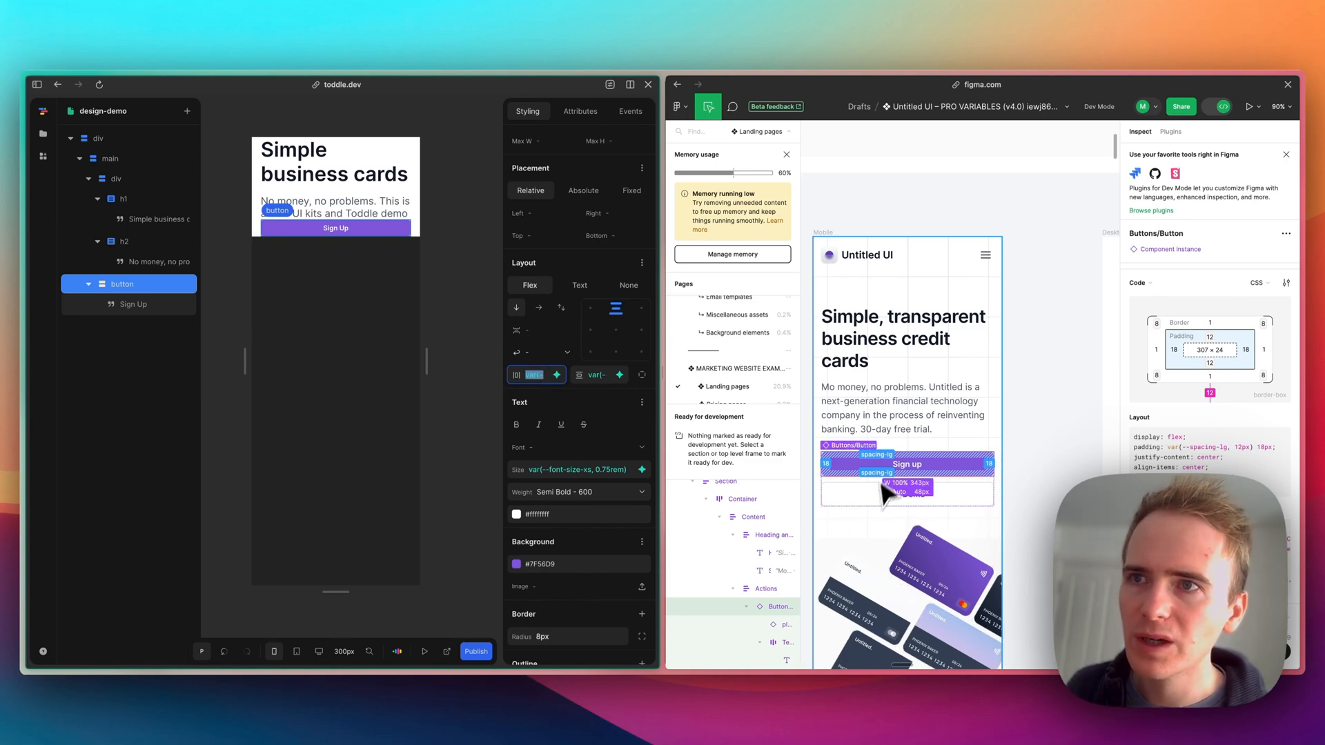
left_click(906, 464)
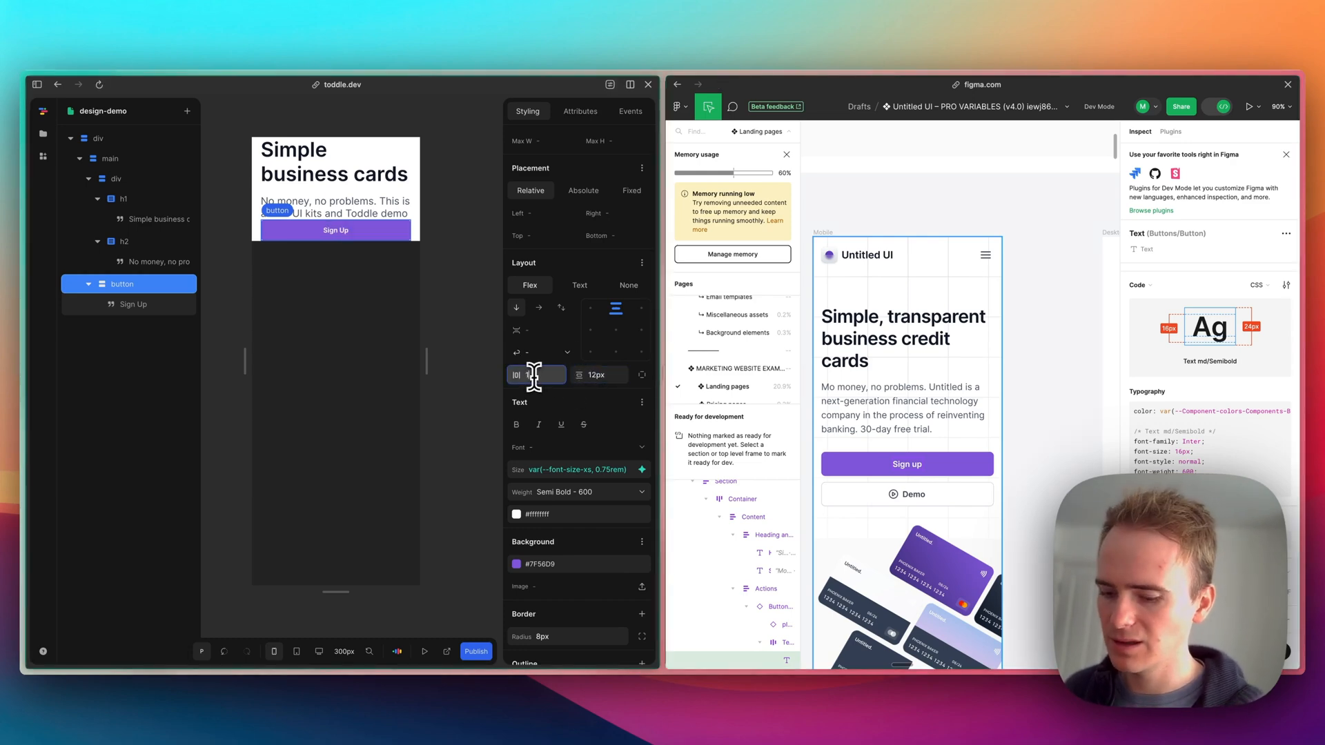
type("18px")
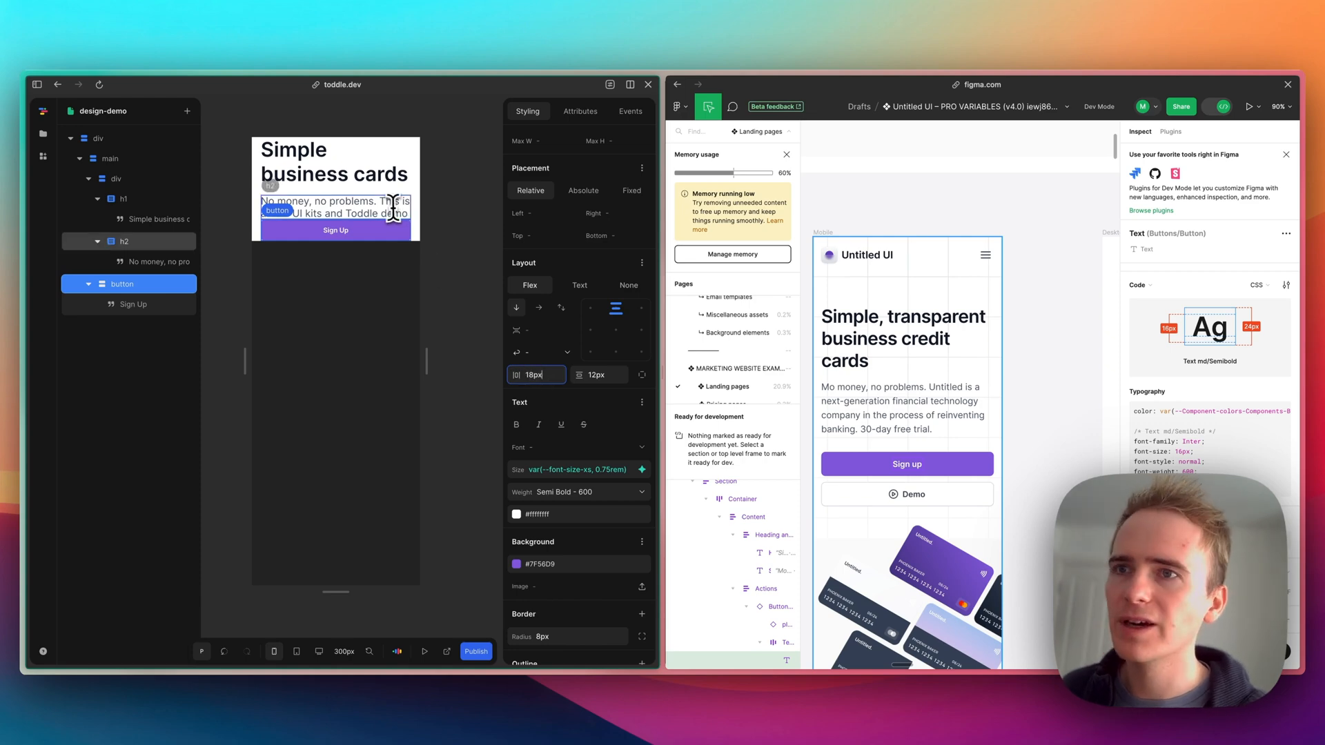
left_click(116, 178)
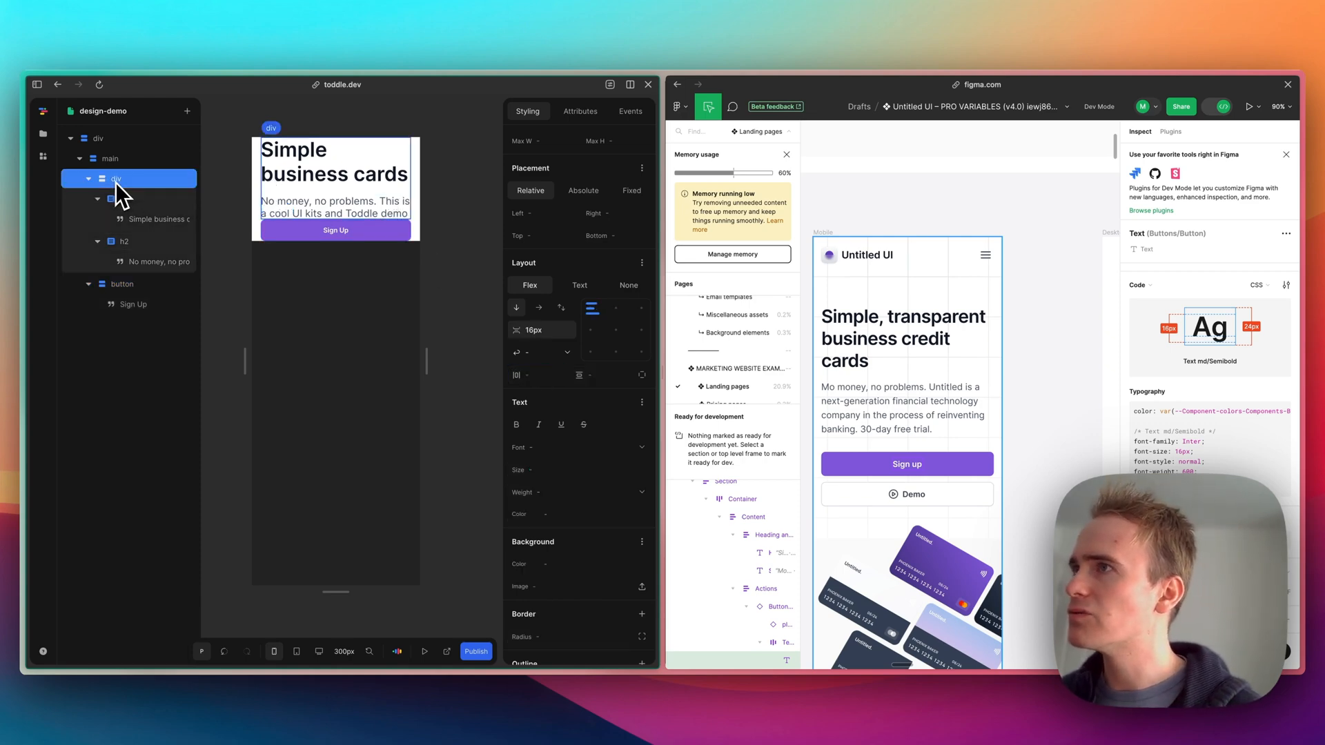
Step: Wrap the heading div in a new outer div and move the Sign Up button below it
right_click(128, 178)
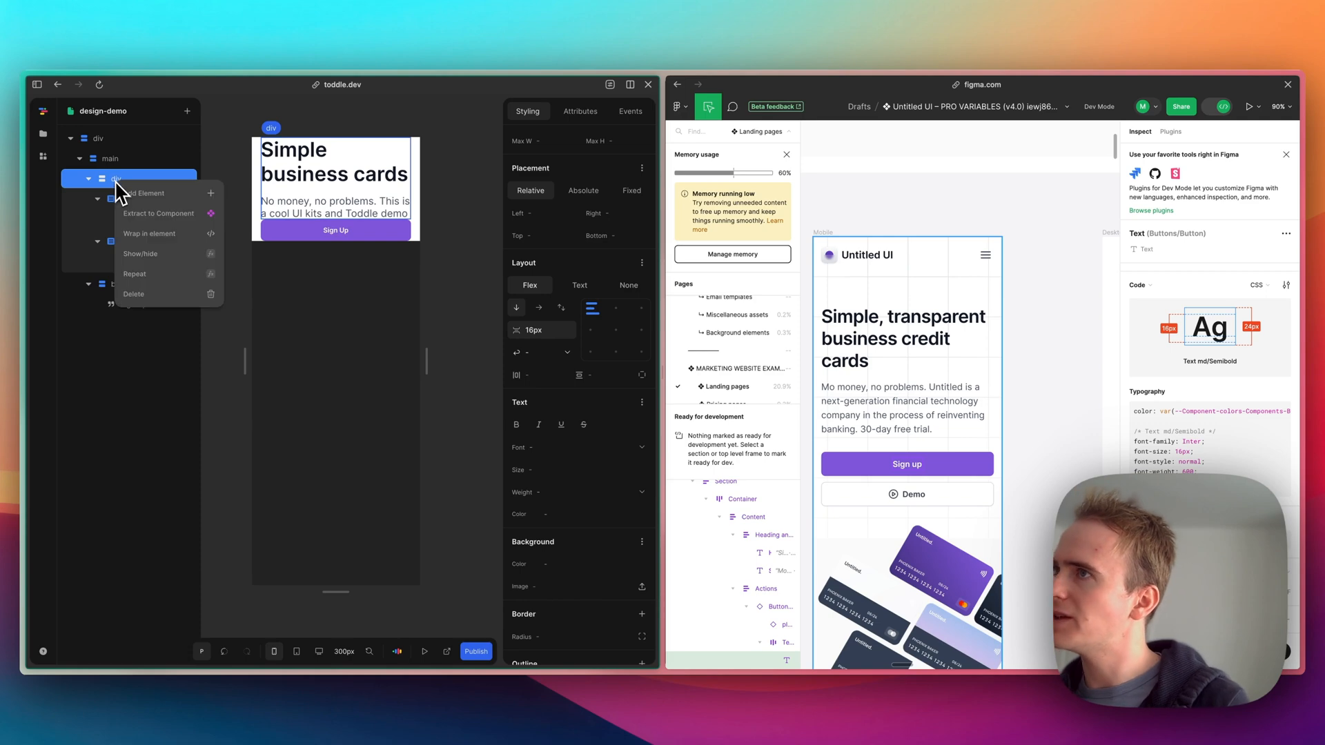
mouse_move(154, 315)
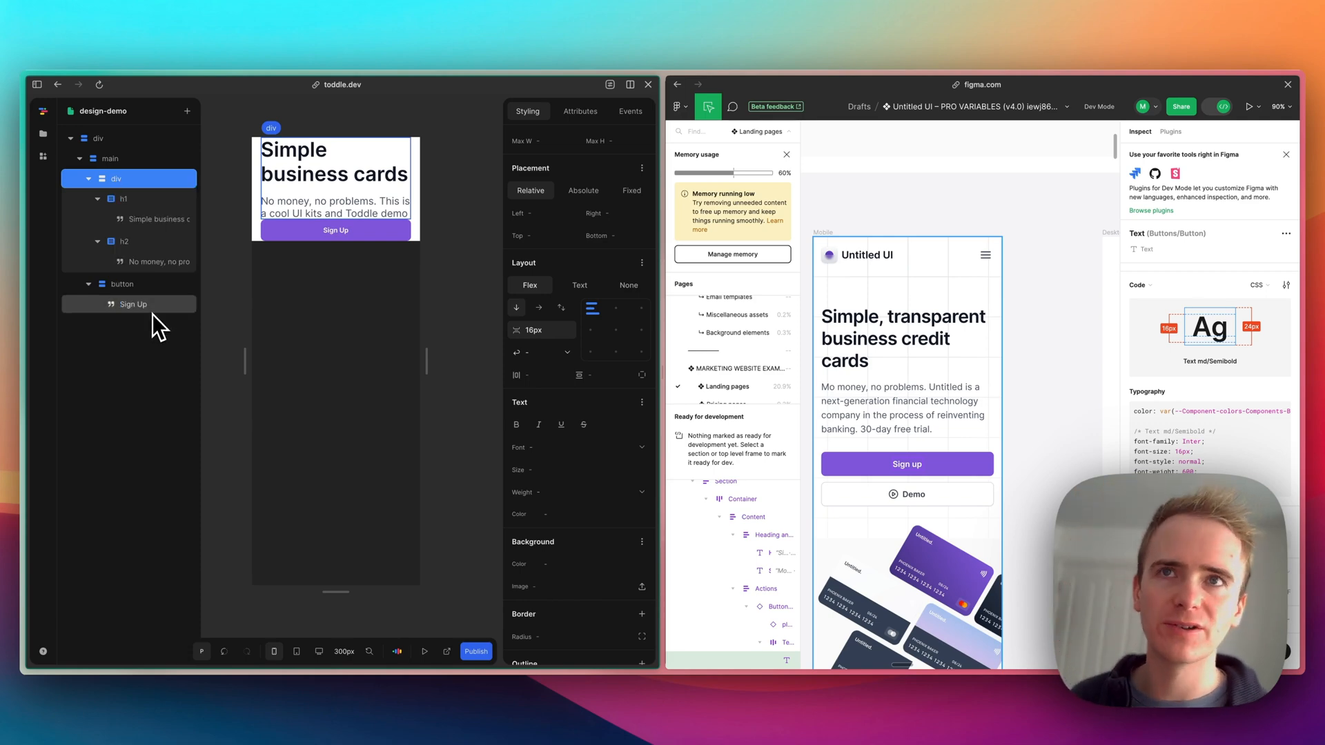
mouse_move(151, 221)
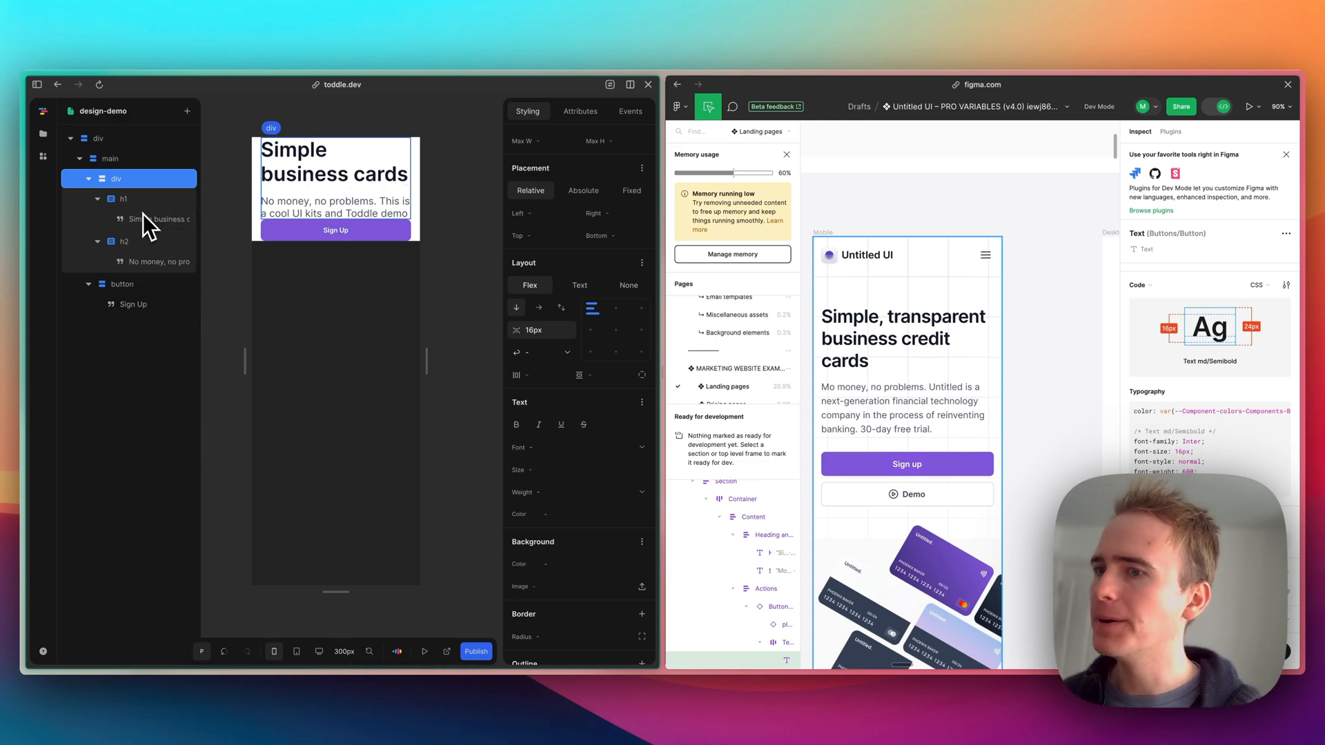
right_click(116, 178)
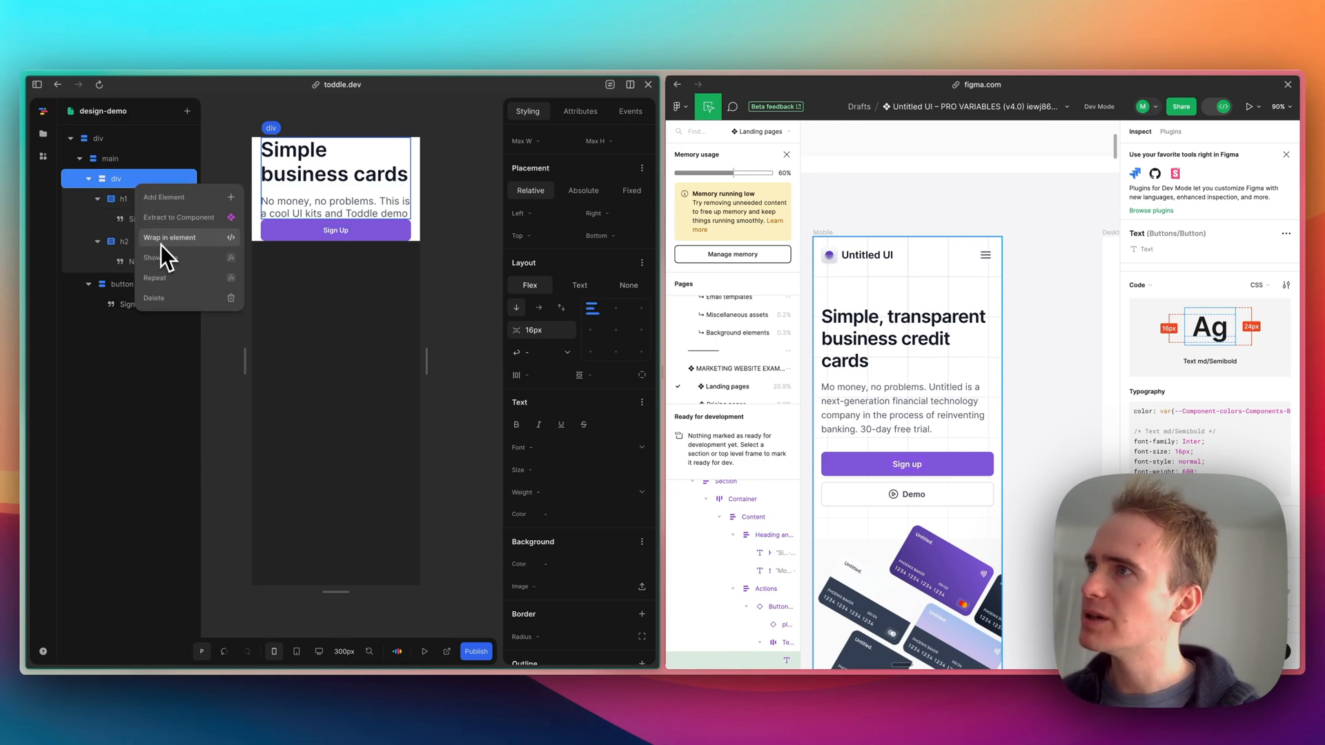
left_click(166, 197)
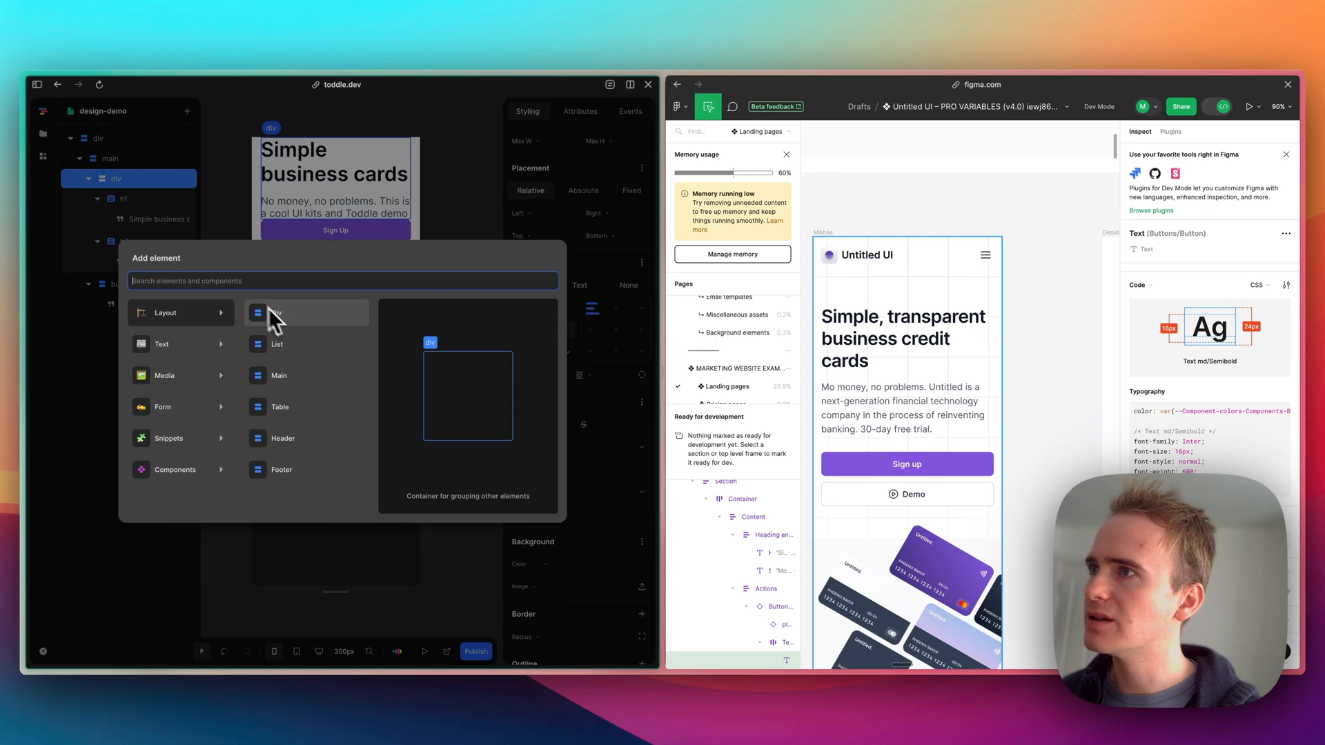
left_click(306, 313)
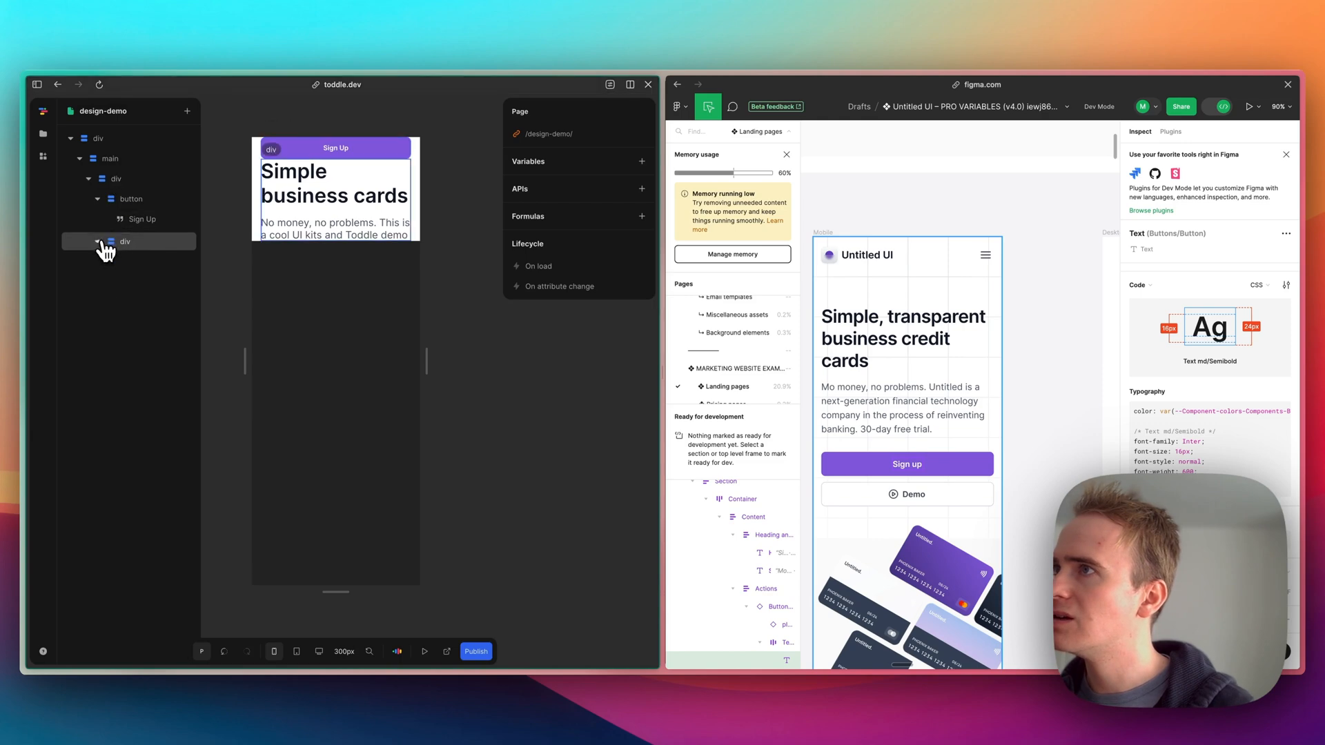
left_click(132, 199)
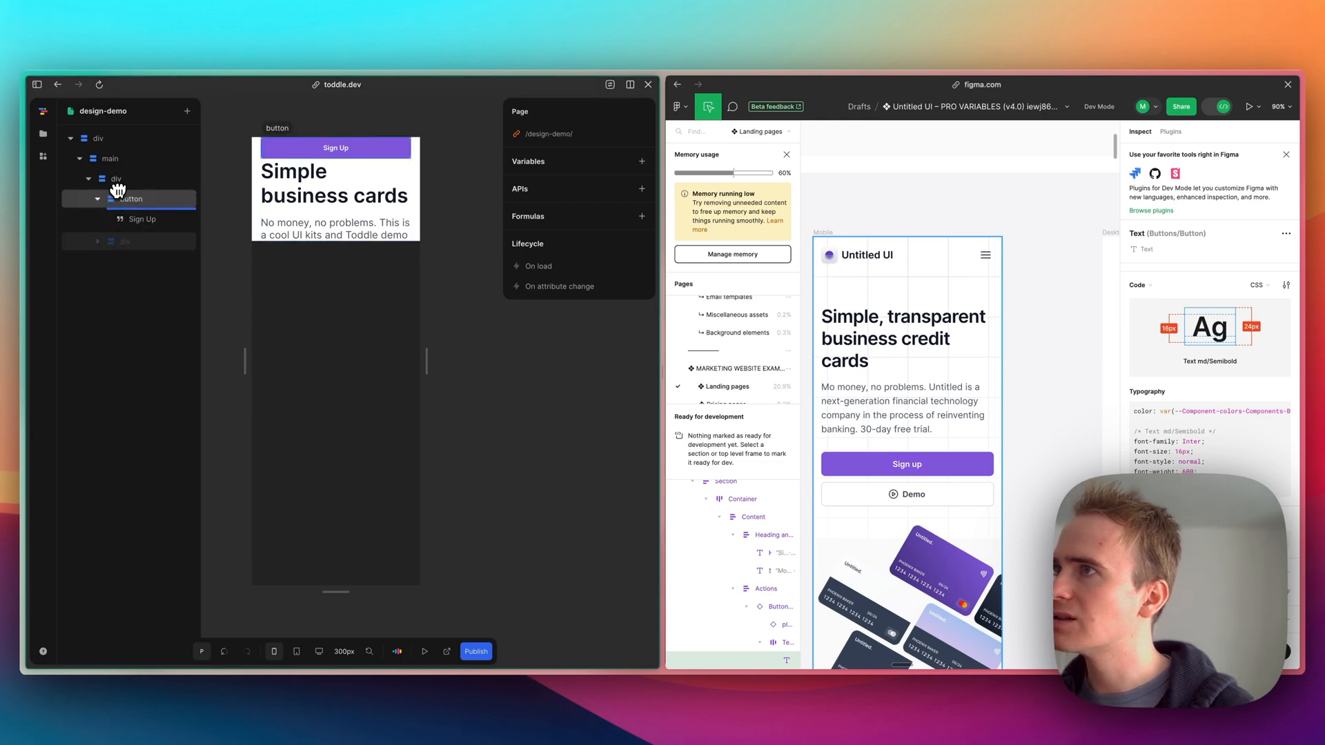
left_click(133, 220)
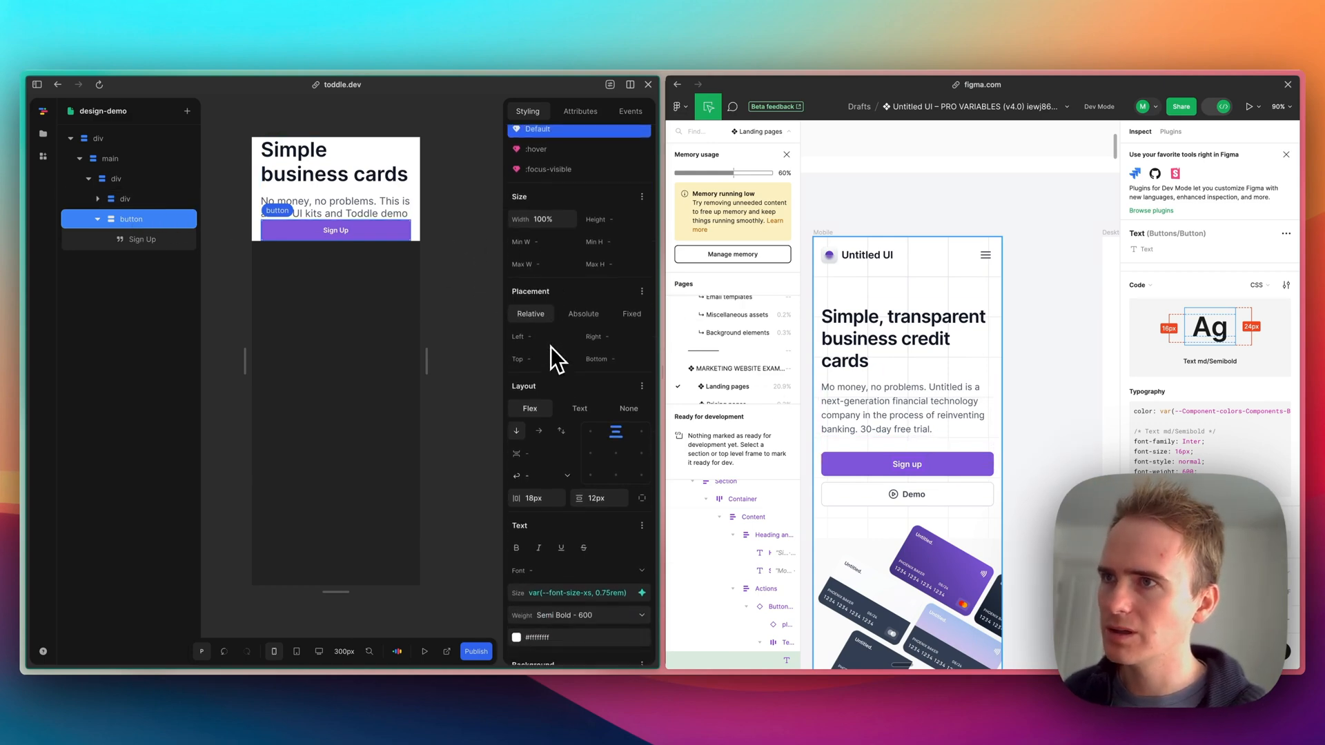
scroll("down", 3)
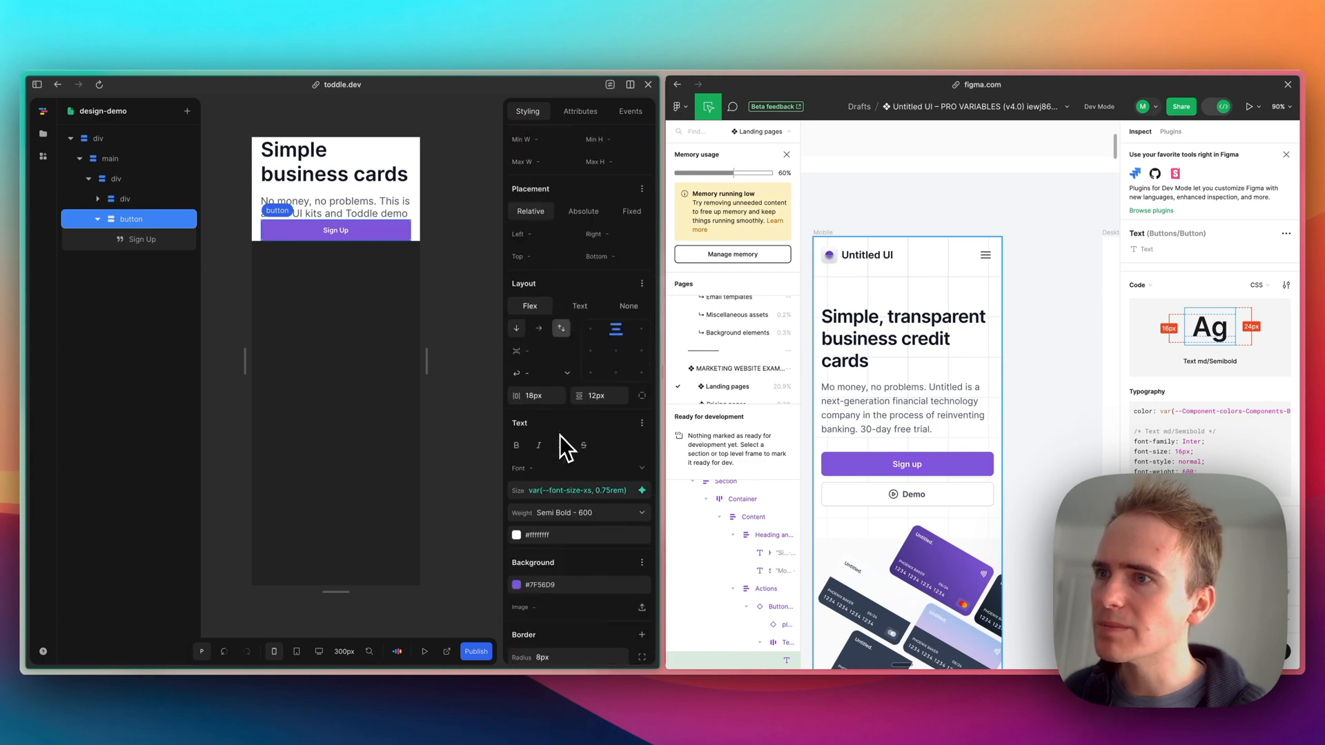
left_click(115, 178)
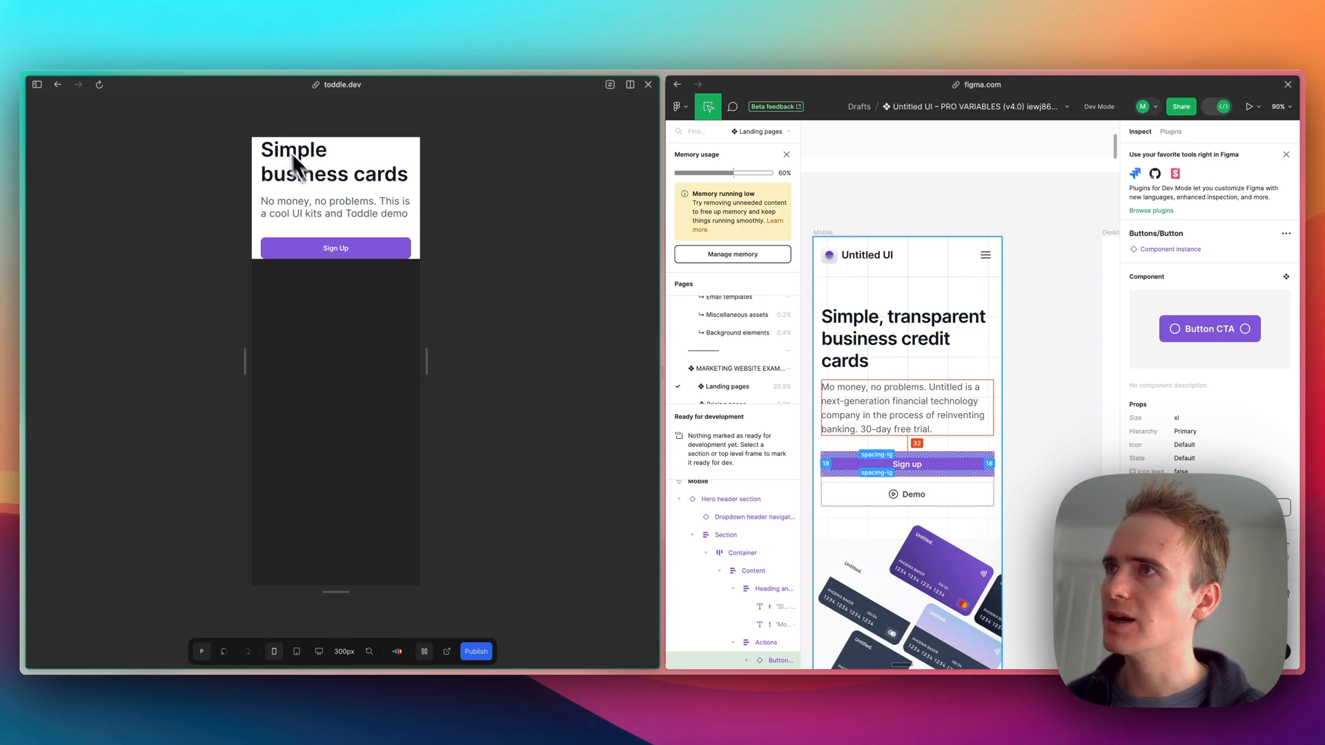
Step: Show the mobile page in preview mode to compare against the Figma design
left_click(904, 339)
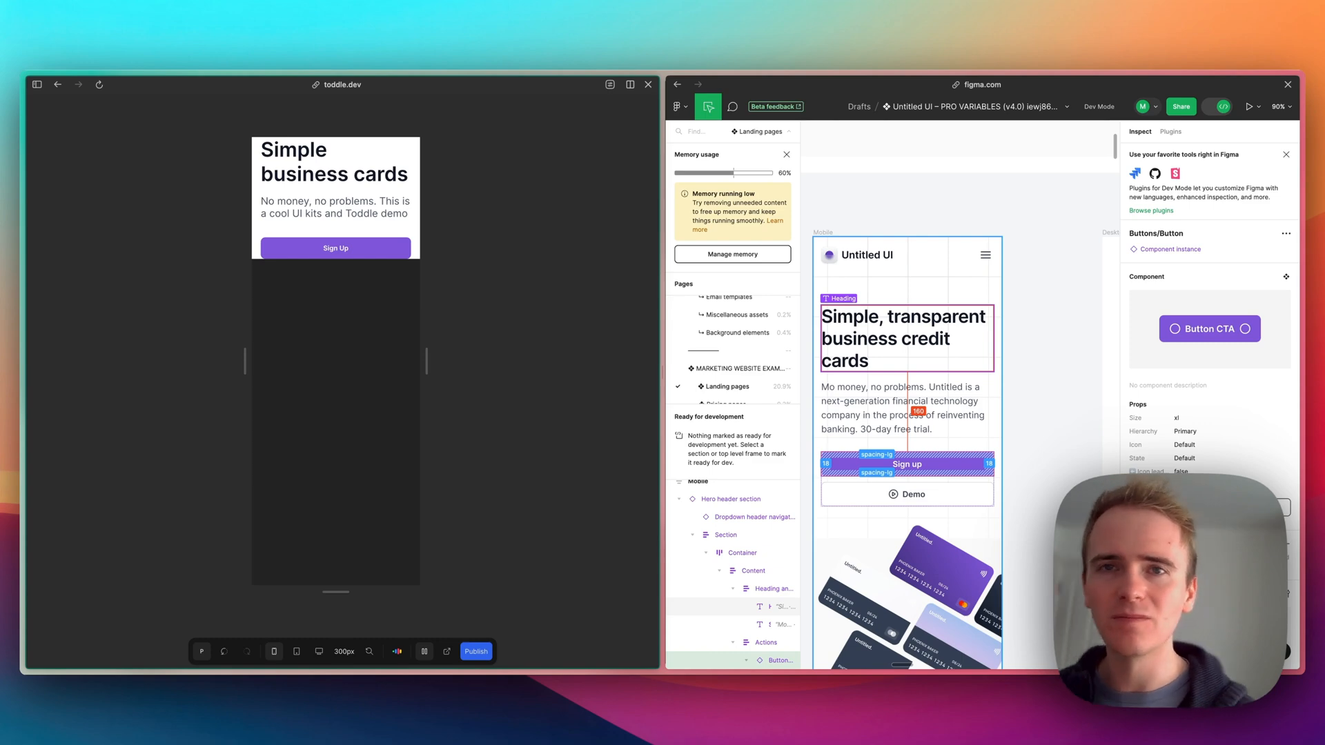
mouse_move(980, 345)
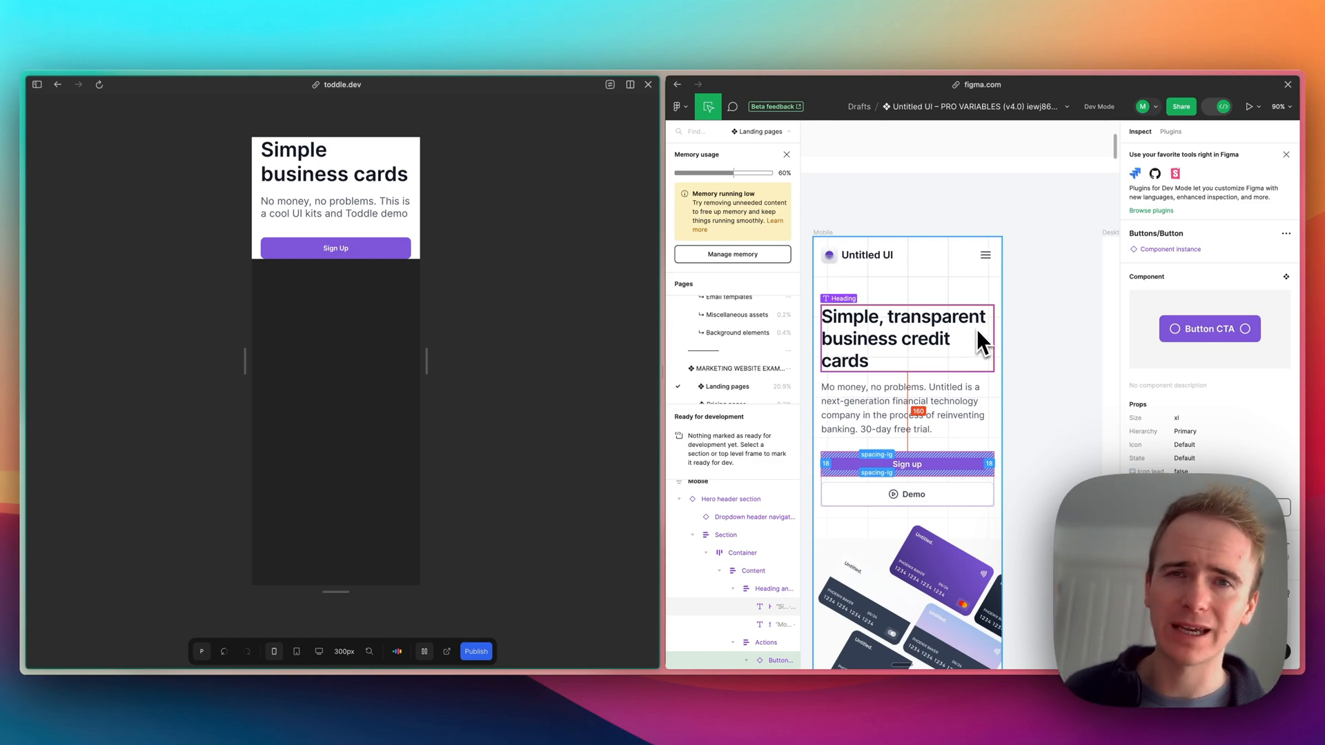